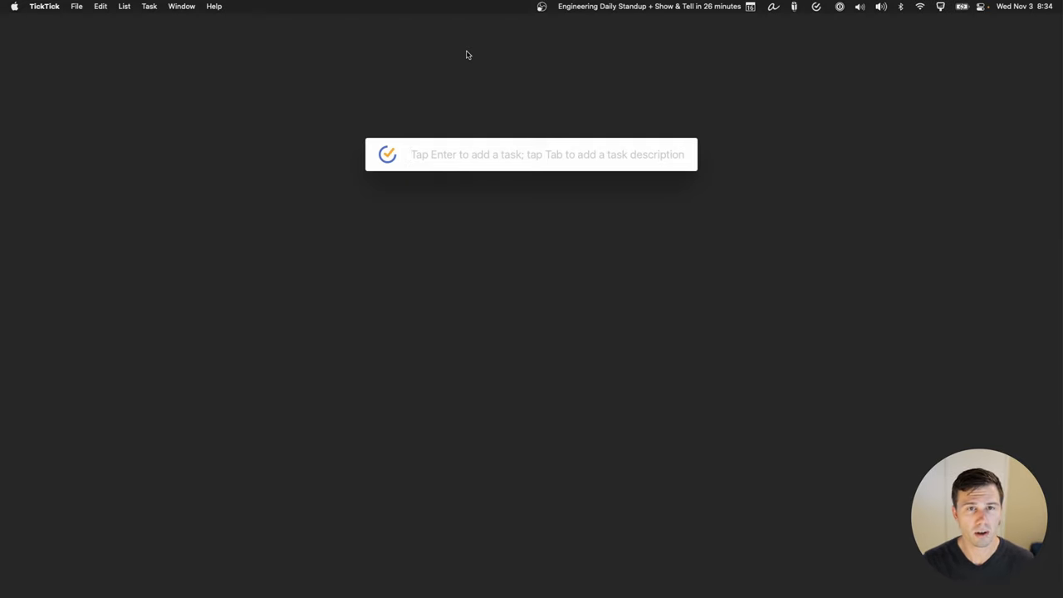
Step: Type the quick-add task 'Remember to follow up with Aixa about XYZ'
type("Rem")
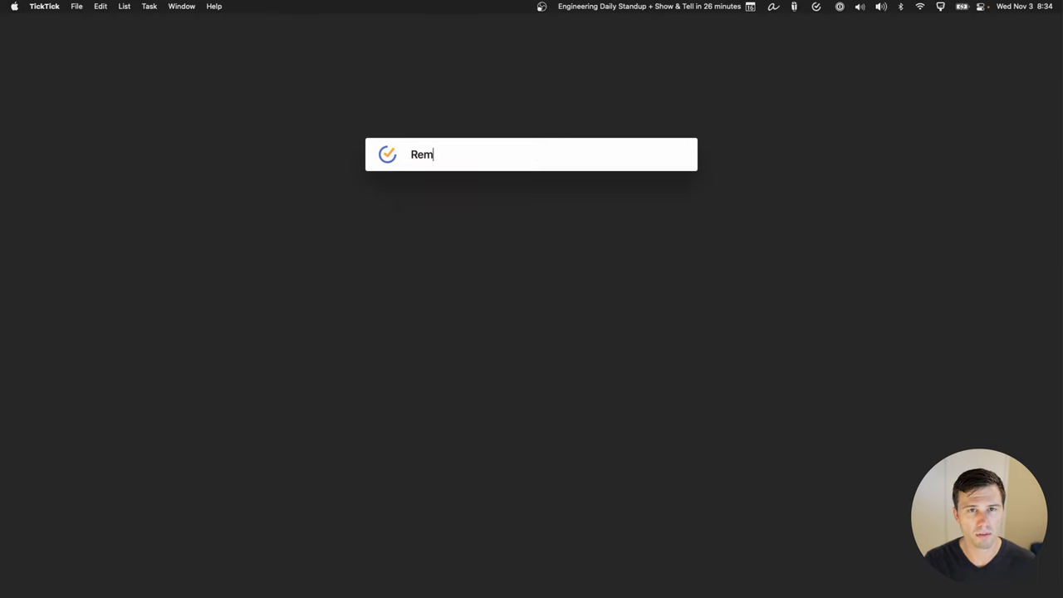
type("ember to follow u")
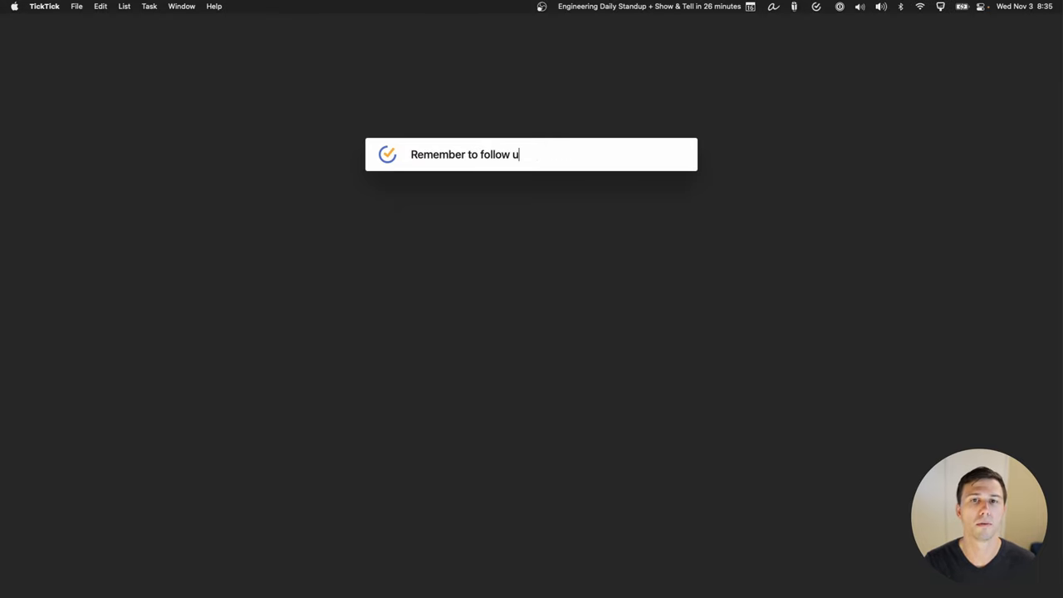
type("p with Aixa a")
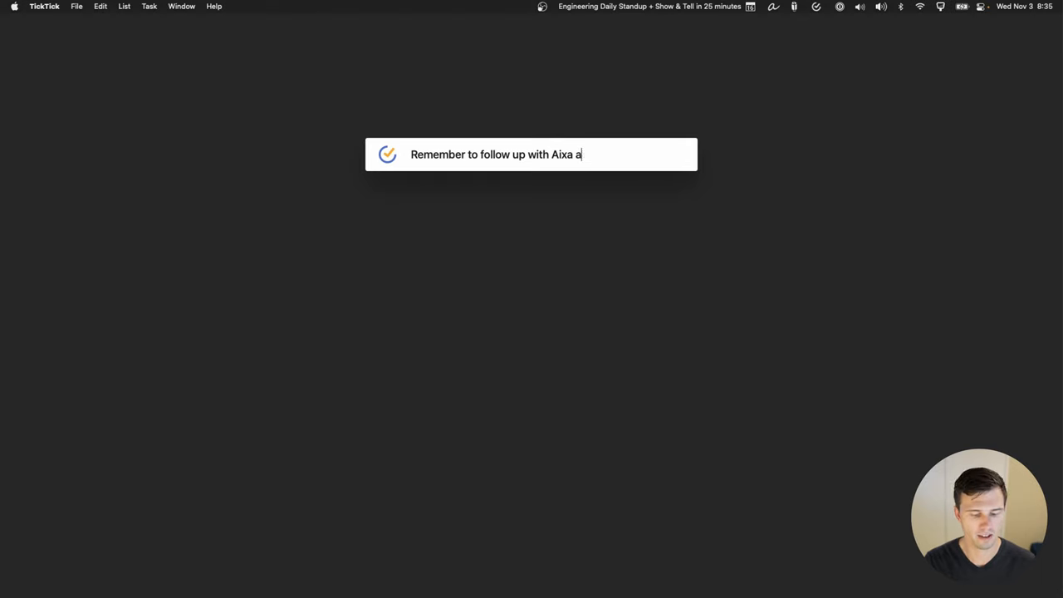
type("bout XY")
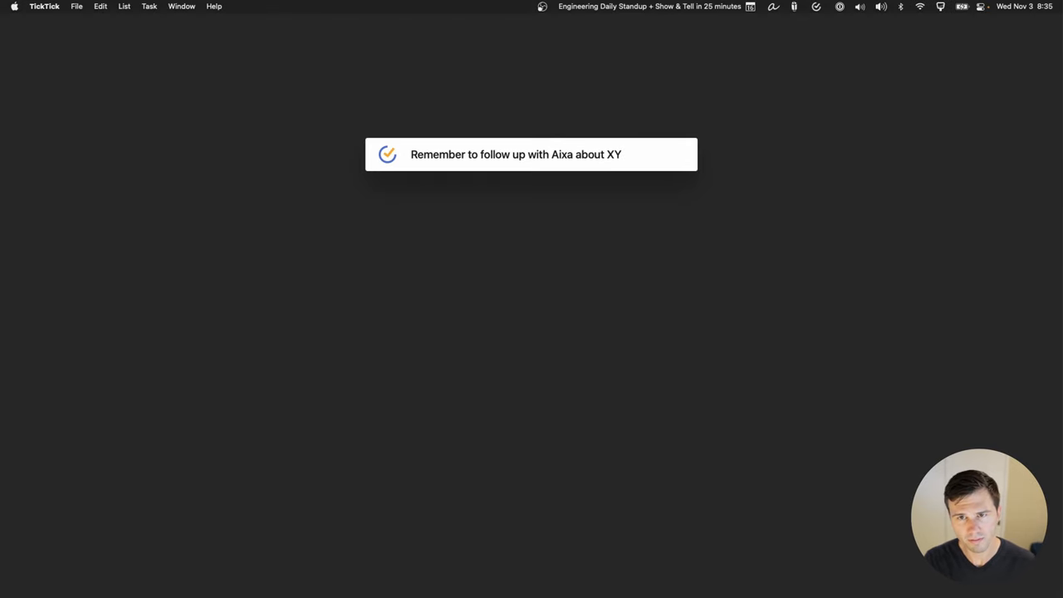
type("Z")
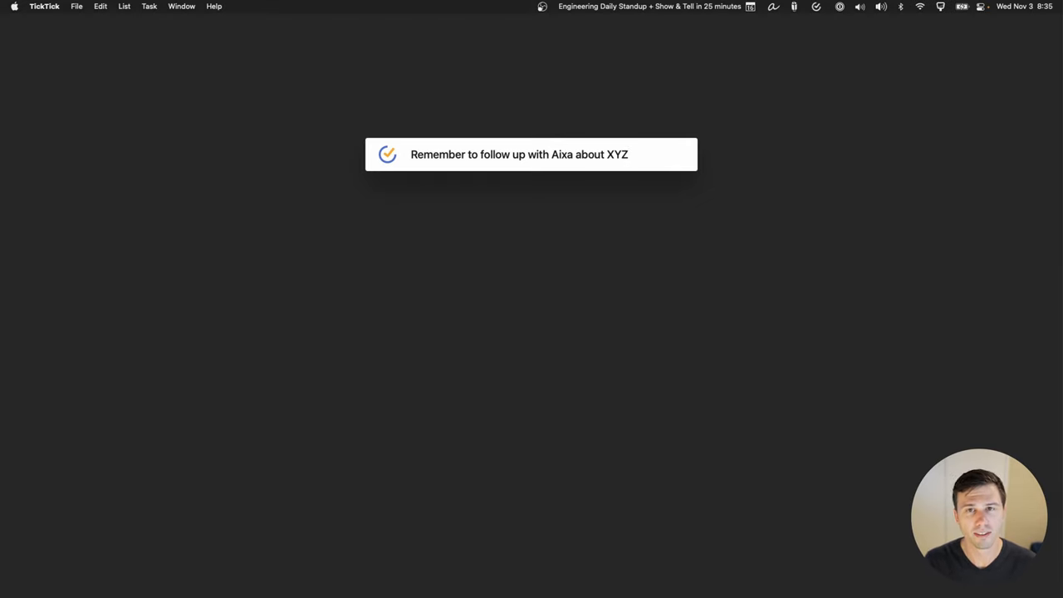
Step: Add 'next Tuesday' as the date and begin picking a list with ~
left_click(518, 154)
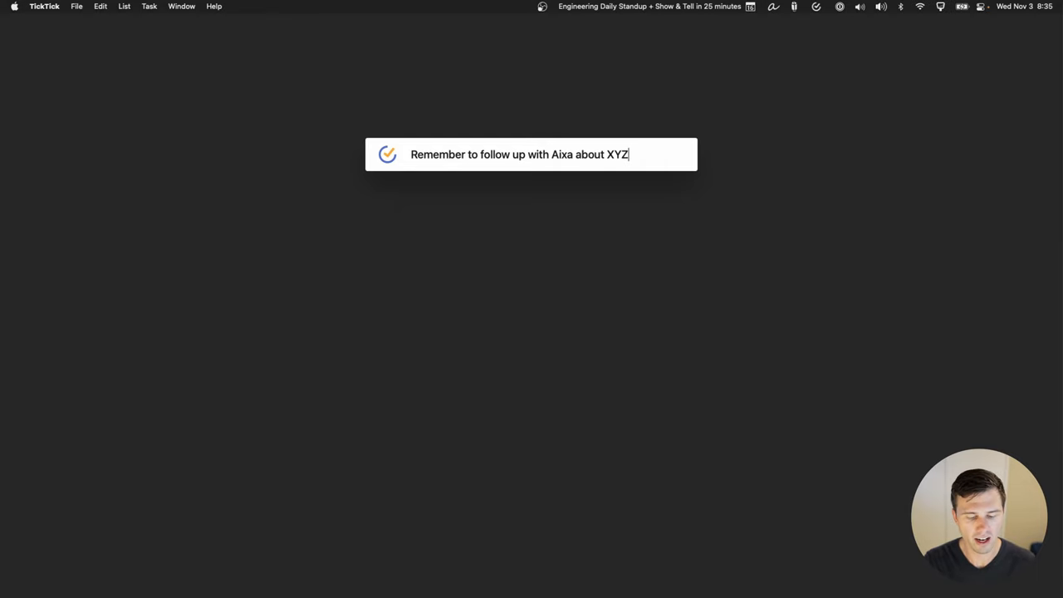
type("next Tuesday")
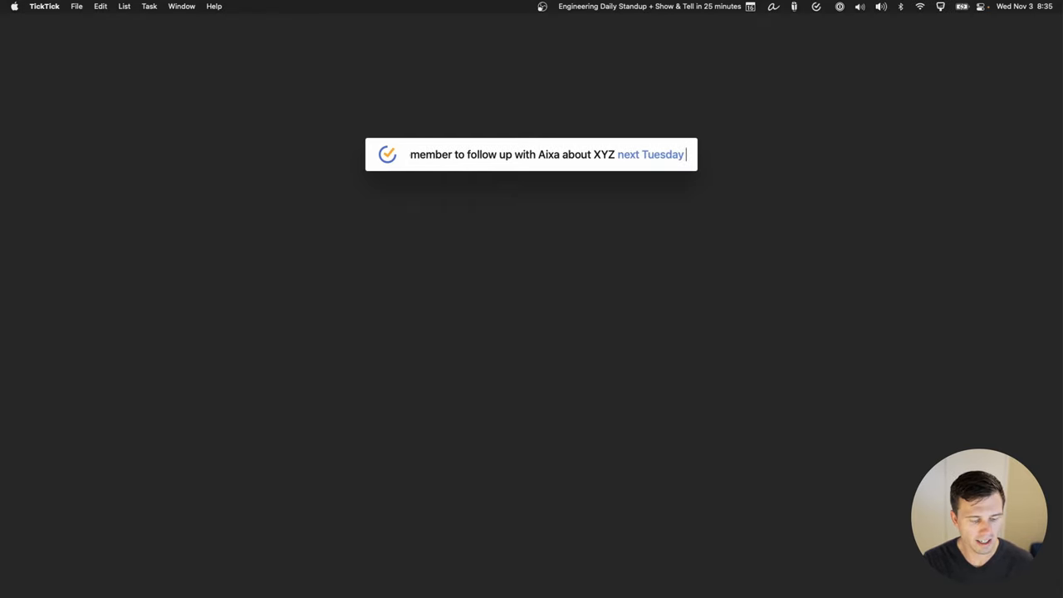
type("~")
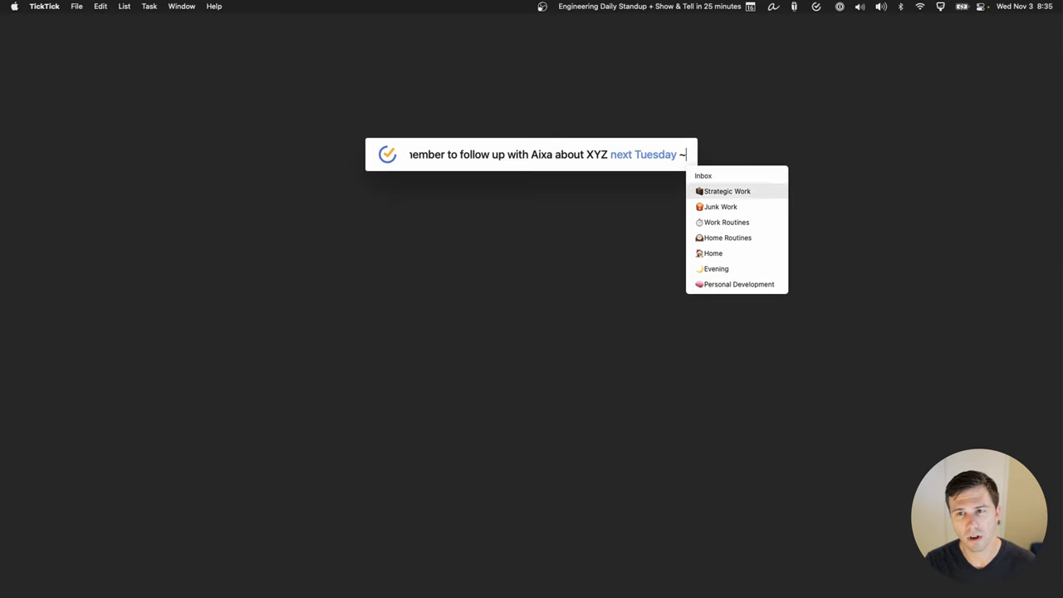
mouse_move(716, 268)
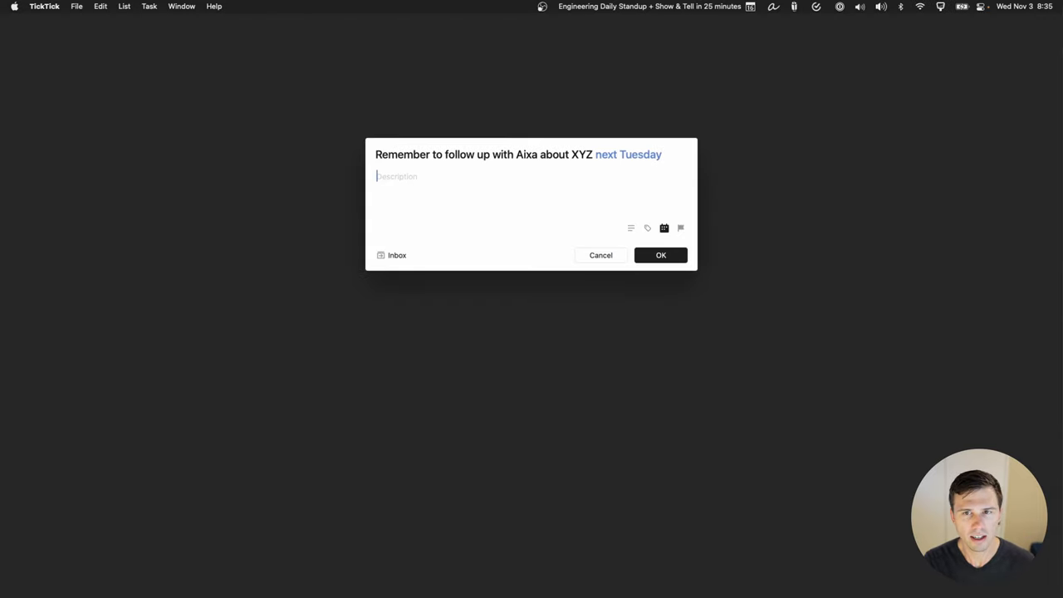
mouse_move(476, 237)
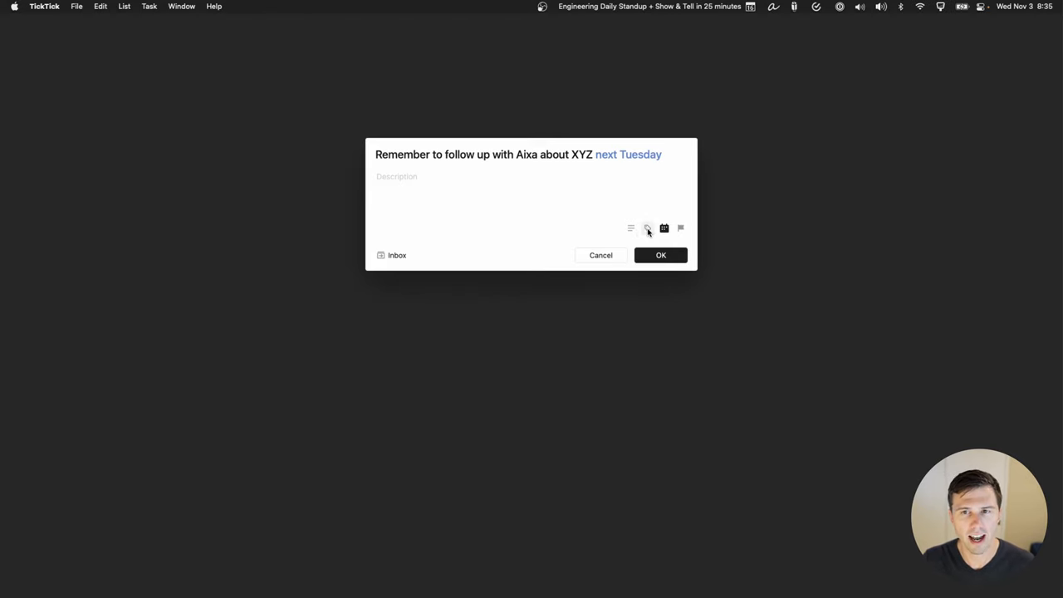
mouse_move(643, 230)
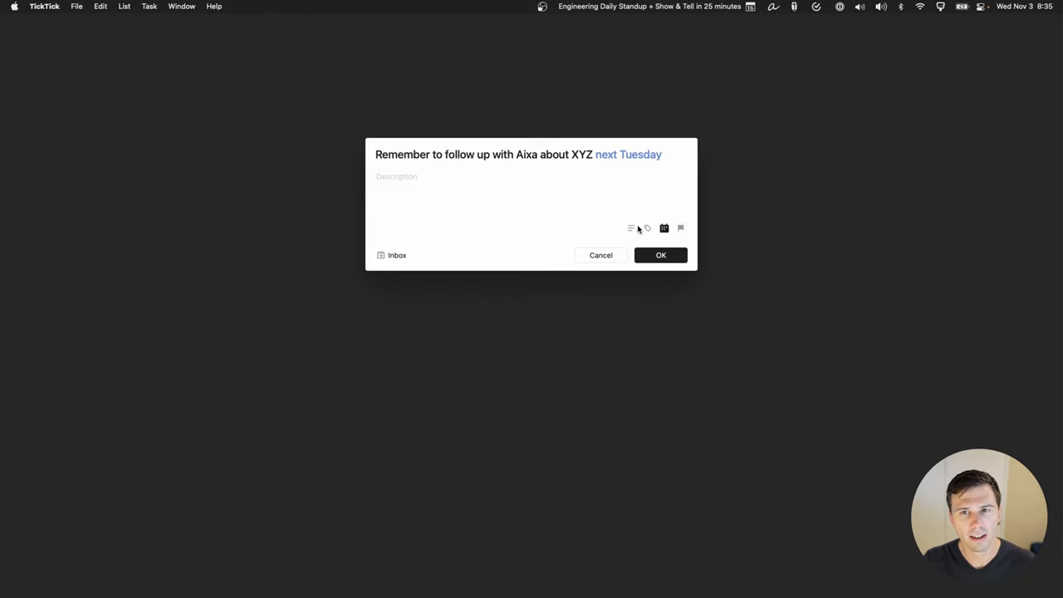
Step: Dismiss the list picker to reveal the expanded form with description, date and Inbox list
left_click(391, 255)
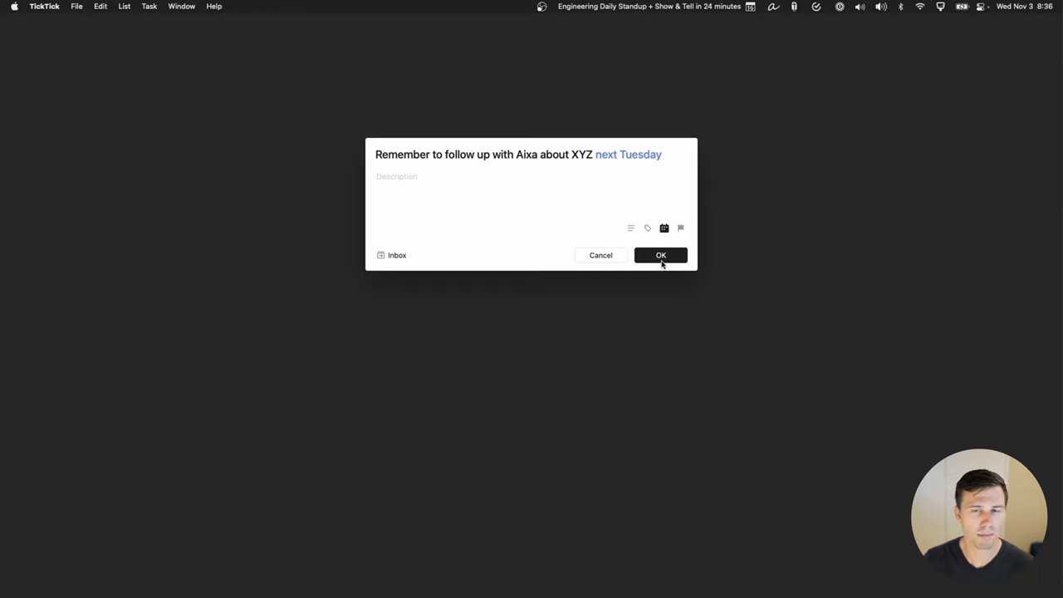
Step: Save the follow-up task and select the Henry Ford paragraph on Seth's Blog
left_click(660, 255)
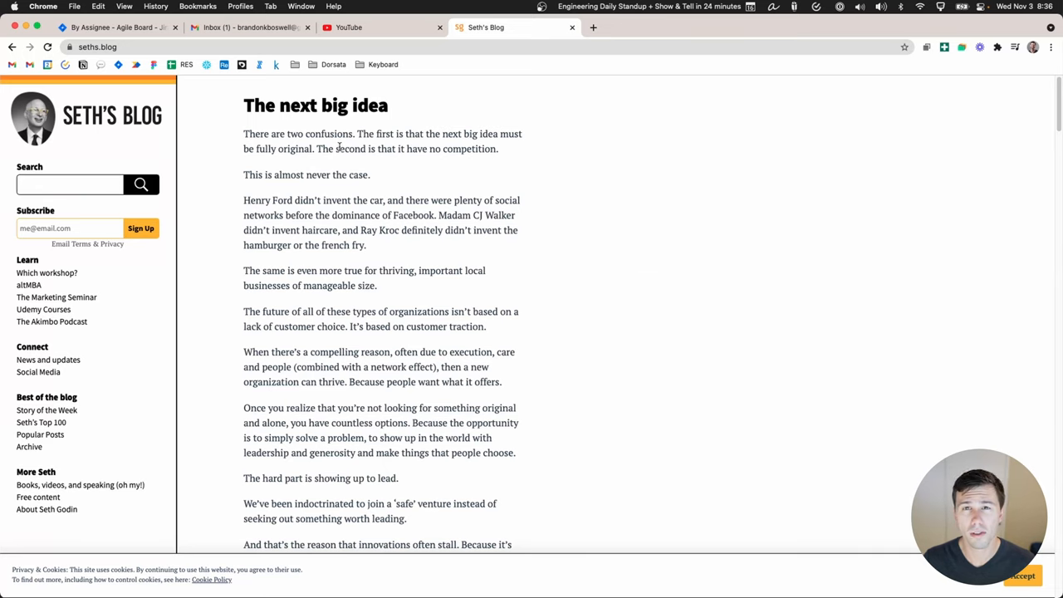
mouse_move(264, 196)
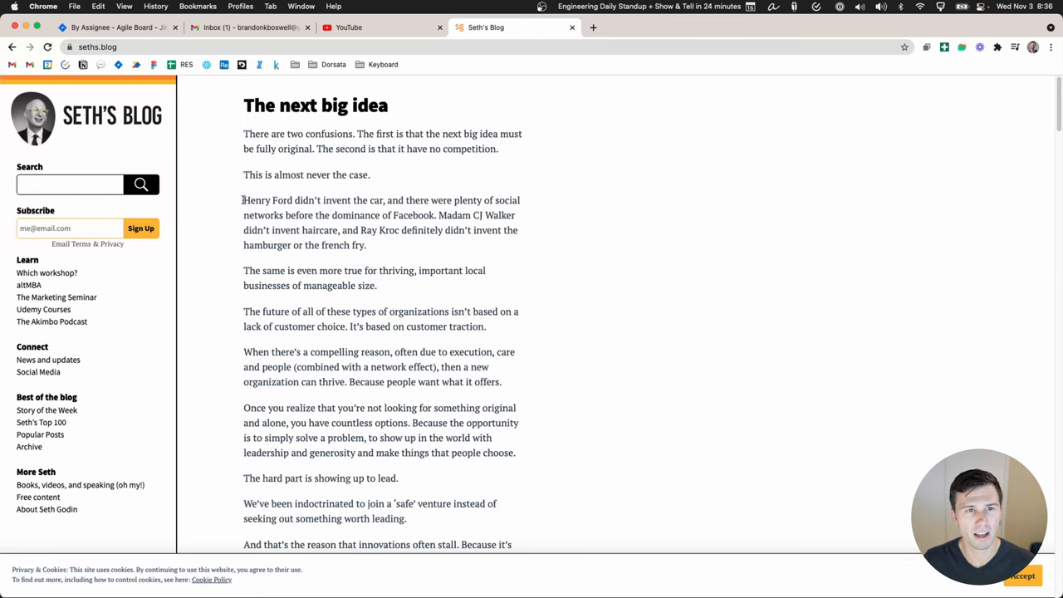
left_click_drag(244, 200, 366, 244)
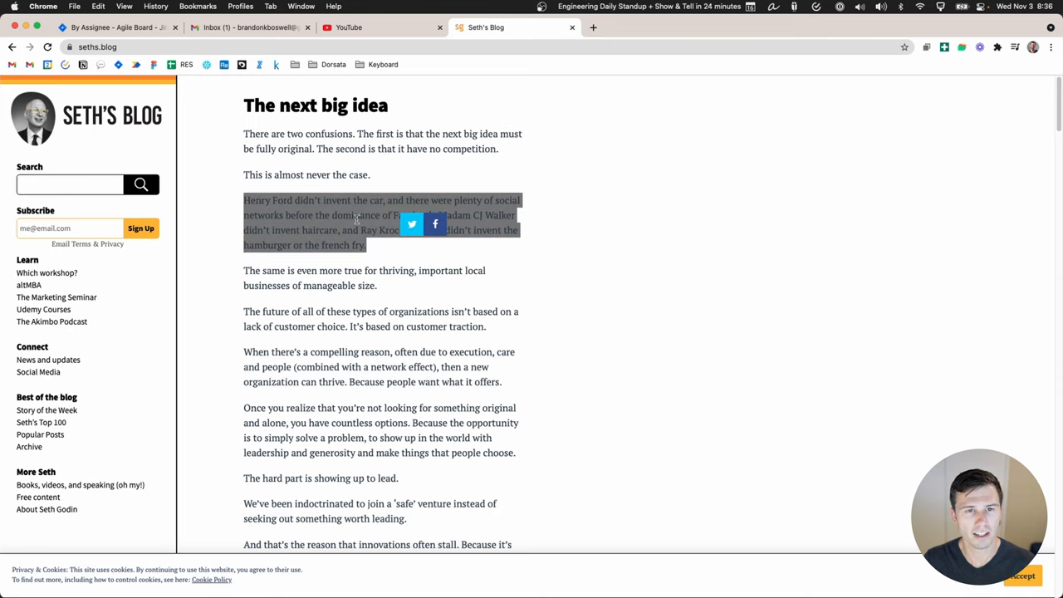
right_click(357, 230)
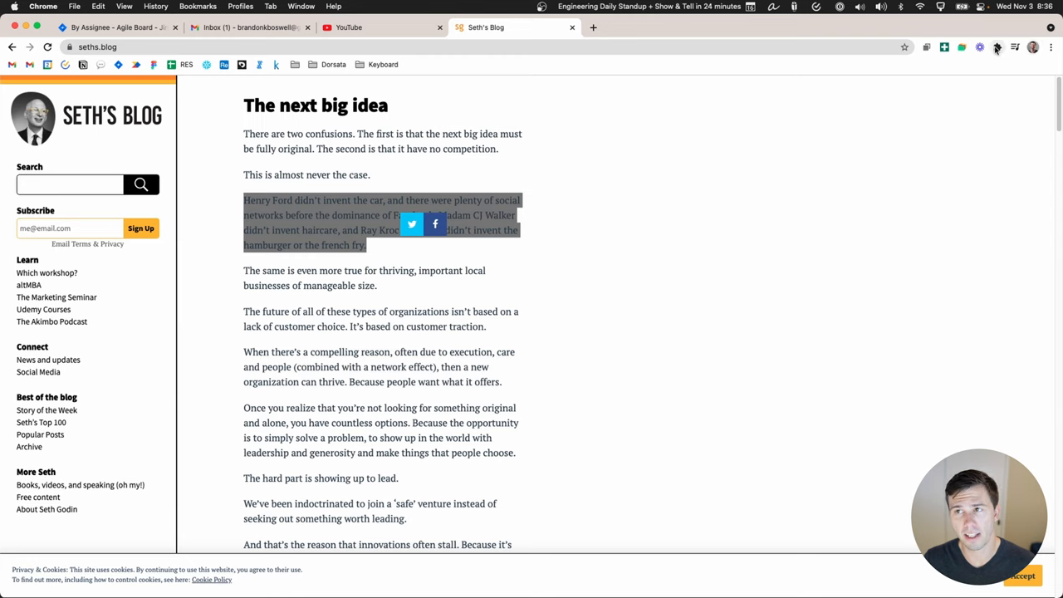
Step: Add the local businesses paragraph to TickTick from its right-click menu
left_click(997, 47)
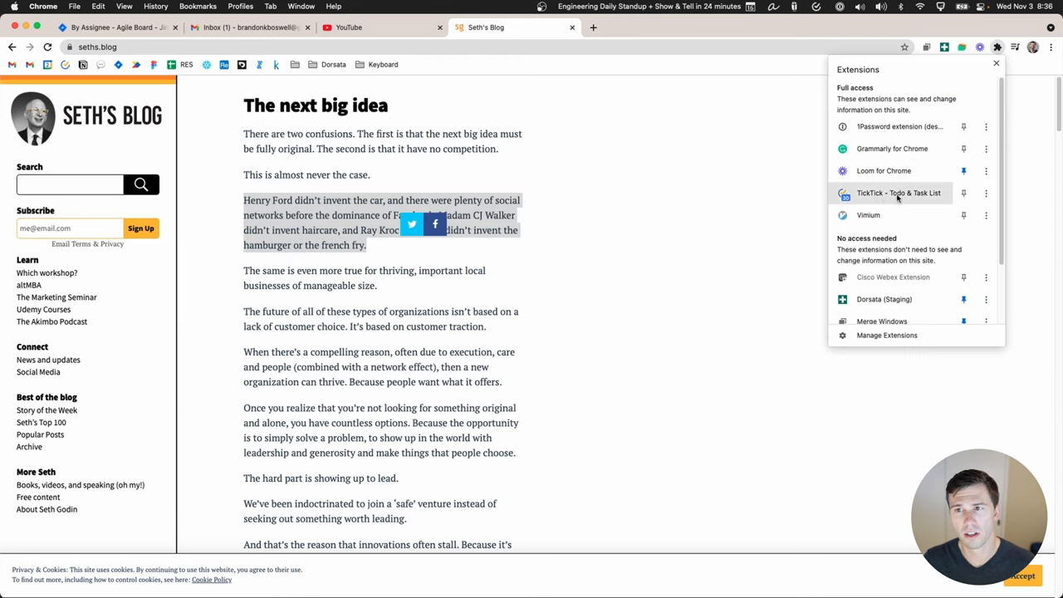
mouse_move(898, 193)
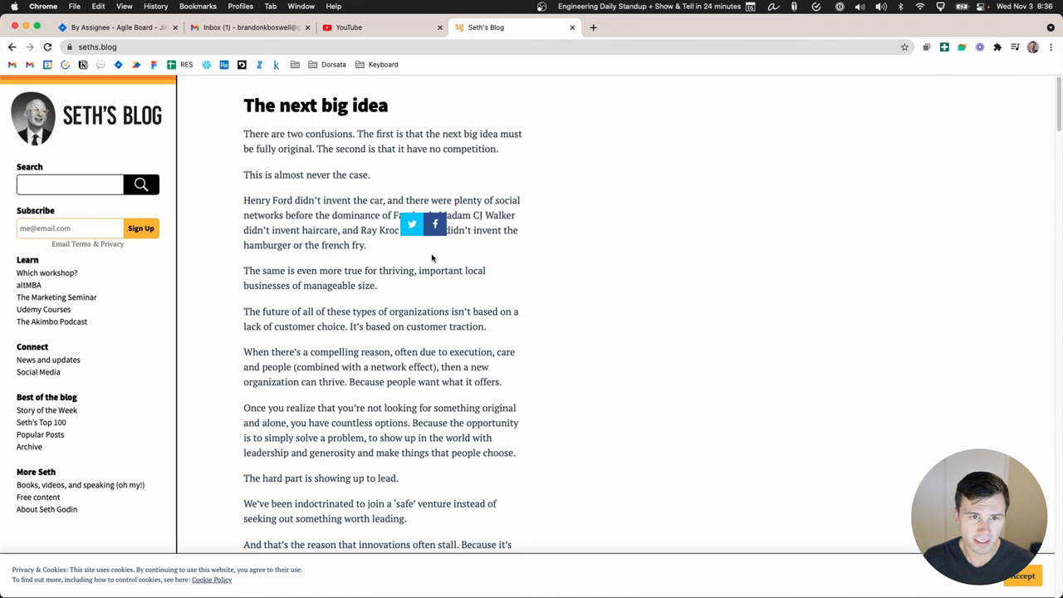
mouse_move(243, 268)
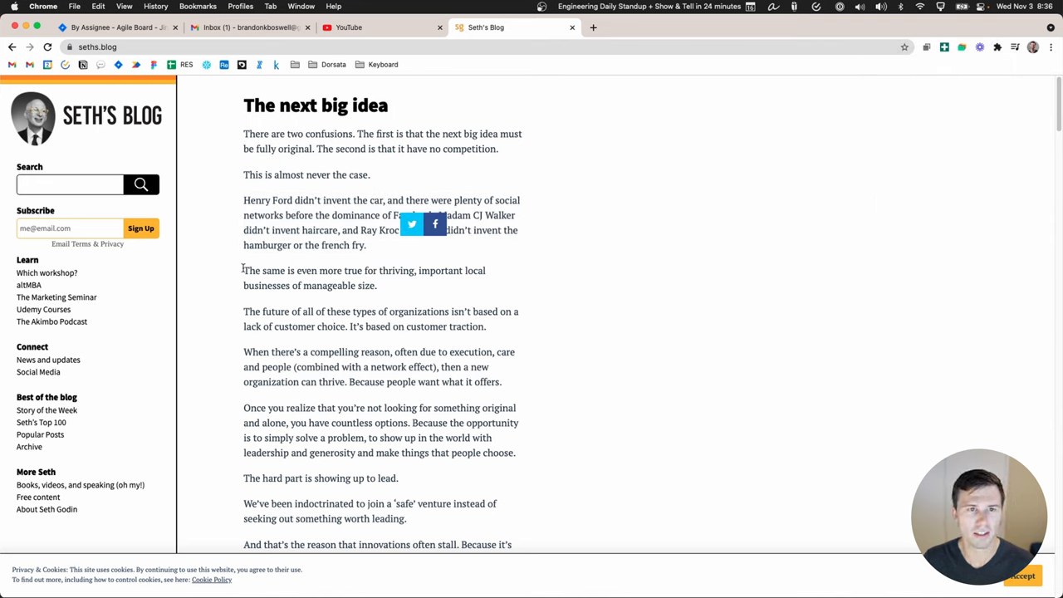
right_click(357, 277)
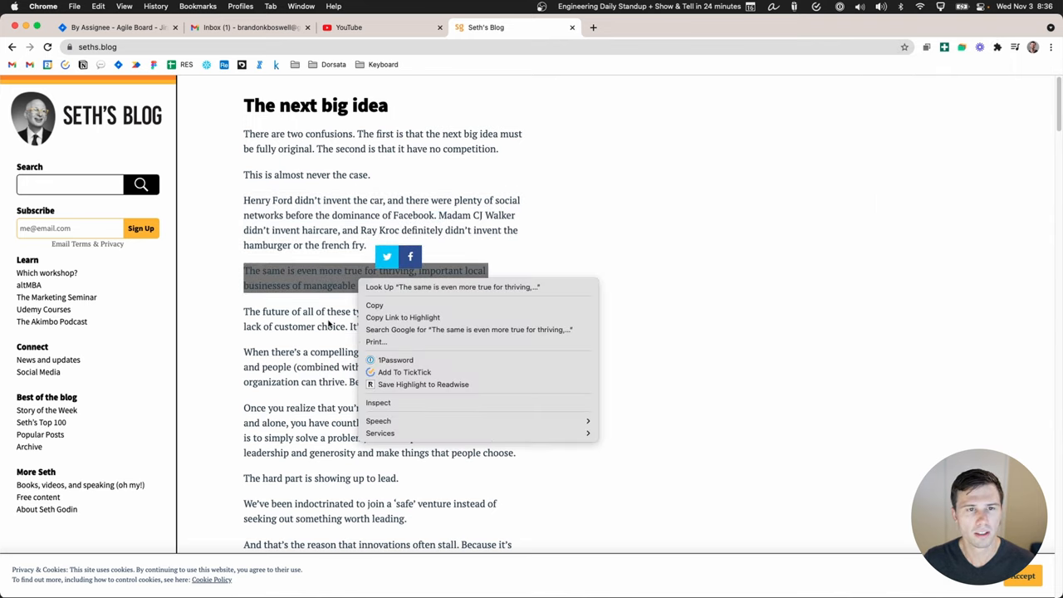
left_click(600, 182)
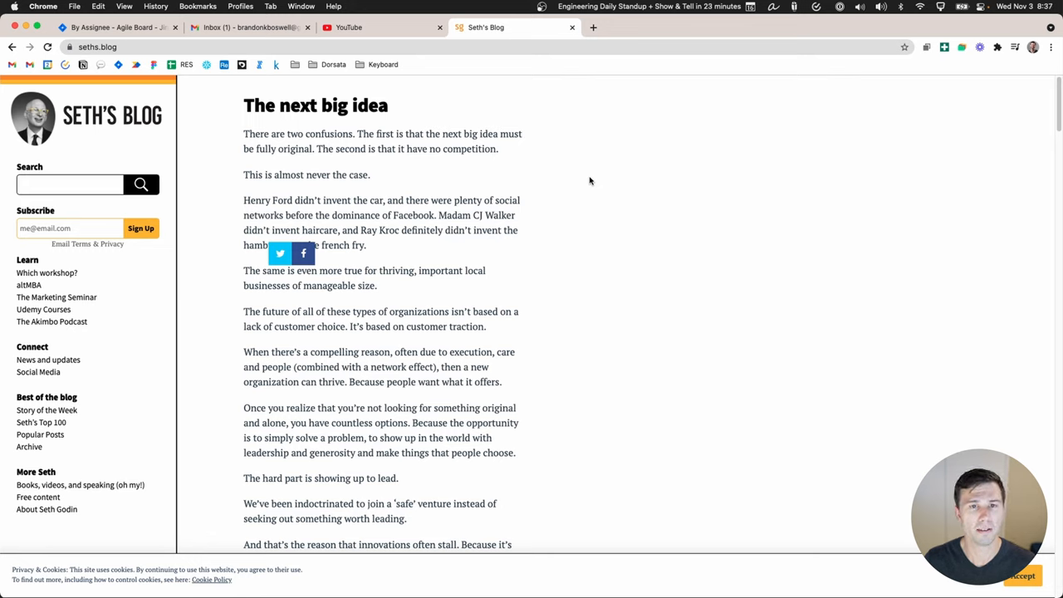
mouse_move(620, 272)
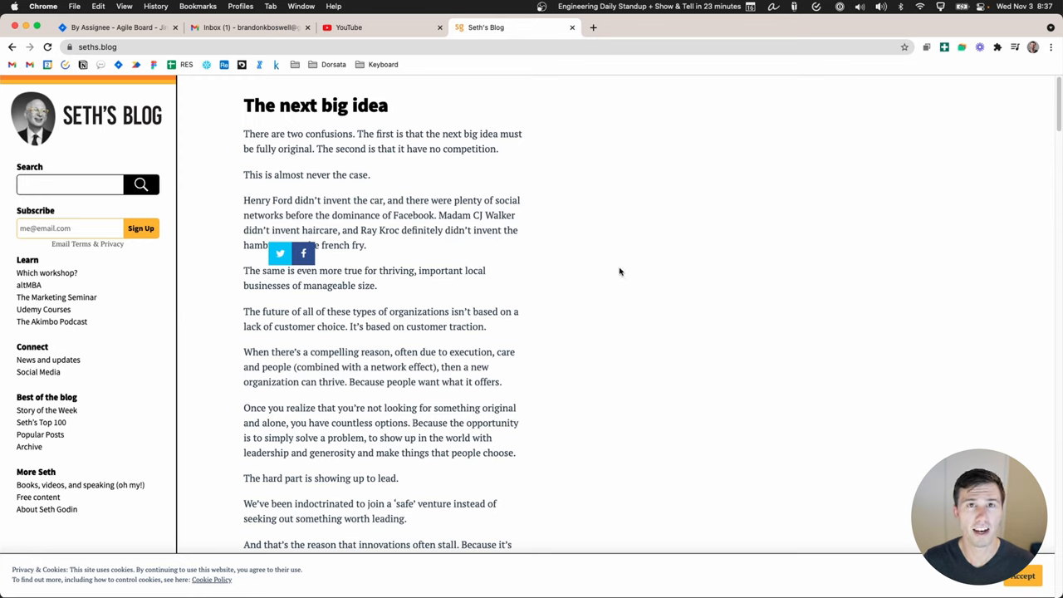
mouse_move(626, 271)
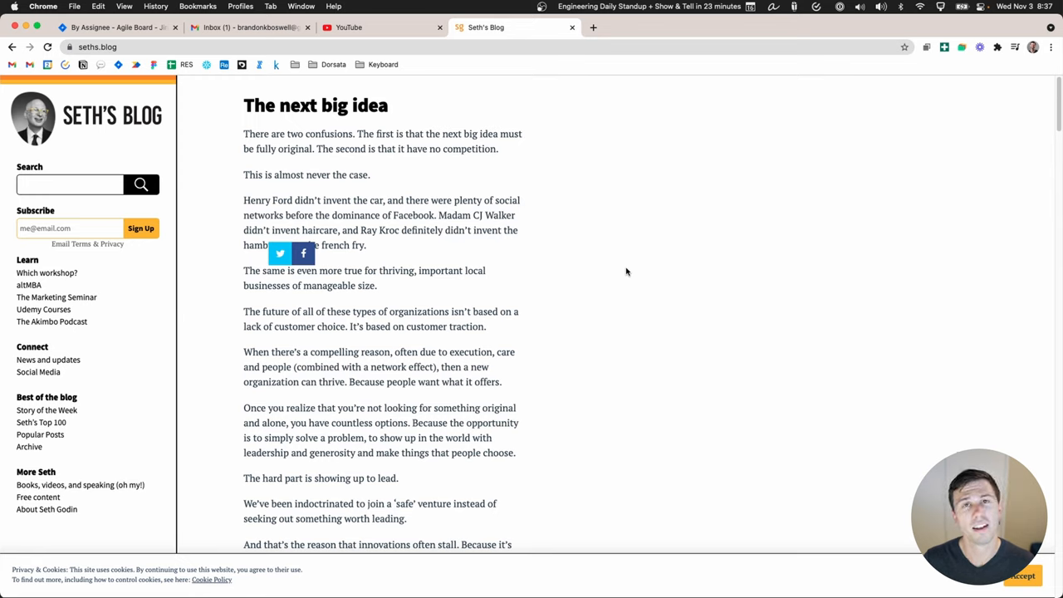
mouse_move(630, 277)
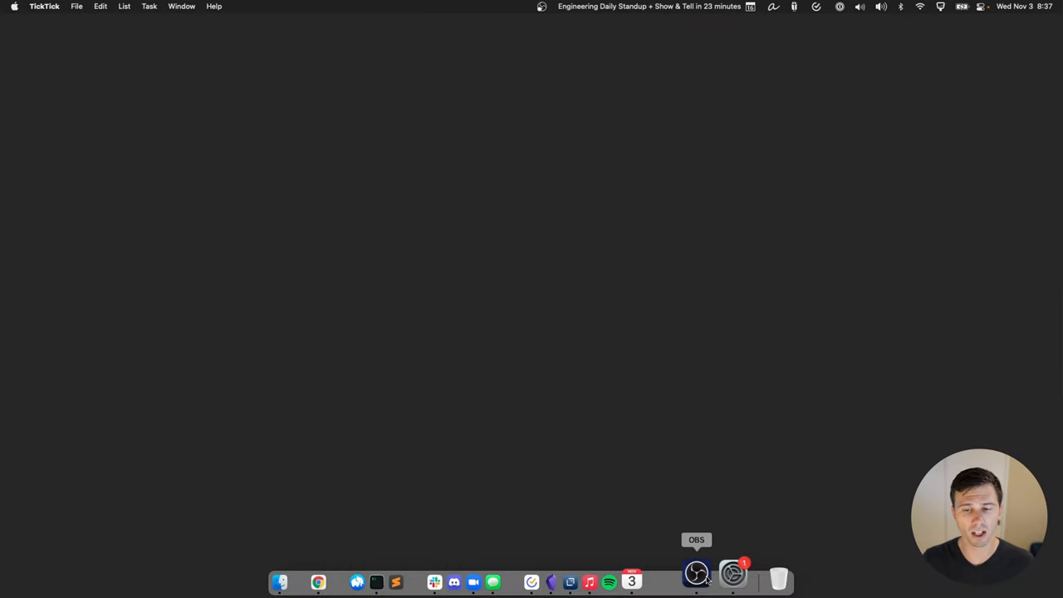
mouse_move(624, 530)
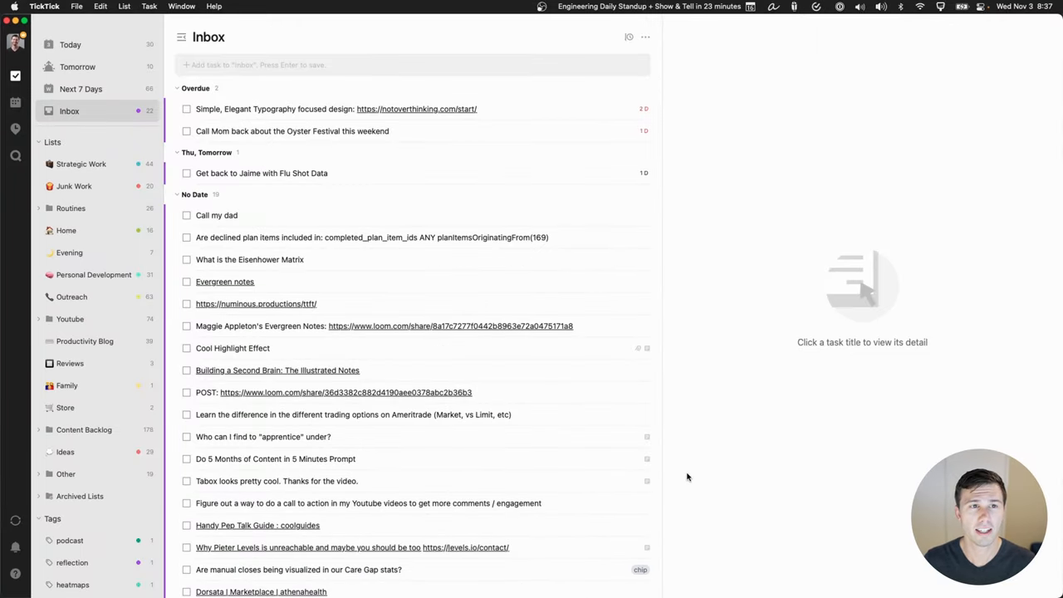
mouse_move(704, 457)
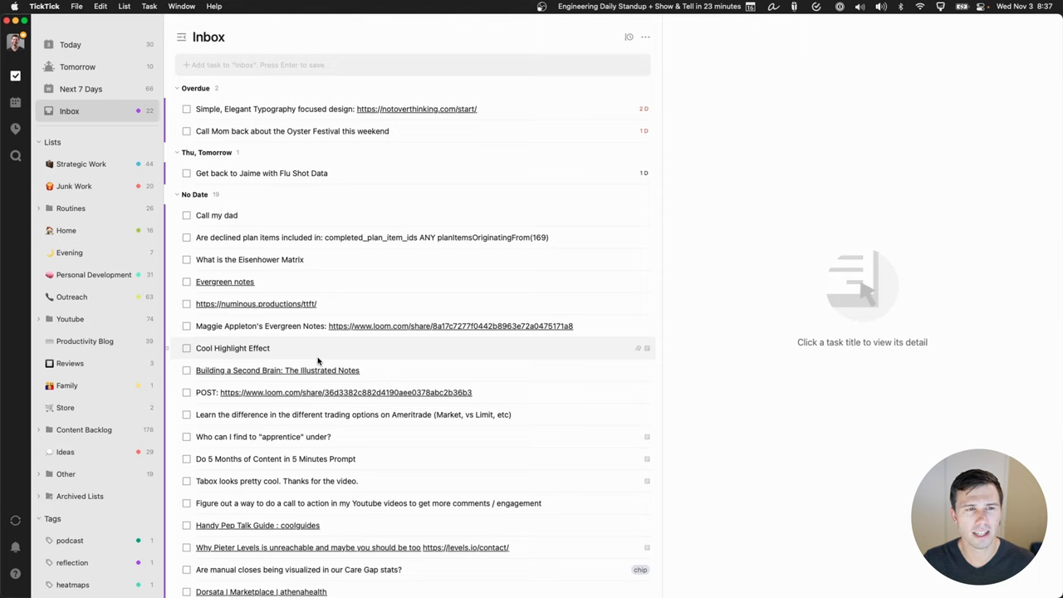
mouse_move(314, 357)
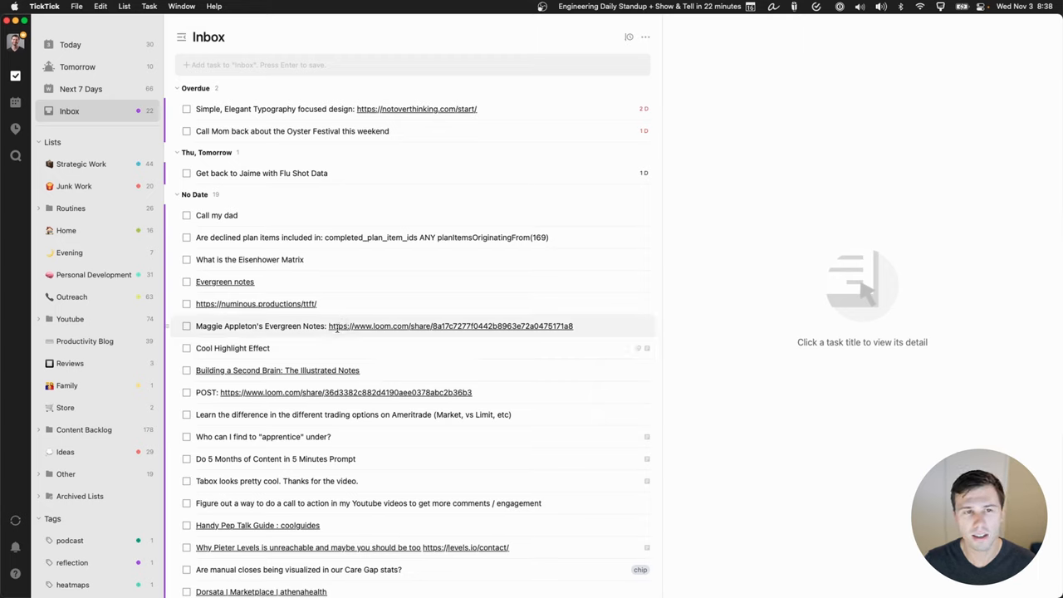
mouse_move(338, 319)
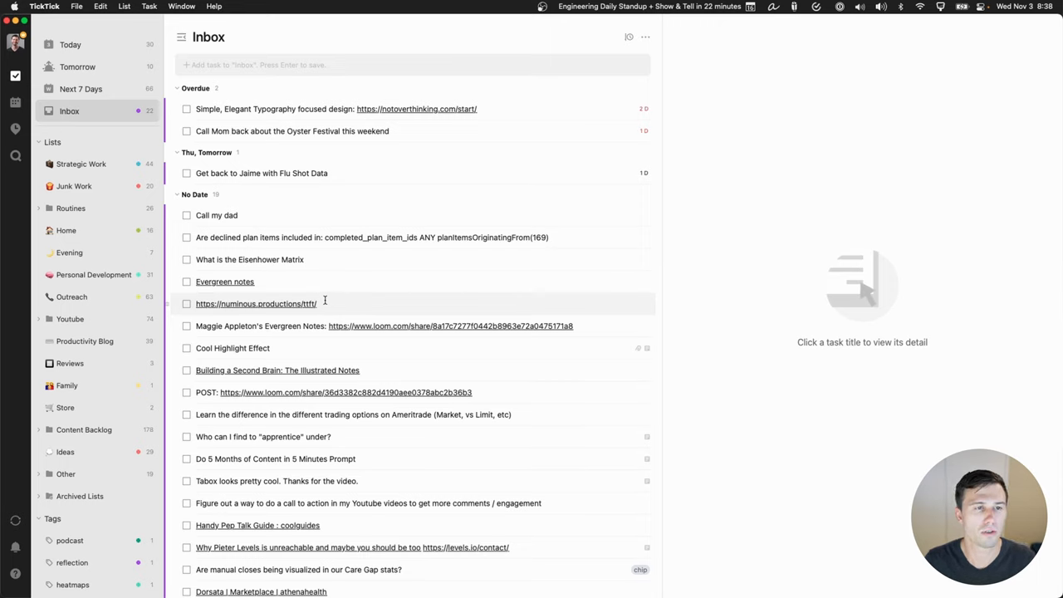
mouse_move(314, 384)
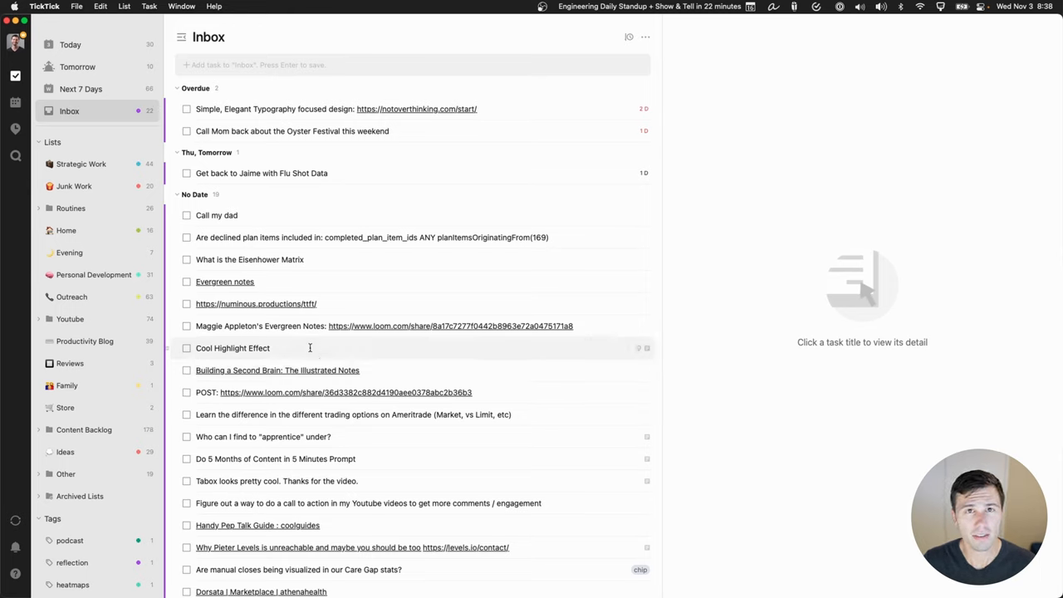
mouse_move(322, 281)
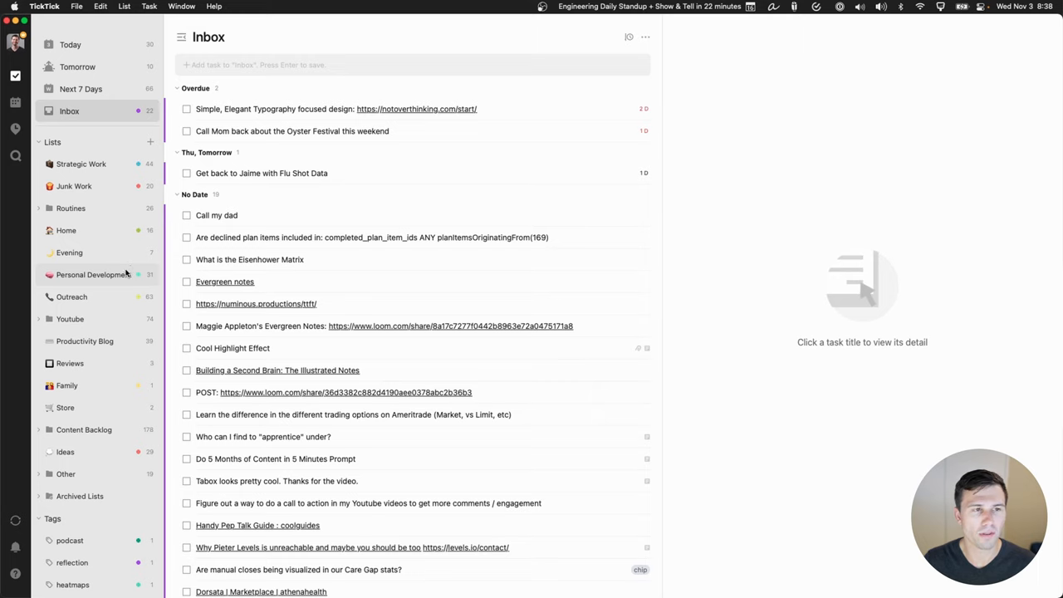
mouse_move(128, 280)
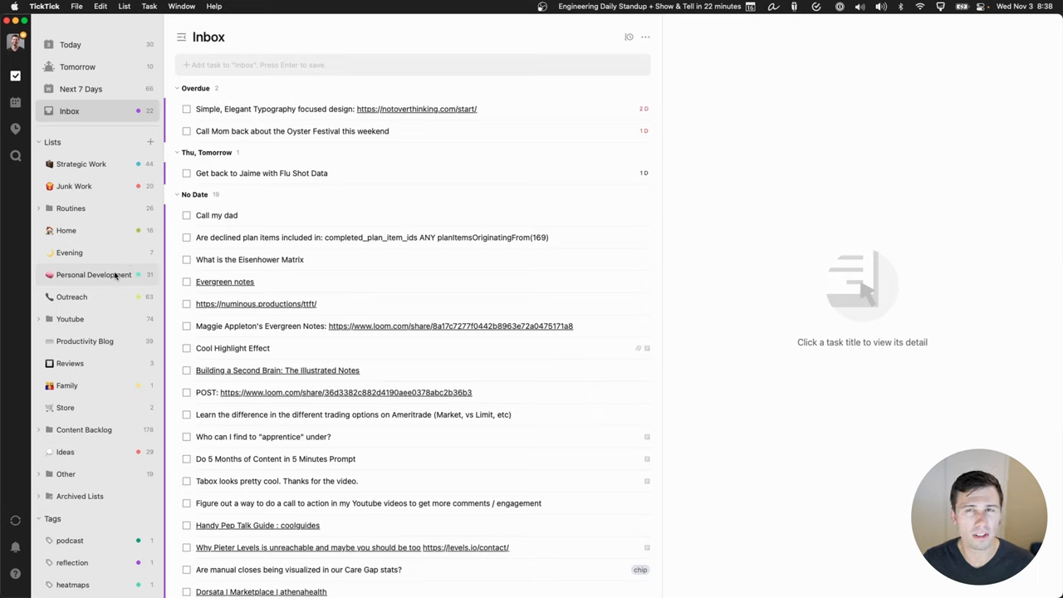
mouse_move(125, 286)
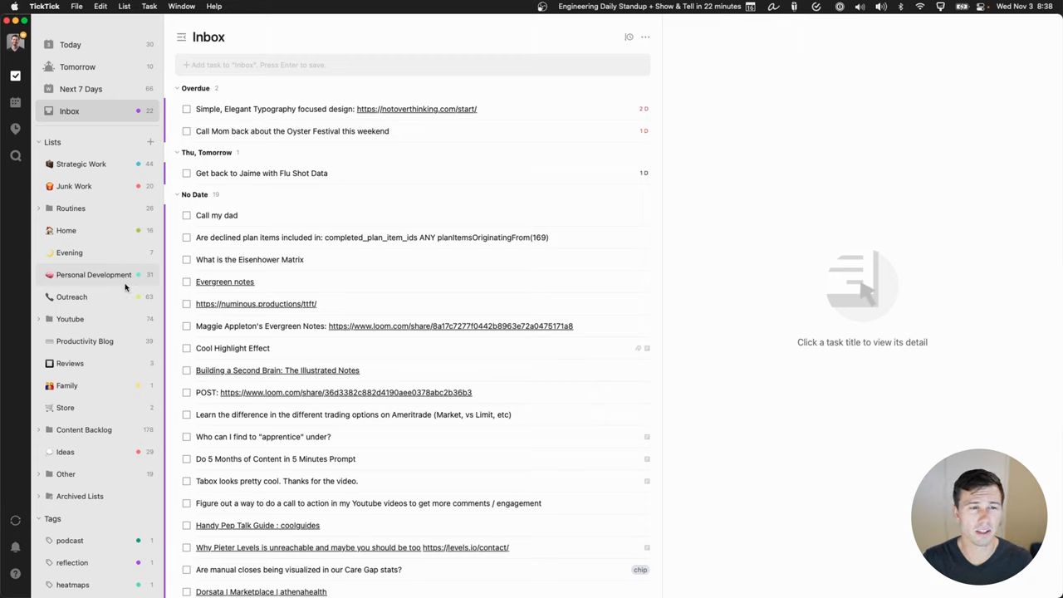
mouse_move(100, 274)
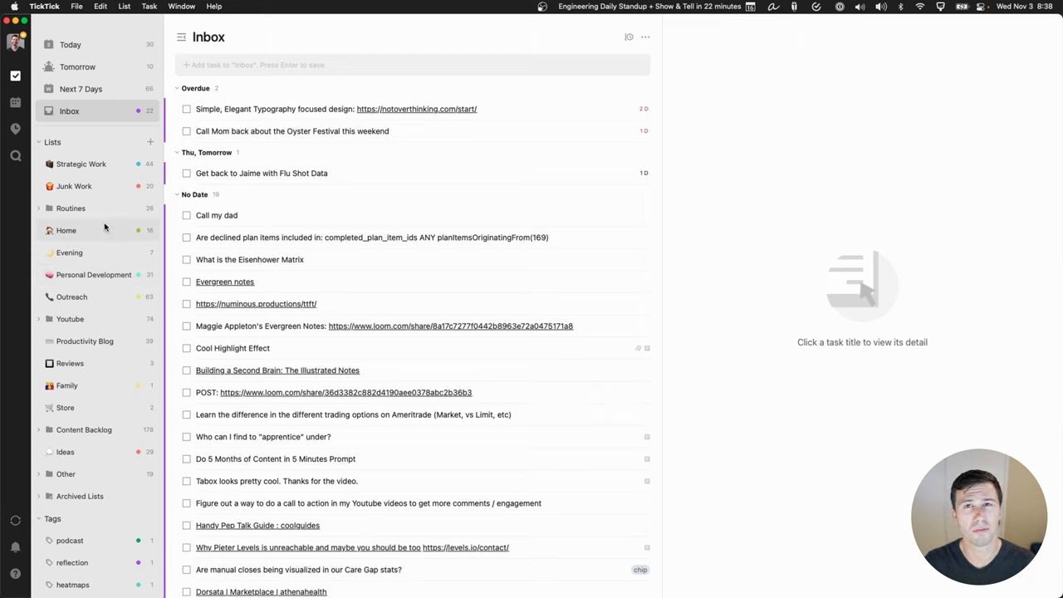
mouse_move(453, 81)
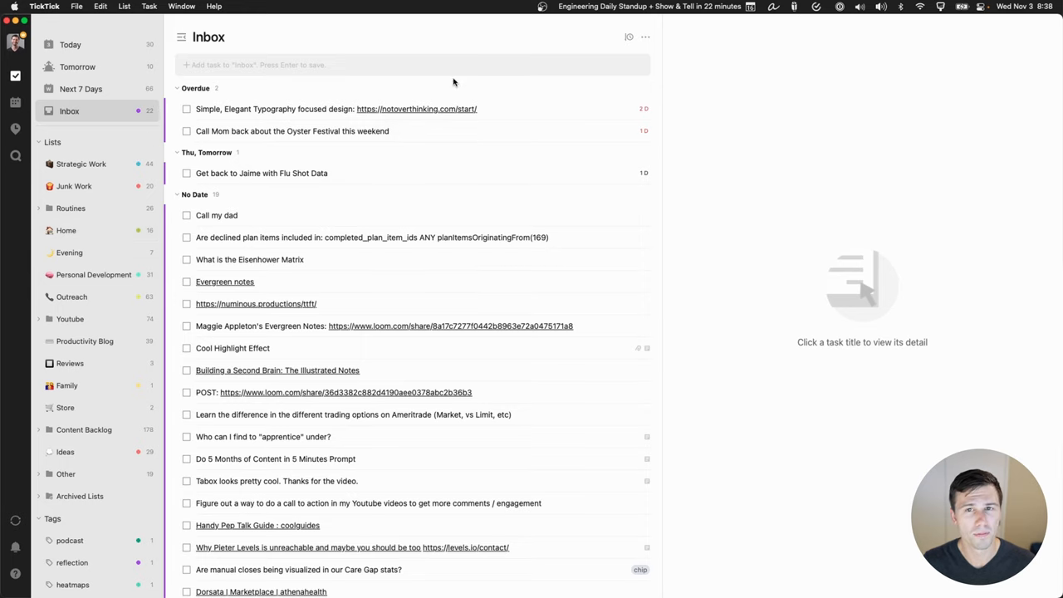
mouse_move(344, 146)
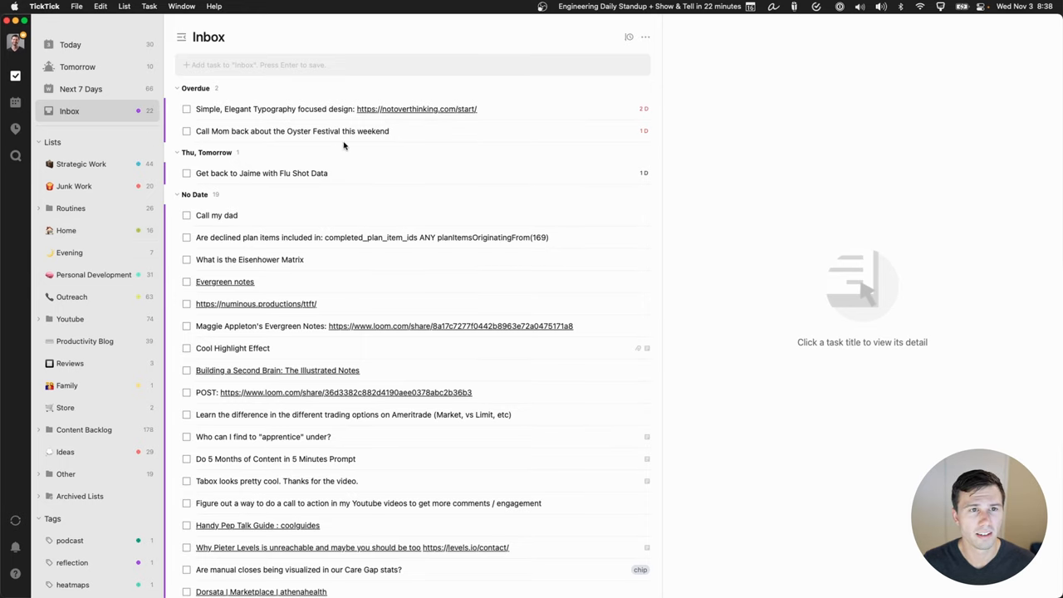
mouse_move(291, 131)
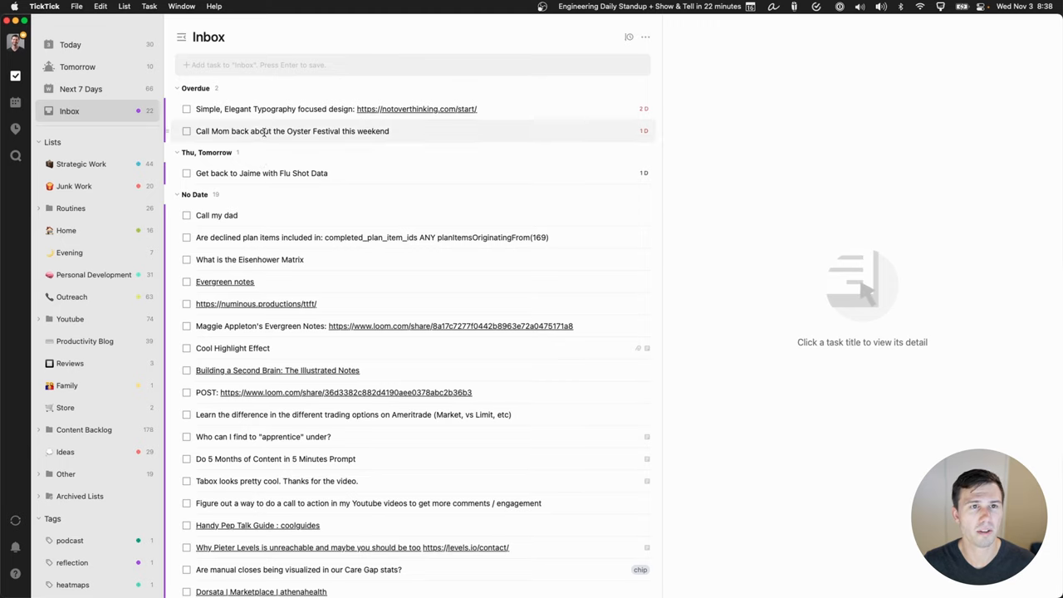
Step: Open 'Call Mom back about the Oyster Festival' and tick its checkbox
left_click(292, 130)
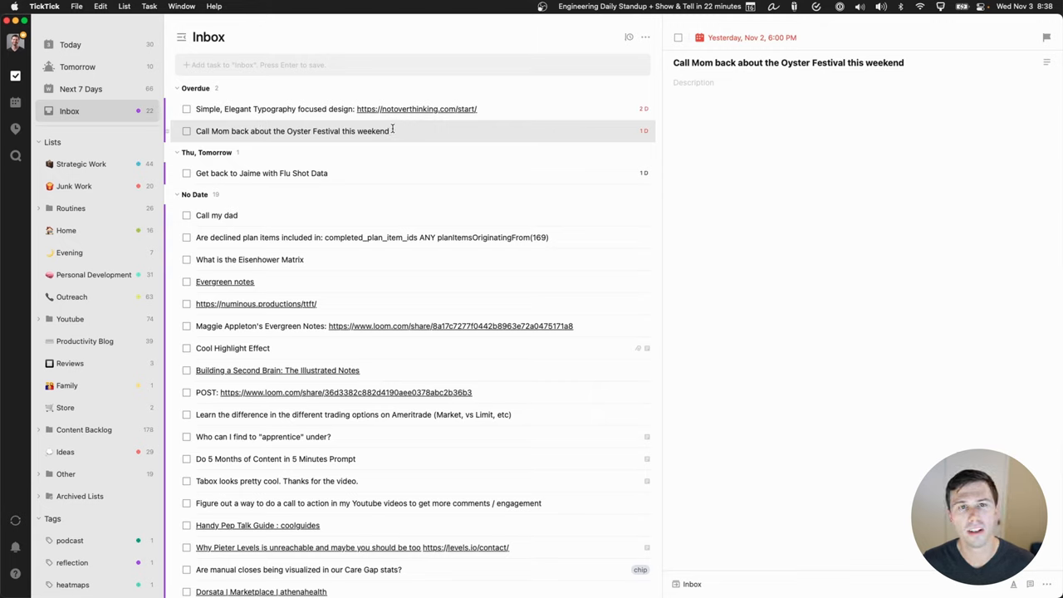
mouse_move(635, 129)
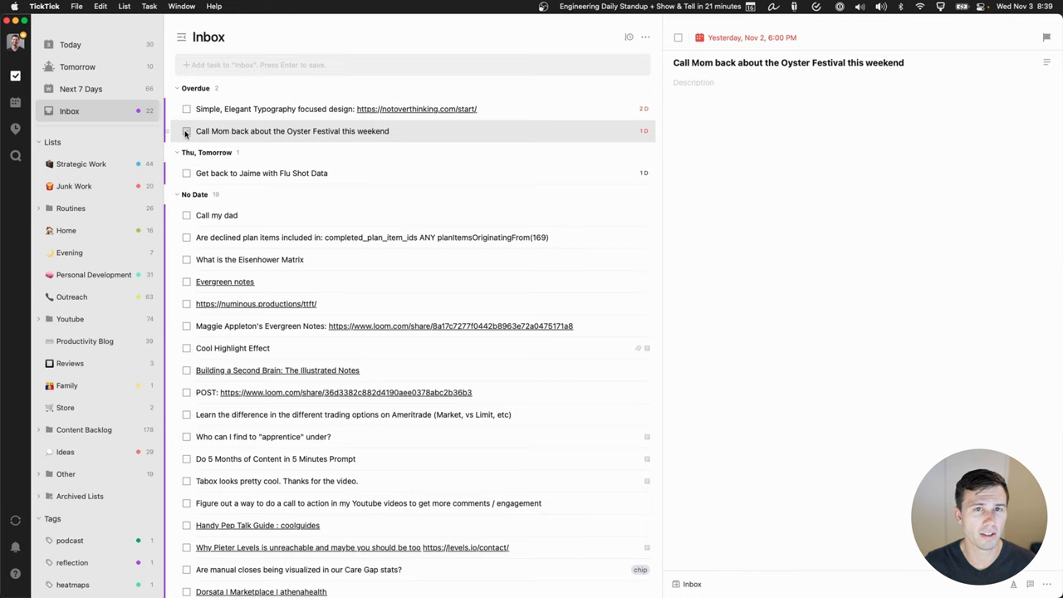
left_click(186, 131)
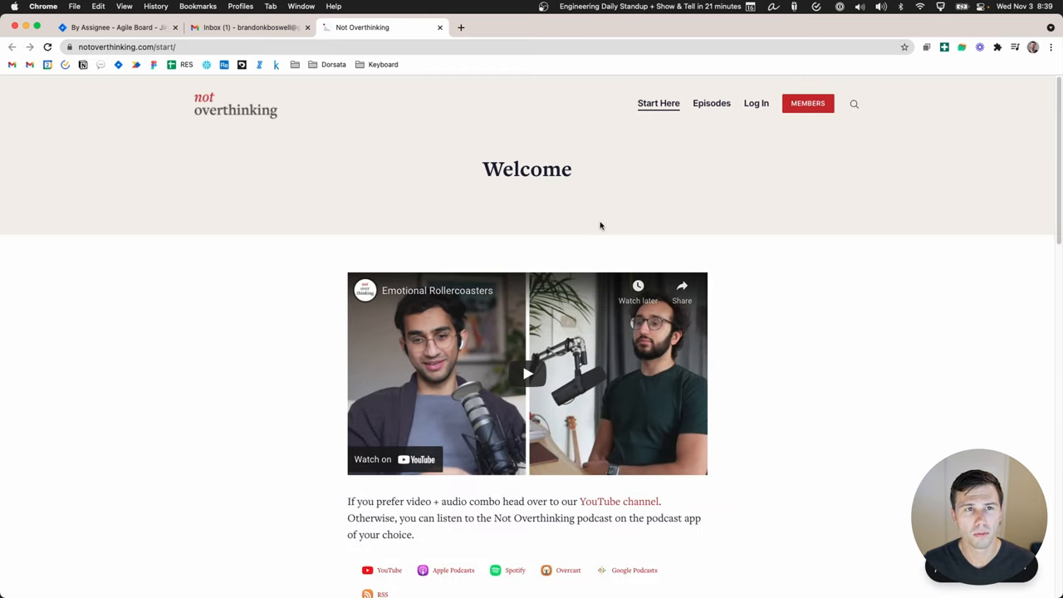
mouse_move(570, 265)
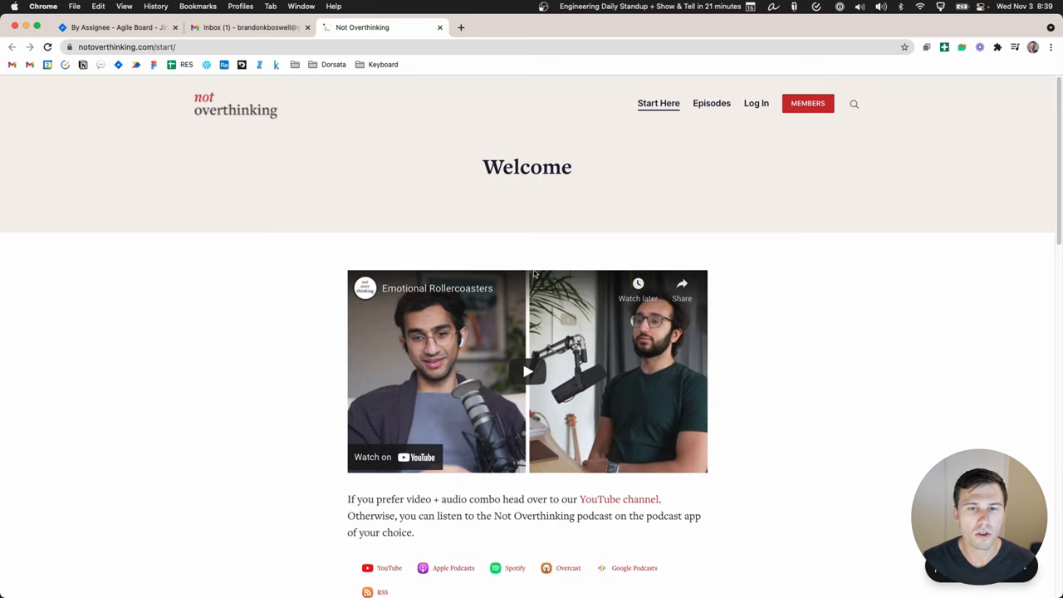
Step: Scroll down and back up through the Not Overthinking Welcome page
scroll("down", 3)
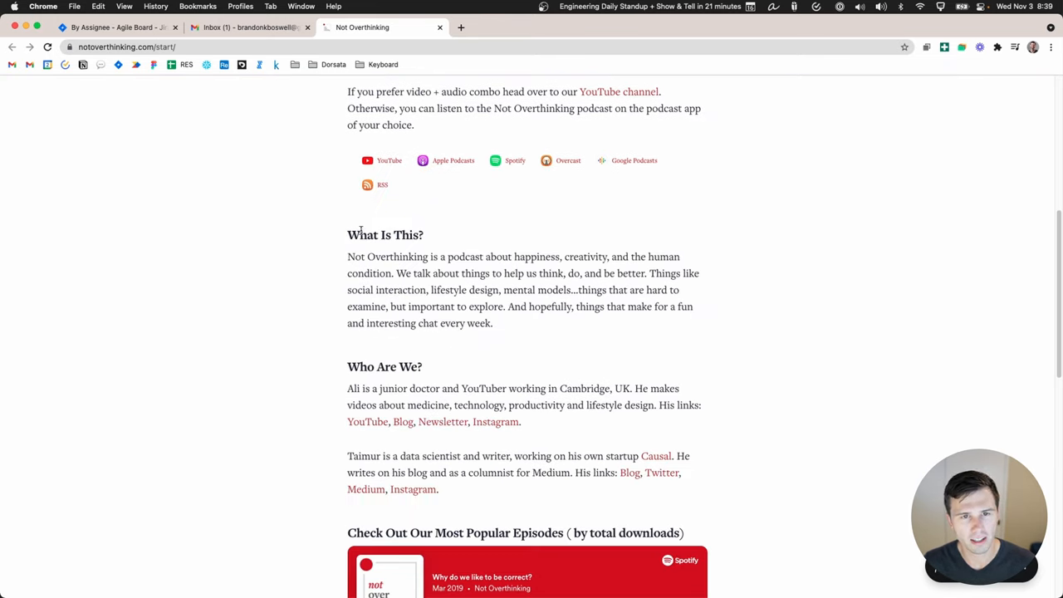
scroll("down", 3)
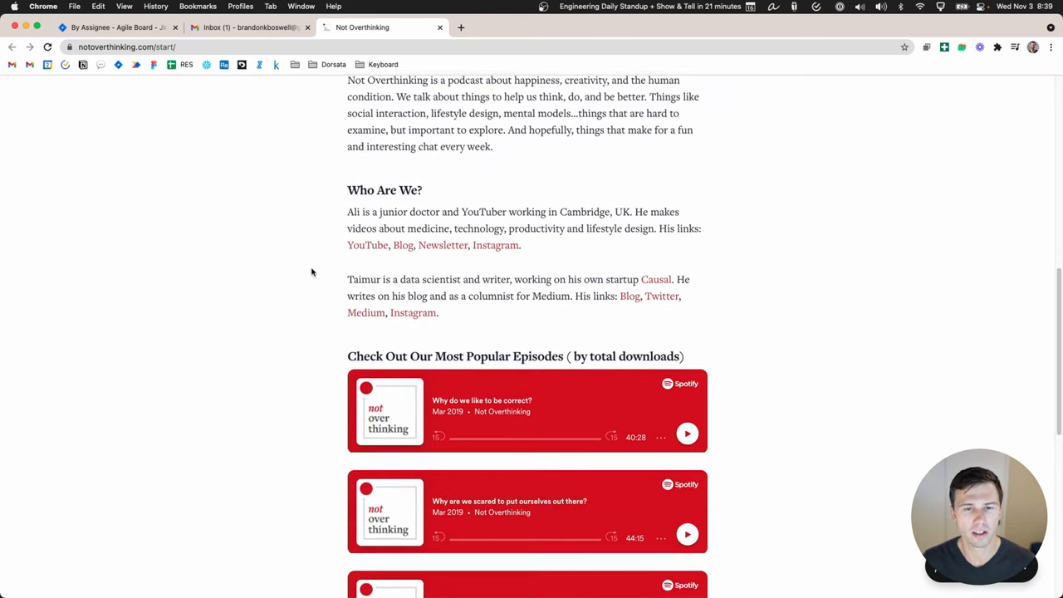
scroll("up", 3)
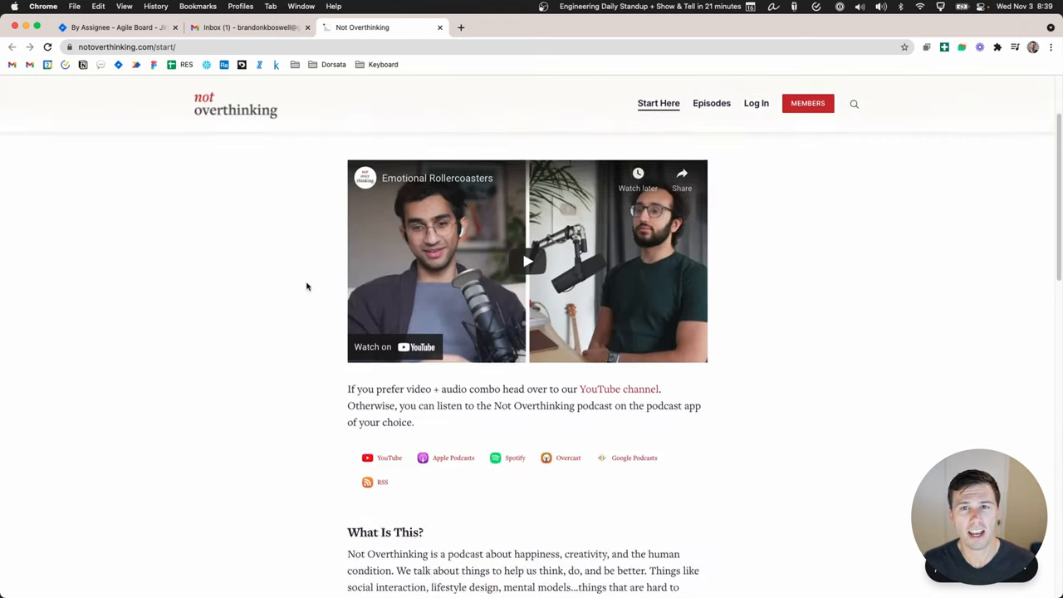
scroll("up", 3)
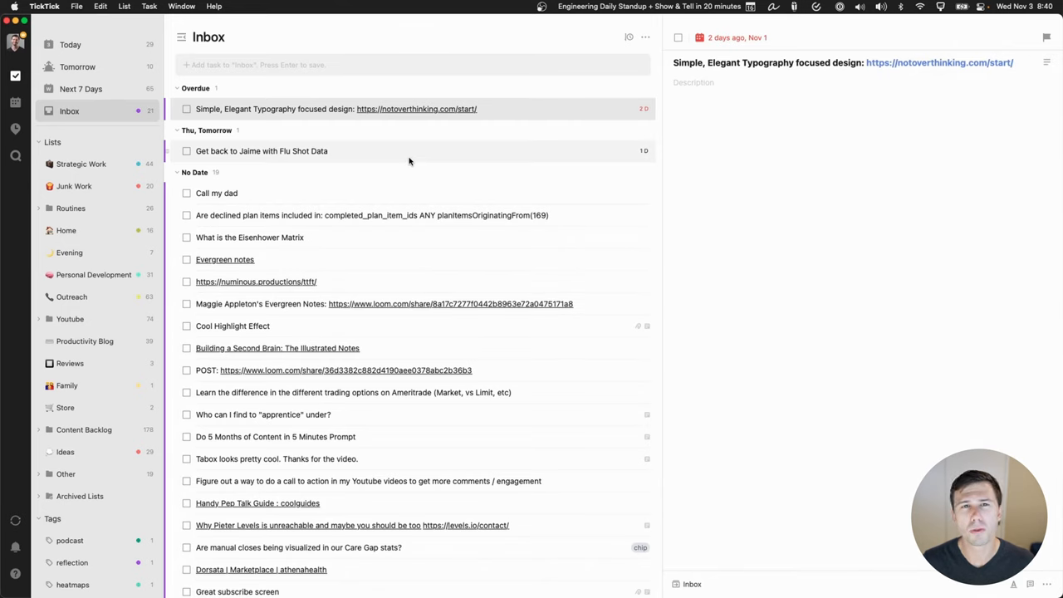
mouse_move(365, 144)
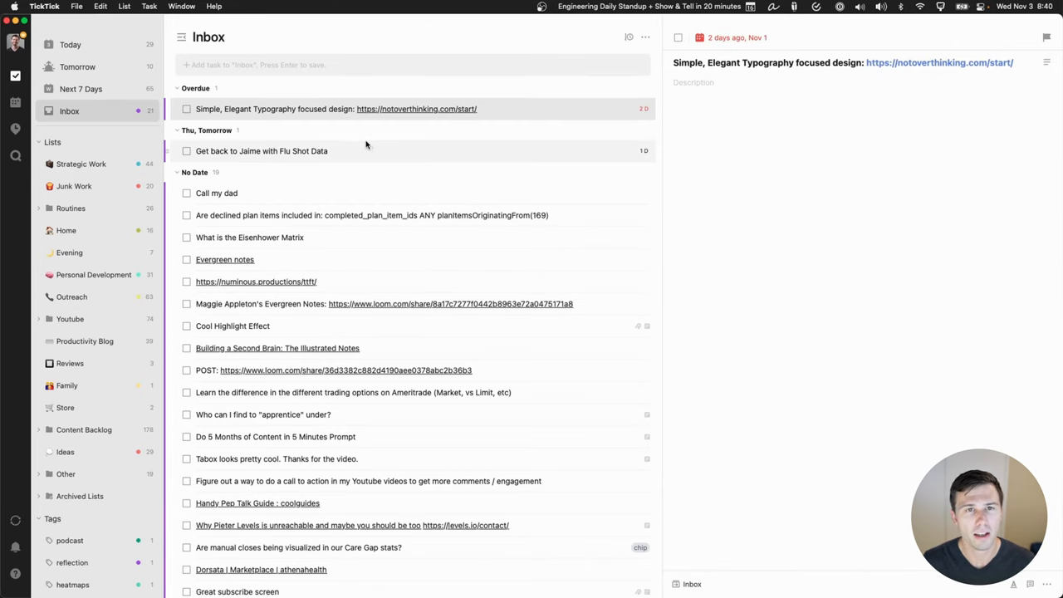
mouse_move(354, 154)
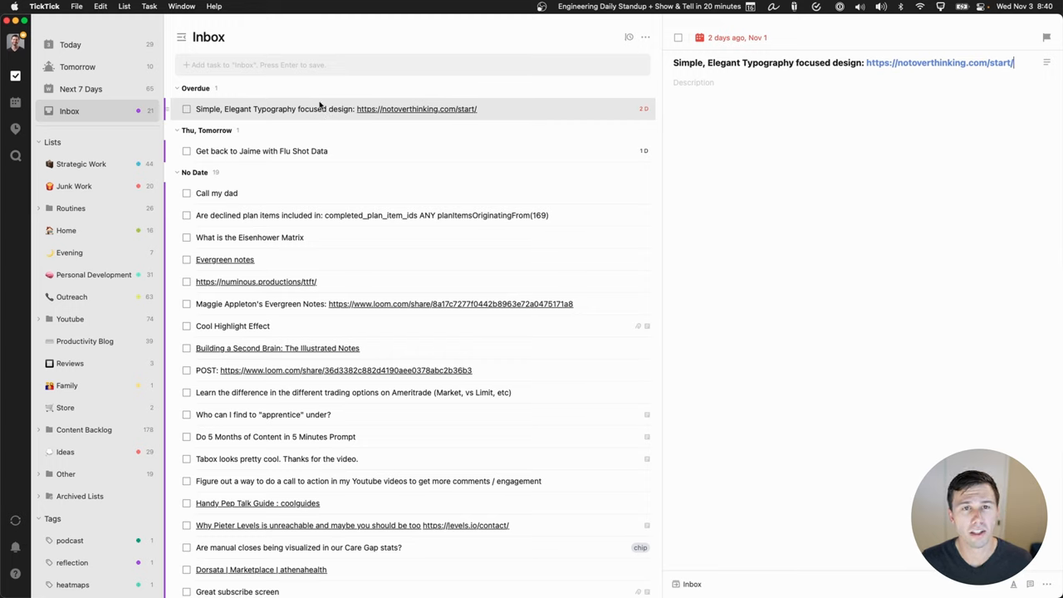
mouse_move(318, 98)
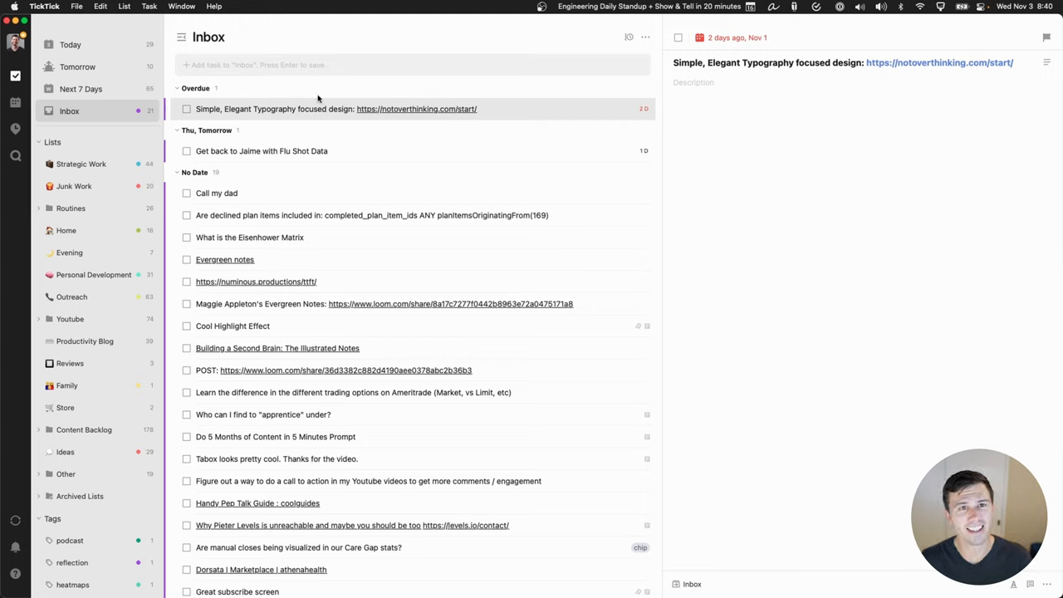
mouse_move(326, 115)
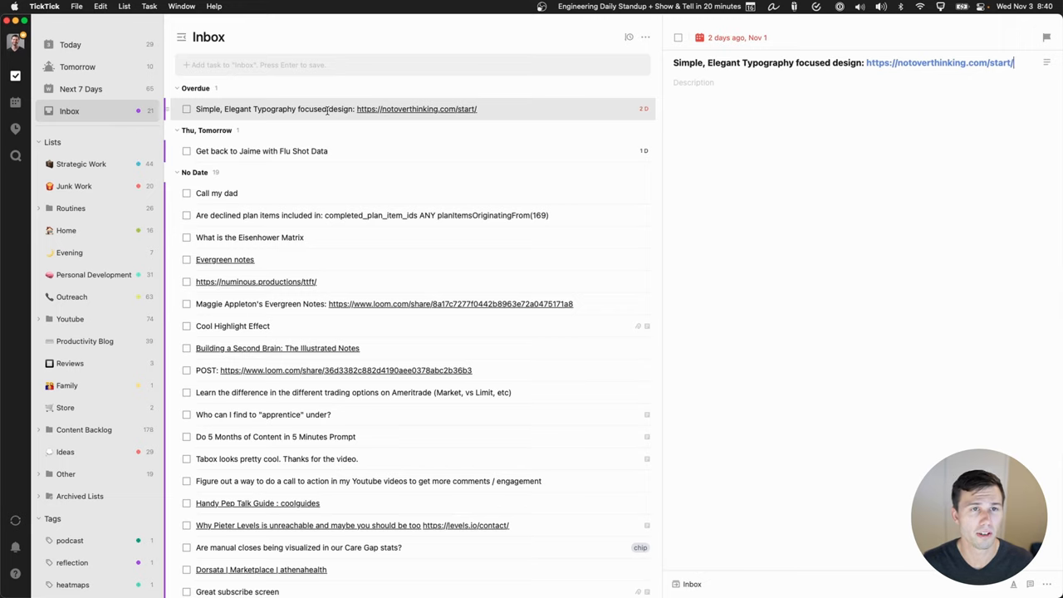
Step: Complete 'Call my dad' and follow the Building a Second Brain notes link
left_click(217, 193)
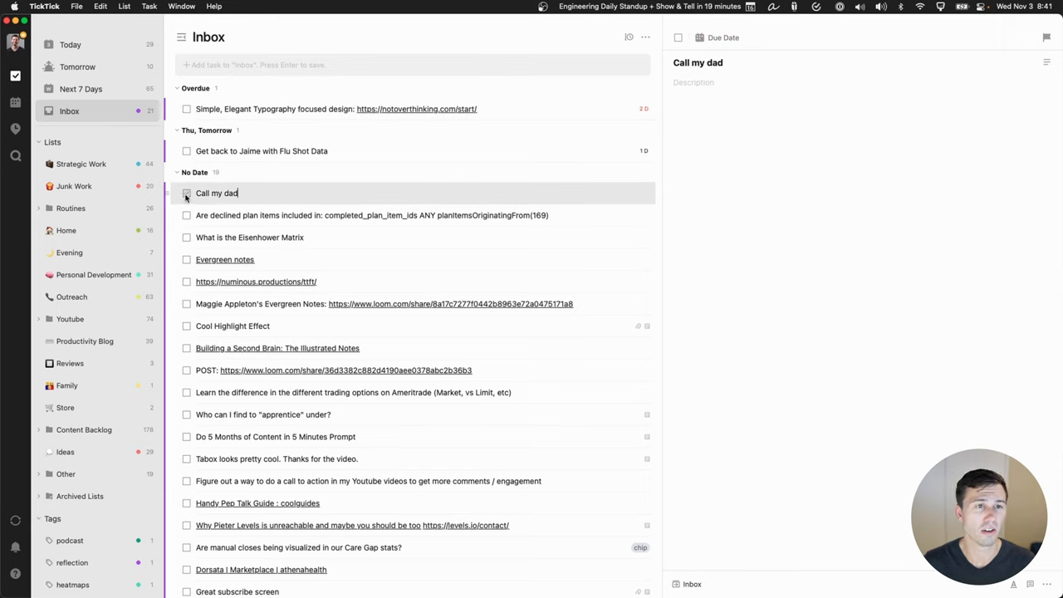
left_click(186, 192)
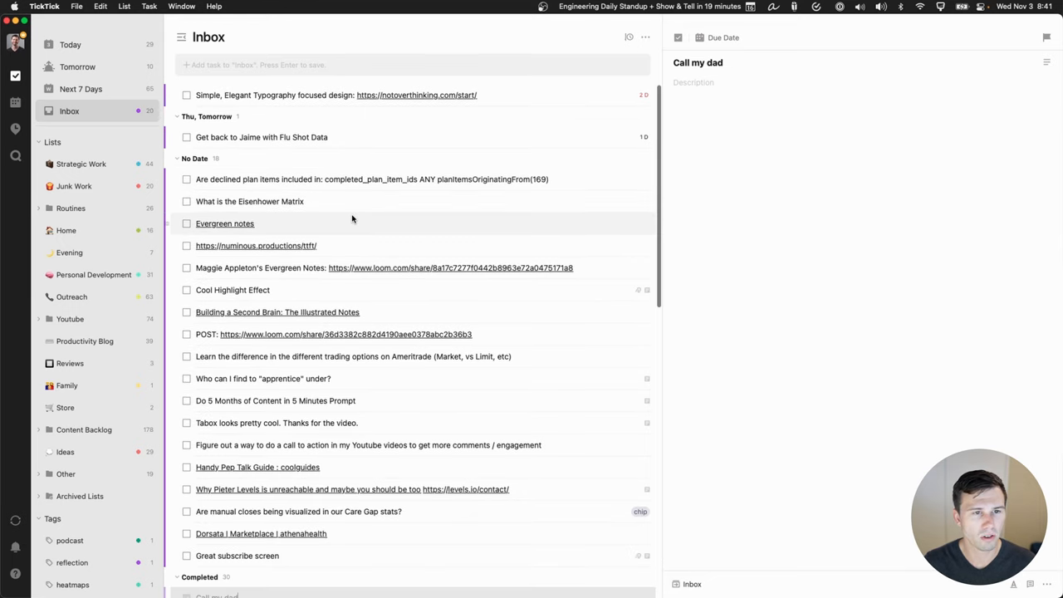
scroll("down", 3)
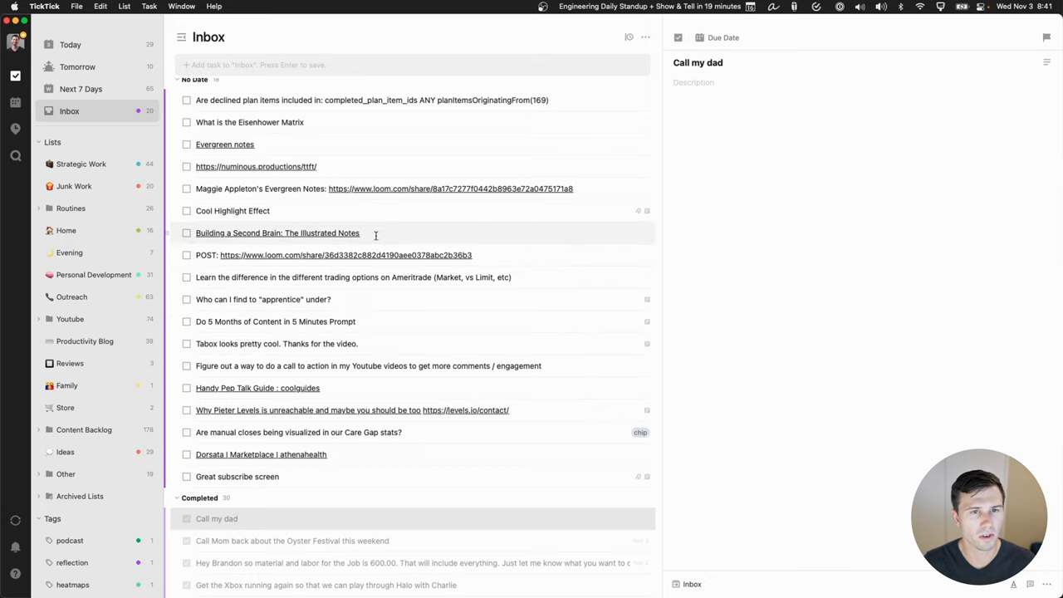
left_click(277, 232)
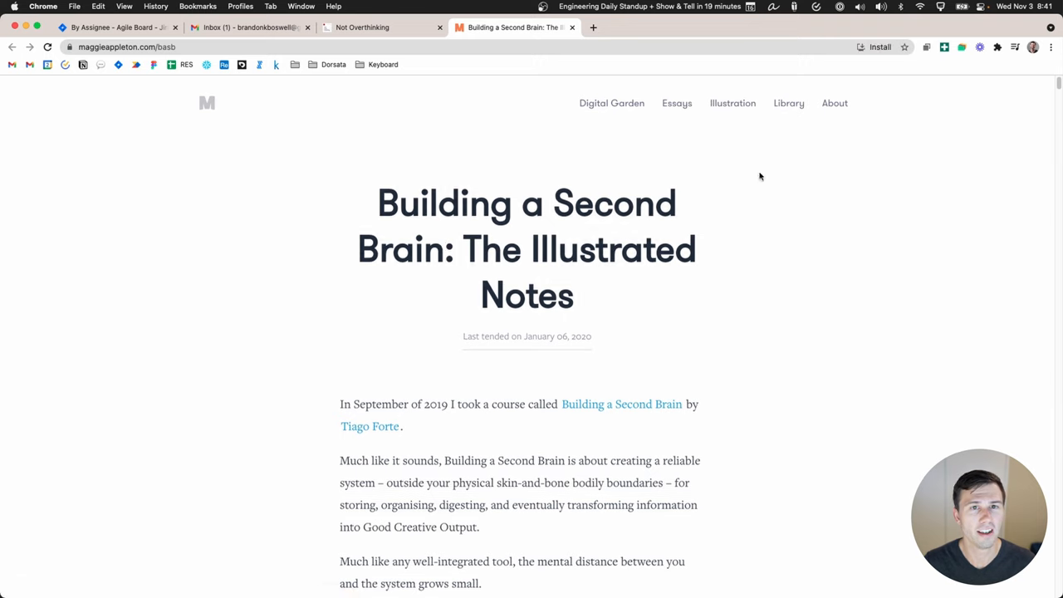
Step: Scroll through the illustrated notes on maggieappleton.com/basb
scroll("down", 3)
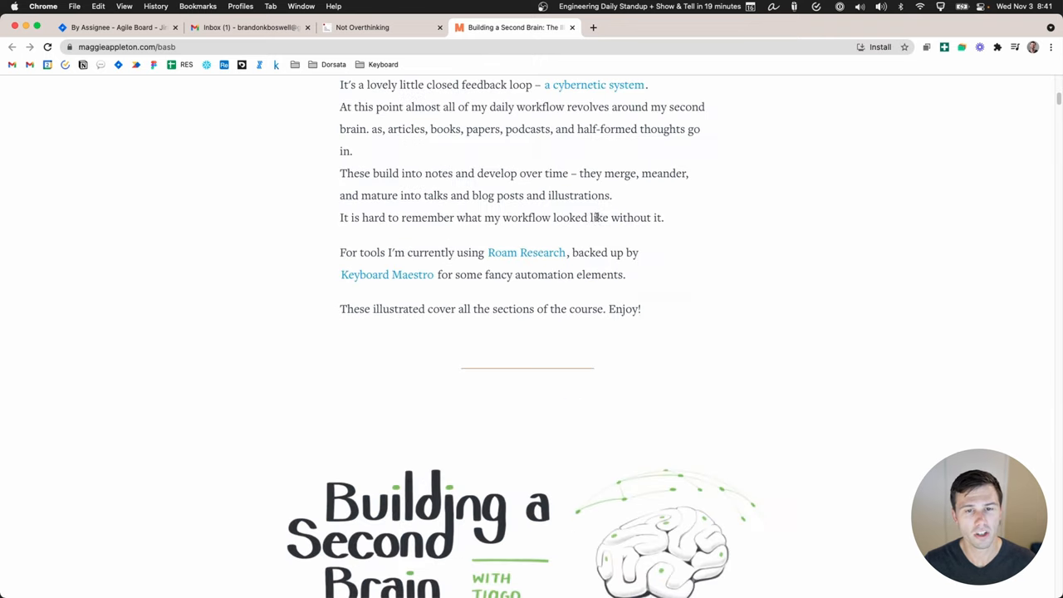
scroll("down", 3)
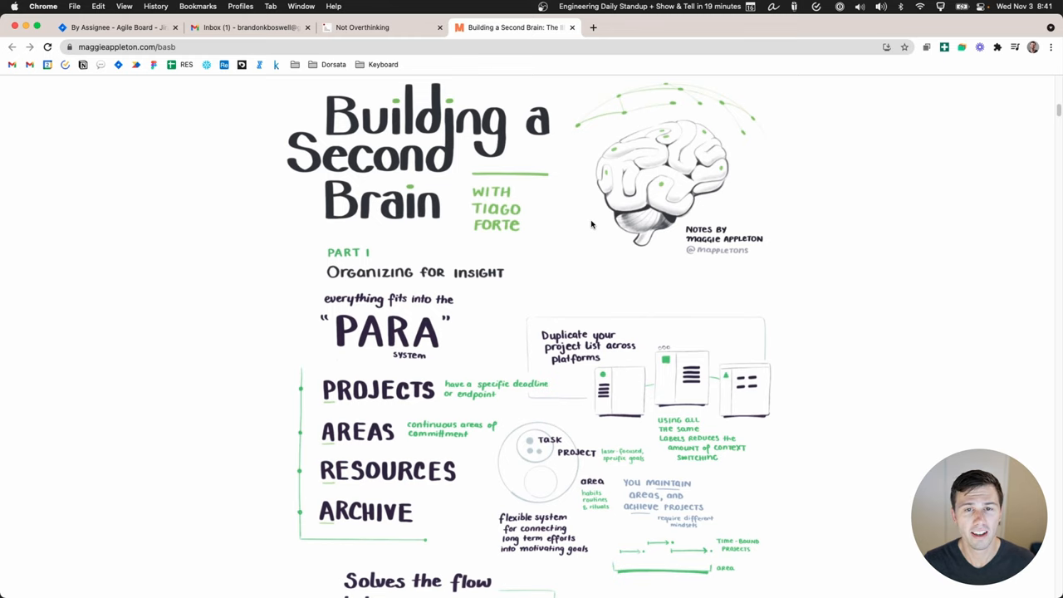
mouse_move(552, 229)
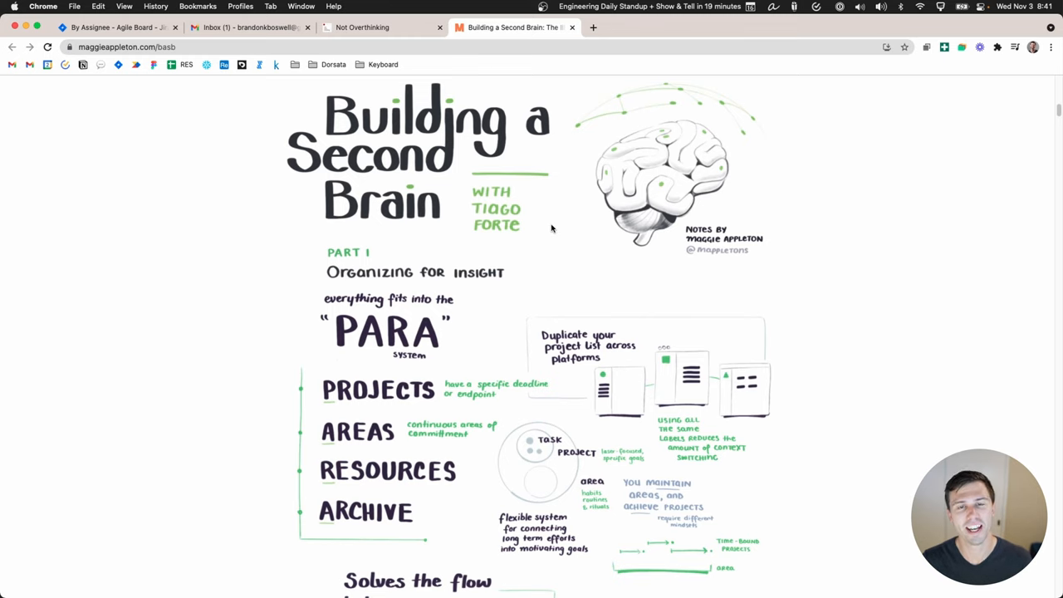
scroll("down", 3)
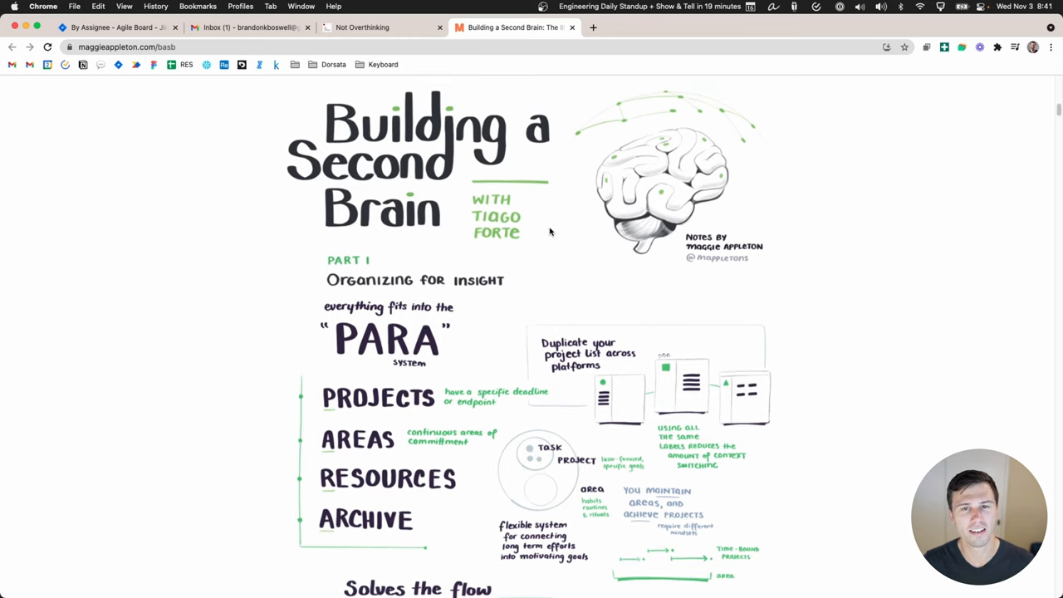
scroll("up", 3)
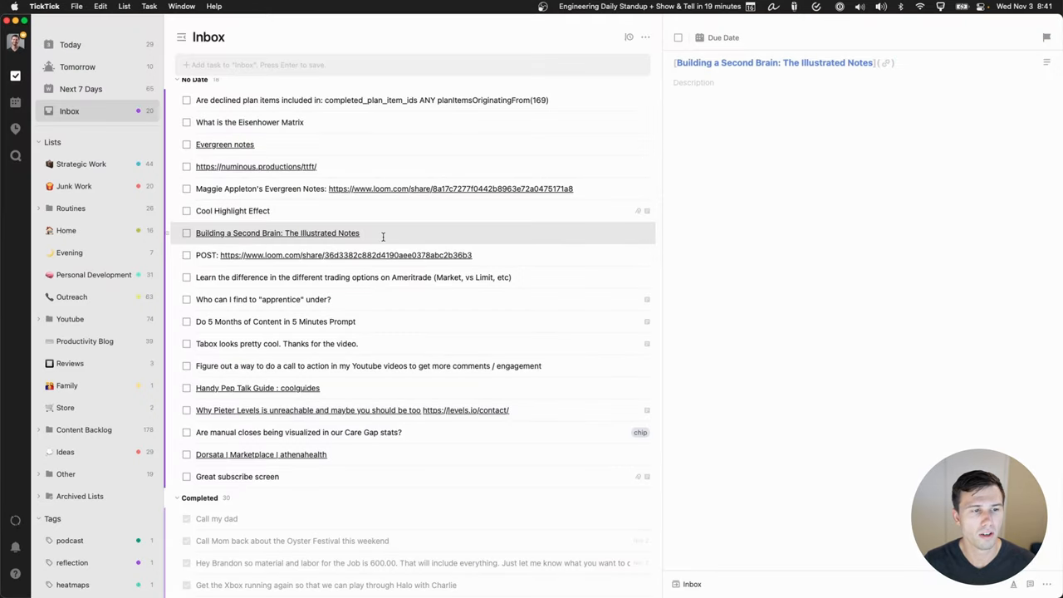
mouse_move(548, 444)
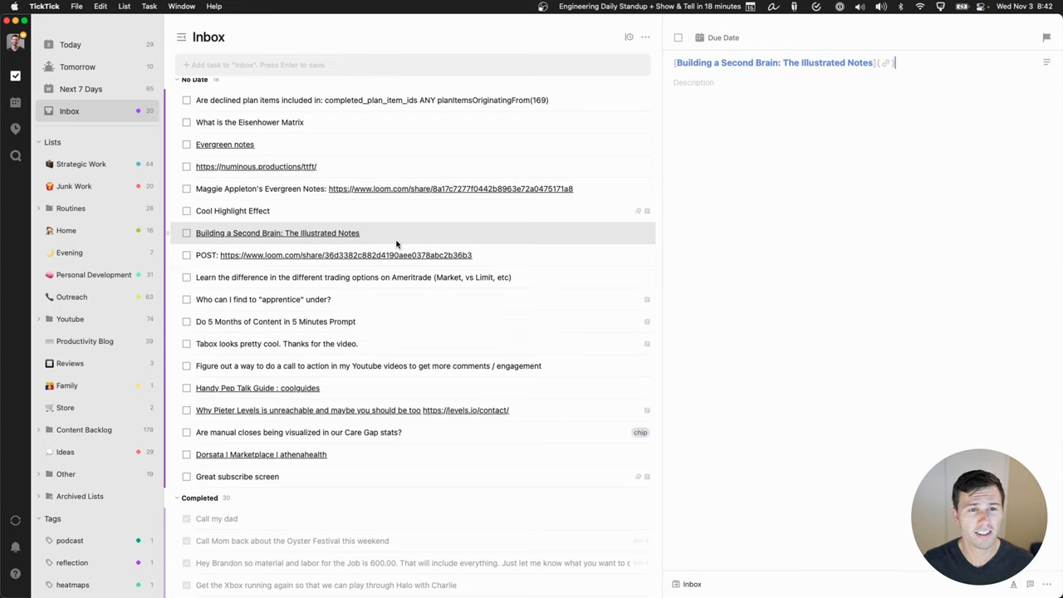
mouse_move(379, 234)
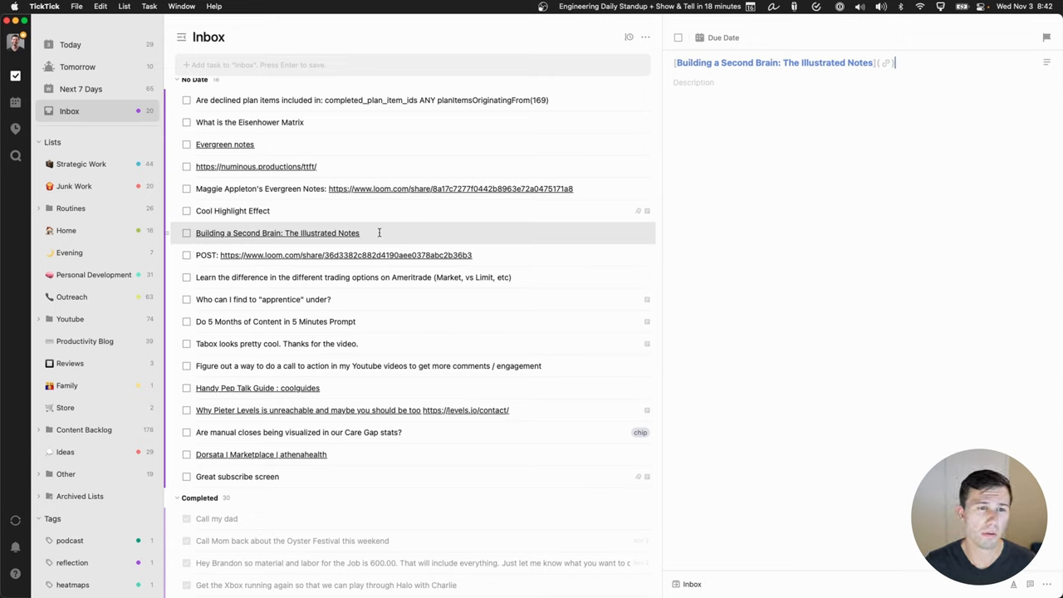
Step: Move the Second Brain notes task to Content Backlog > Articles
right_click(277, 232)
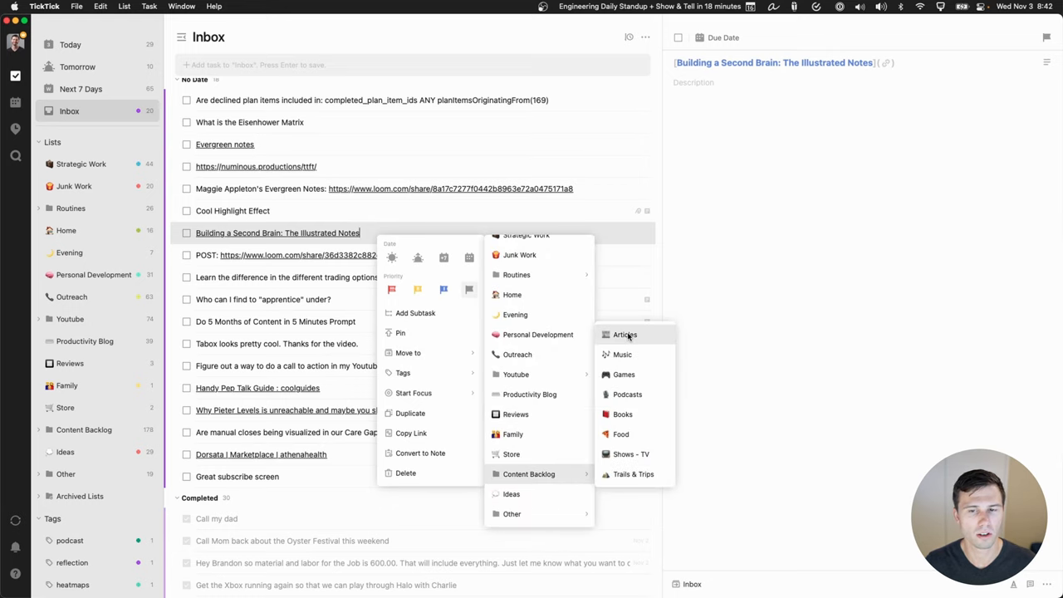
left_click(624, 334)
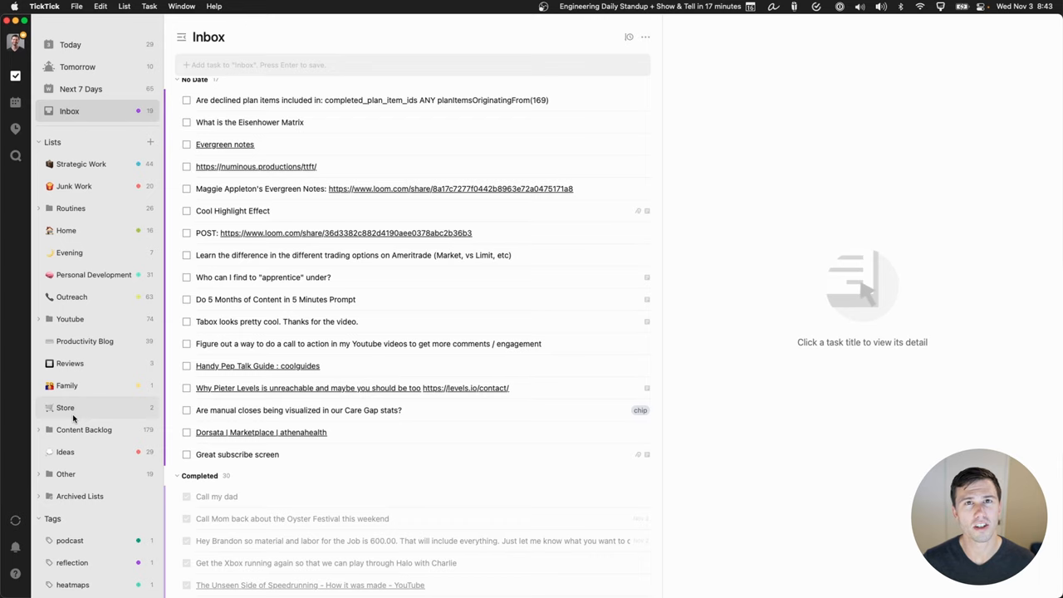
left_click(39, 429)
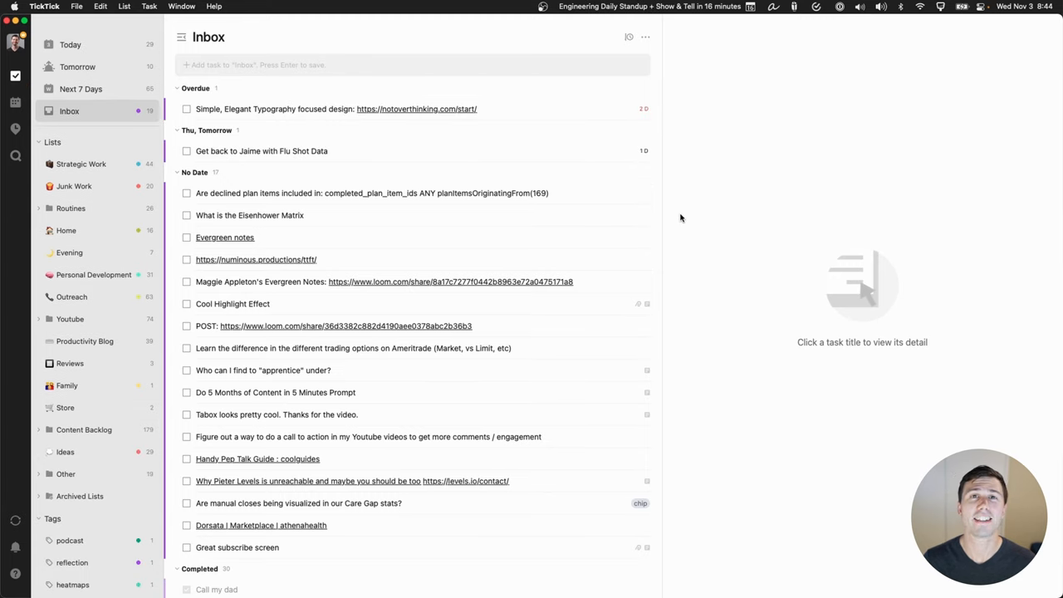
mouse_move(687, 216)
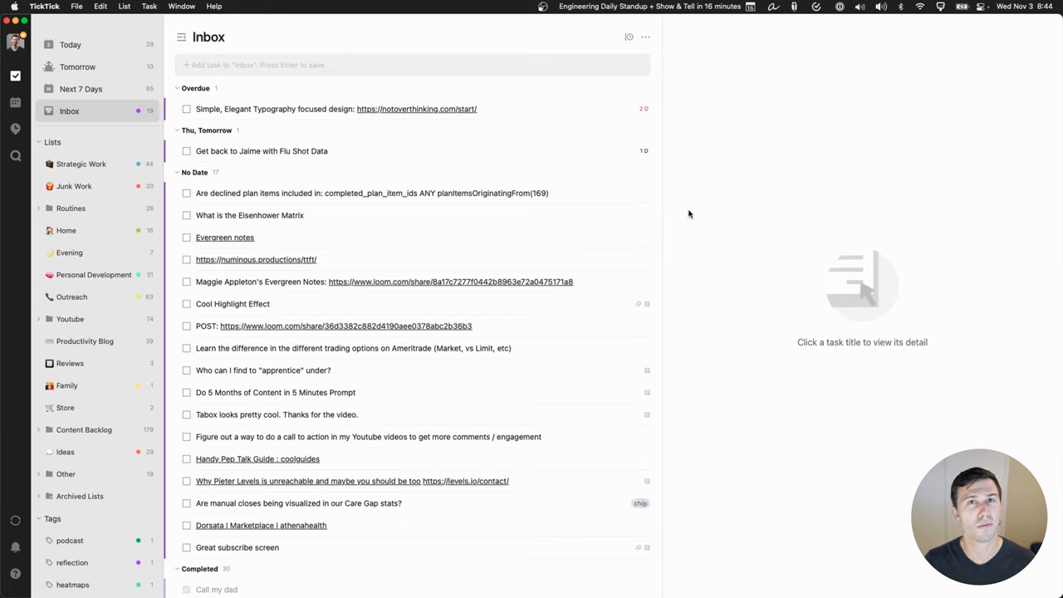
mouse_move(71, 45)
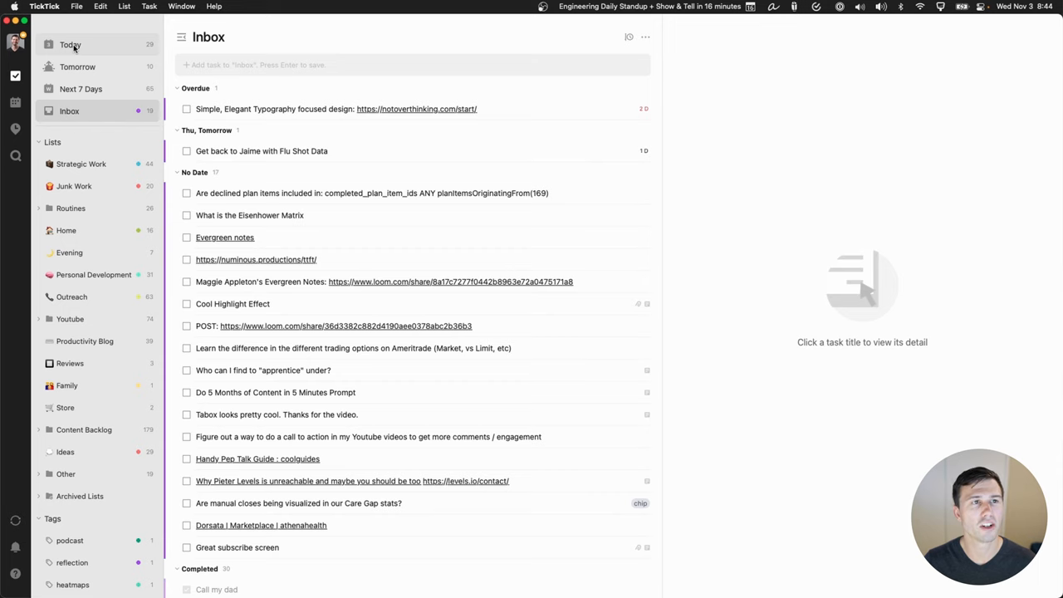
Step: Select Today in the left sidebar
left_click(70, 44)
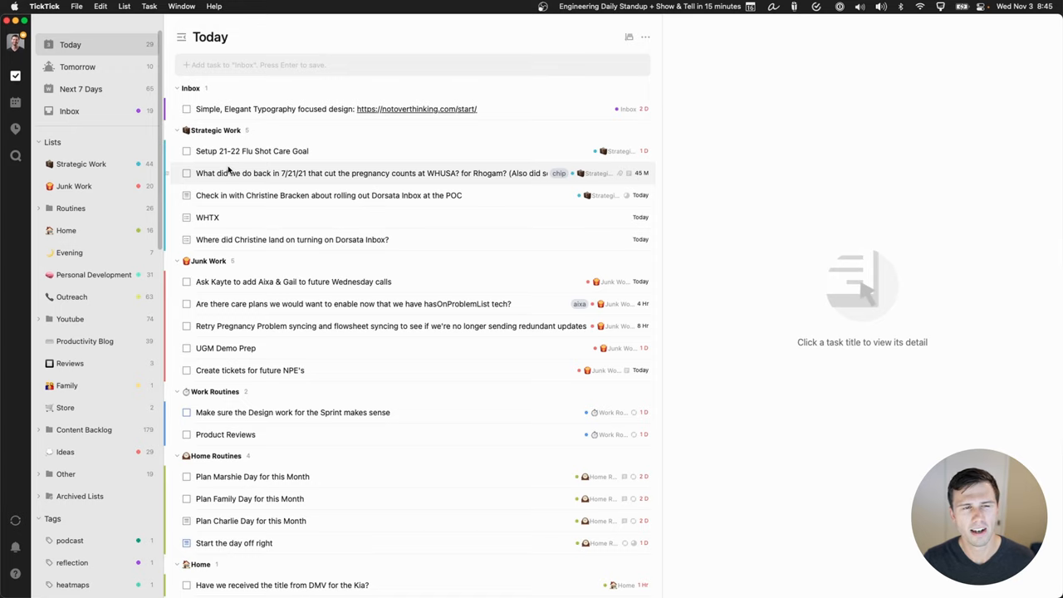
mouse_move(231, 181)
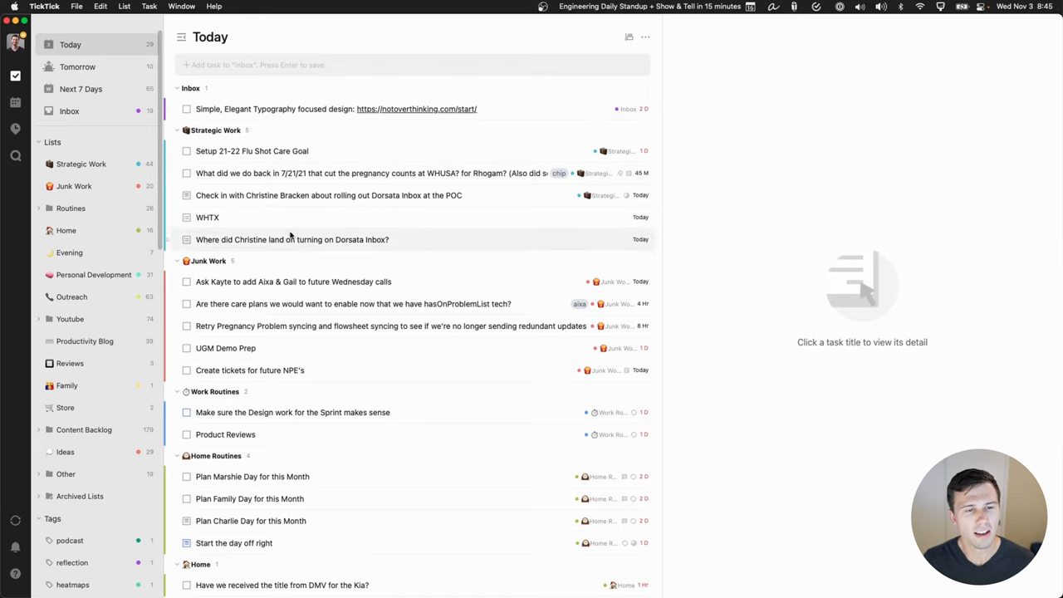
mouse_move(307, 303)
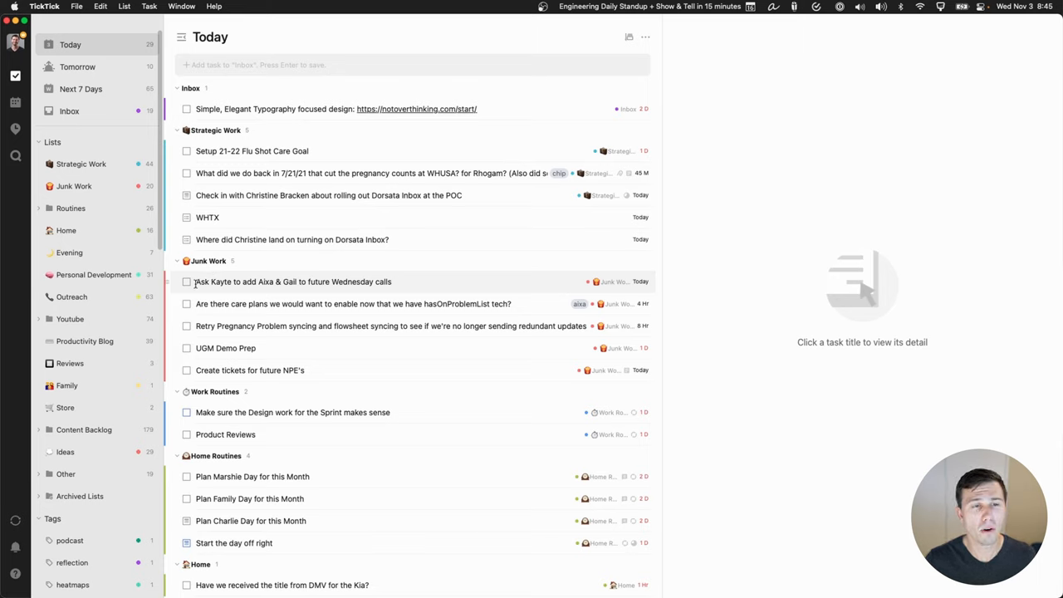
mouse_move(195, 292)
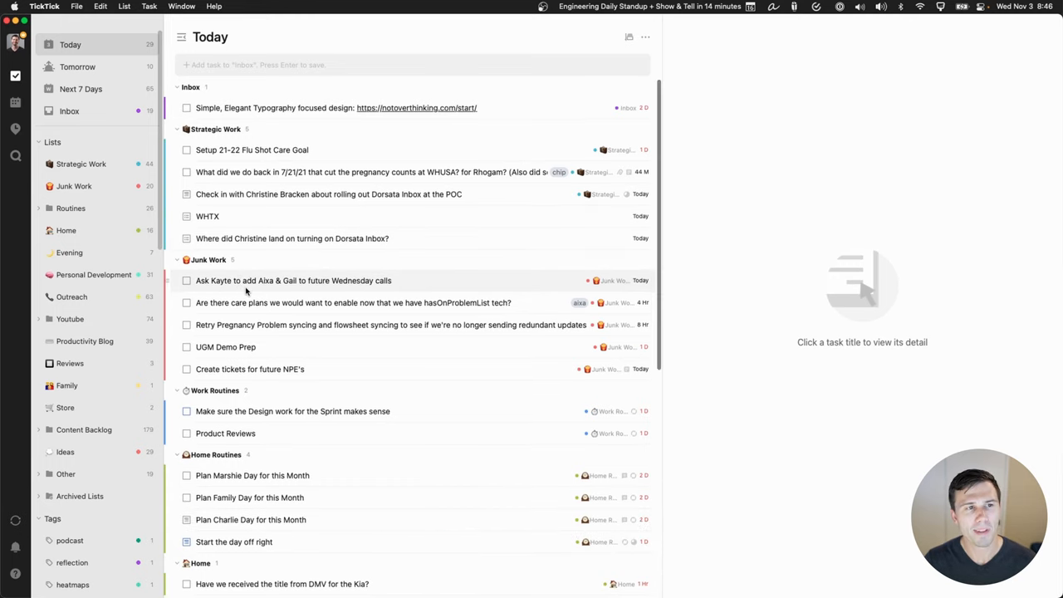
Step: Expand Routines, then collapse the Work Routines, Home Routines, Home and Evening groups
left_click(39, 207)
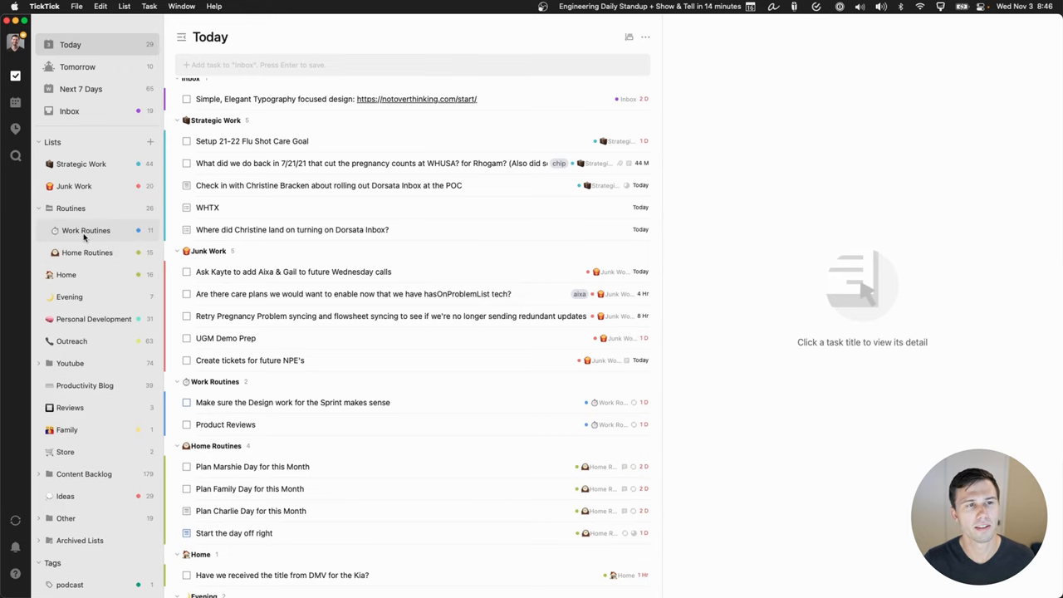
scroll("up", 3)
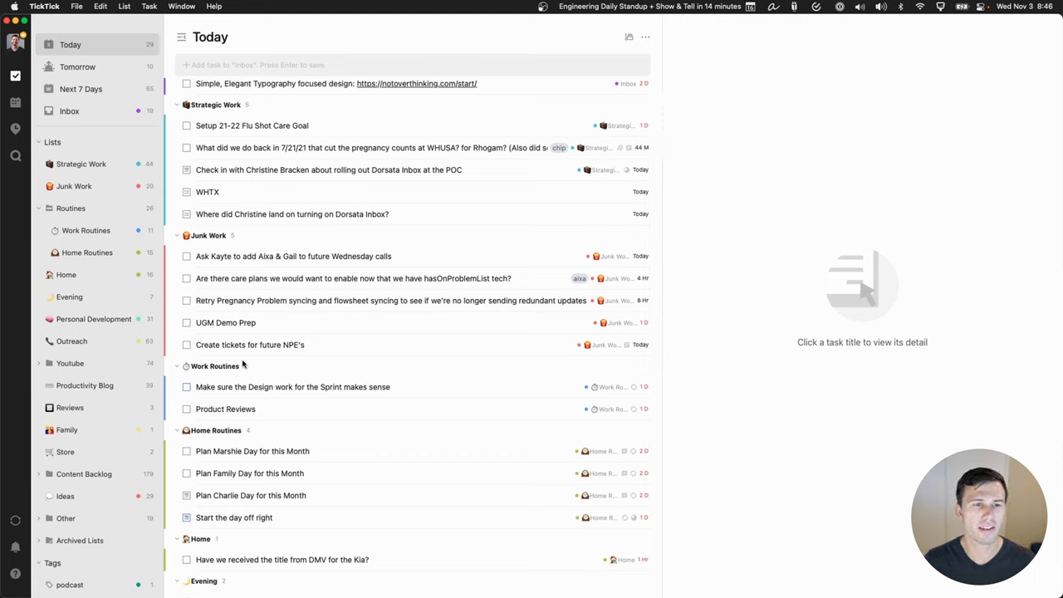
left_click(176, 366)
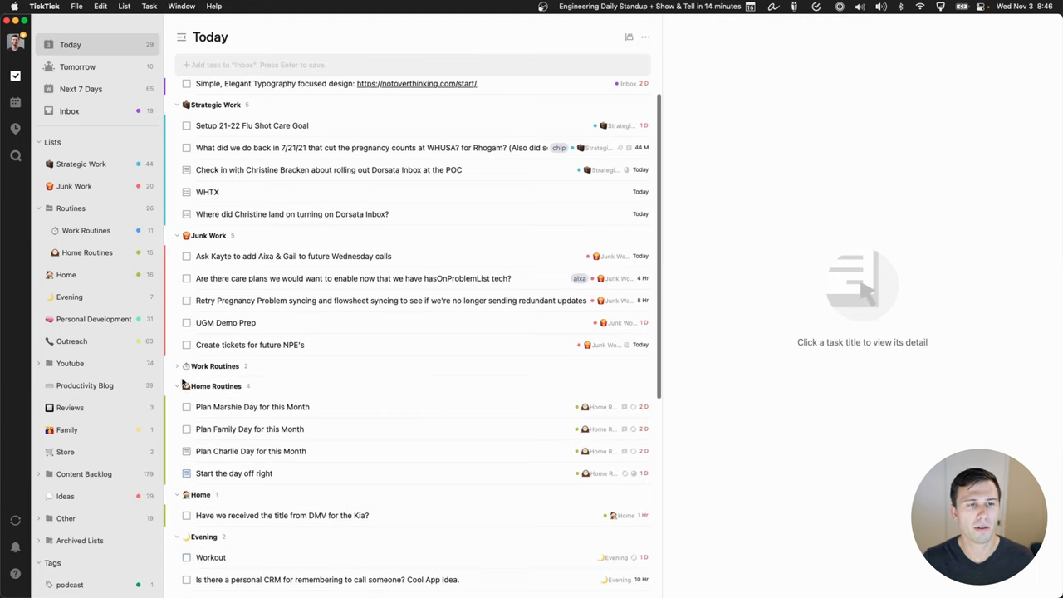
left_click(177, 385)
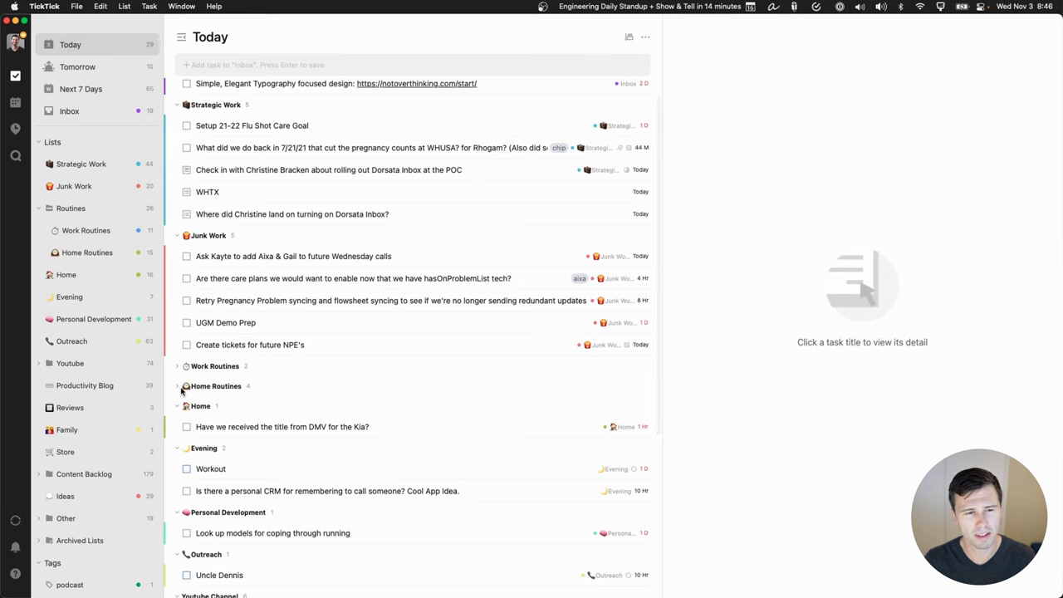
mouse_move(177, 406)
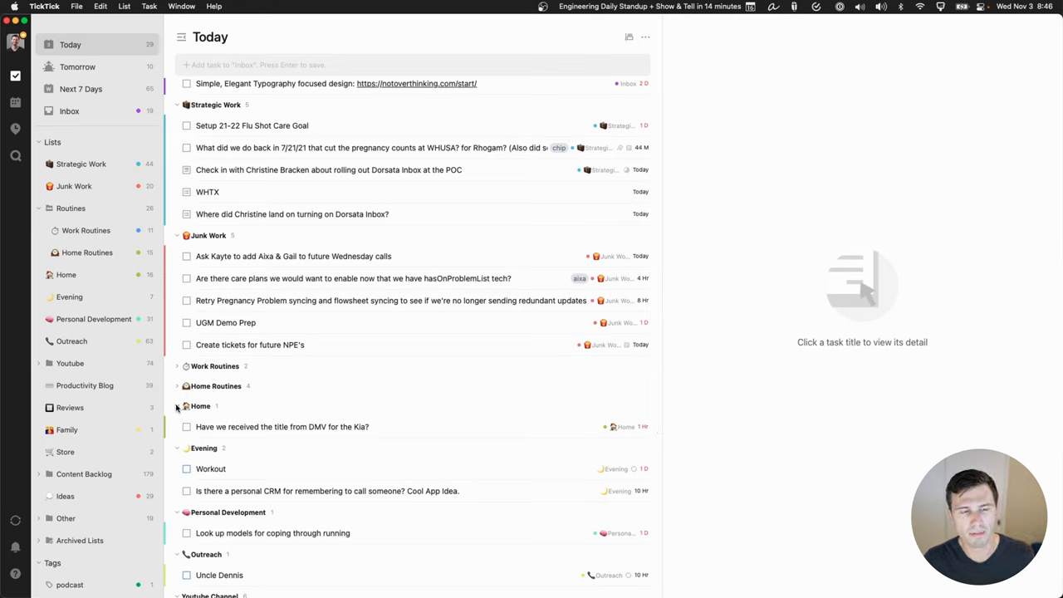
left_click(177, 406)
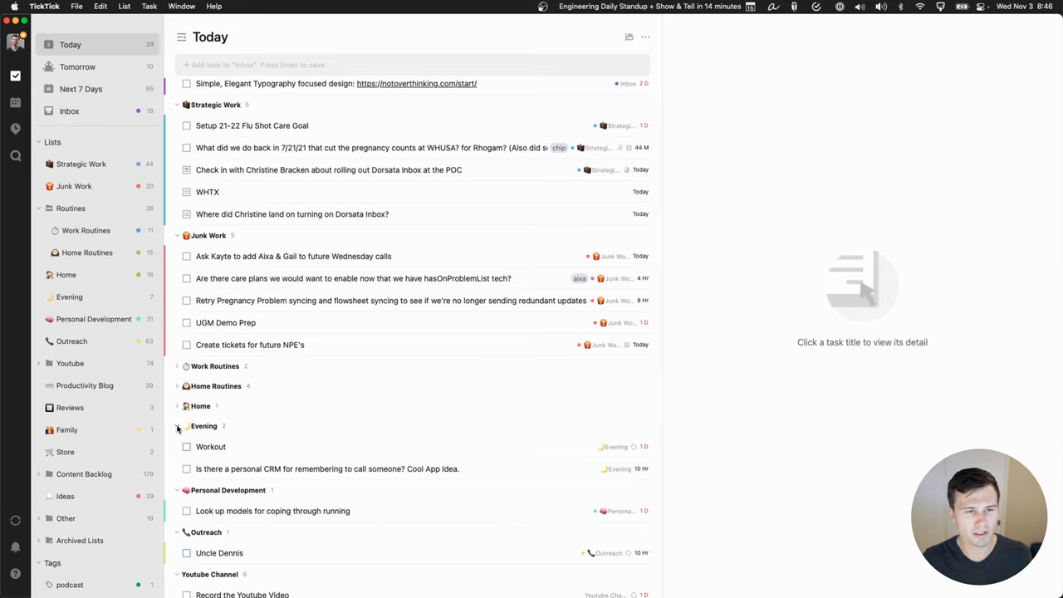
left_click(176, 426)
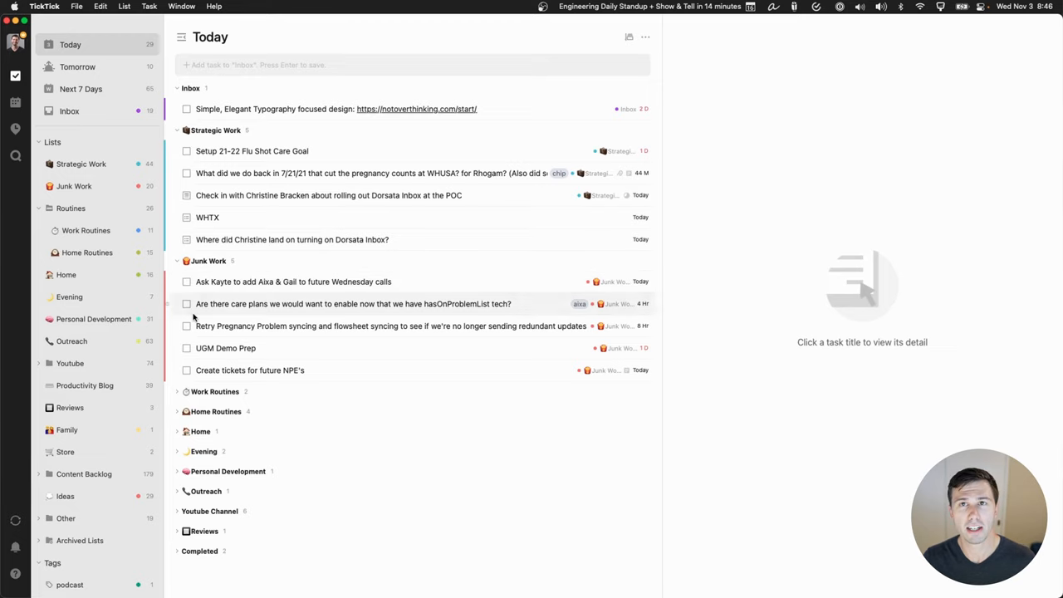
mouse_move(184, 412)
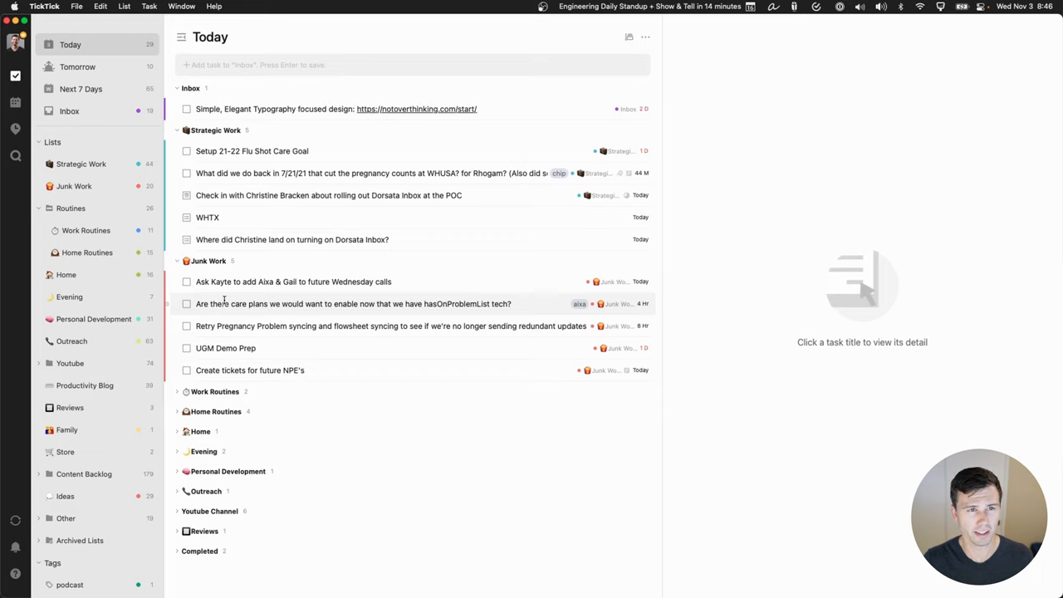
mouse_move(233, 281)
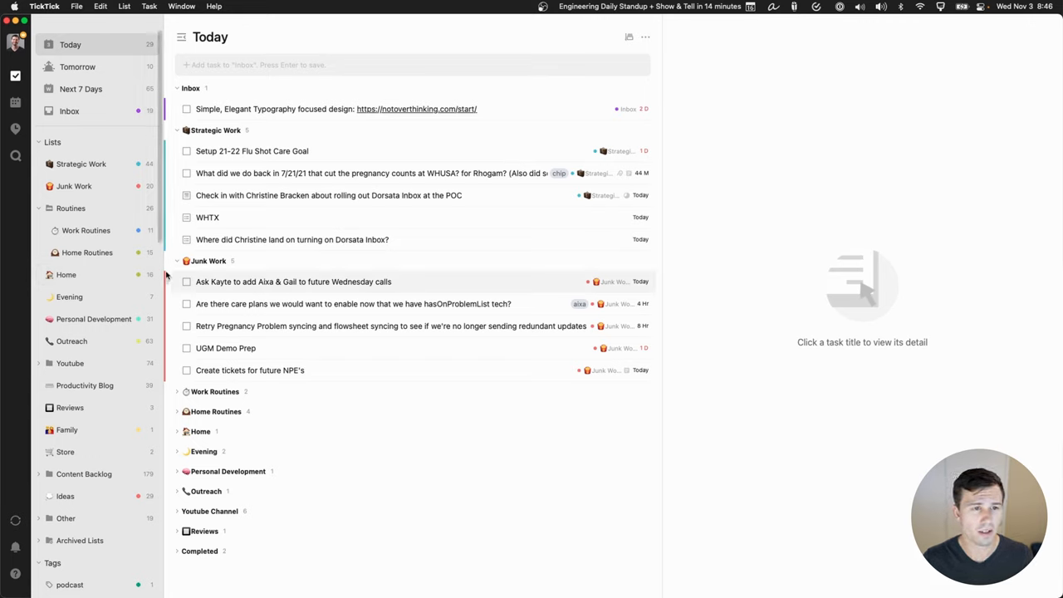
mouse_move(214, 290)
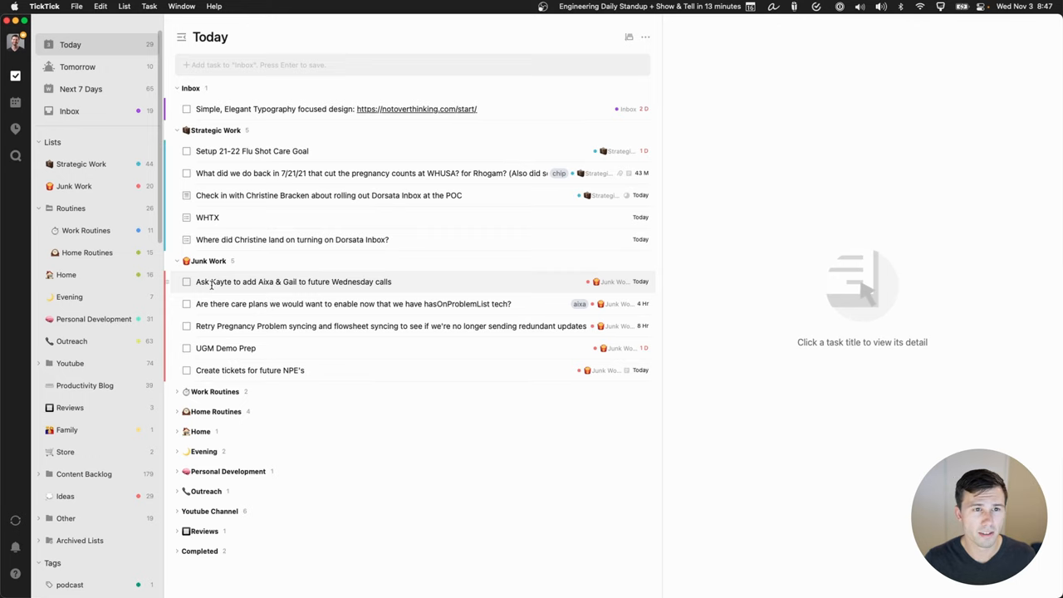
Step: Re-expand the Work Routines group and scroll down through Today's routine tasks
left_click(177, 391)
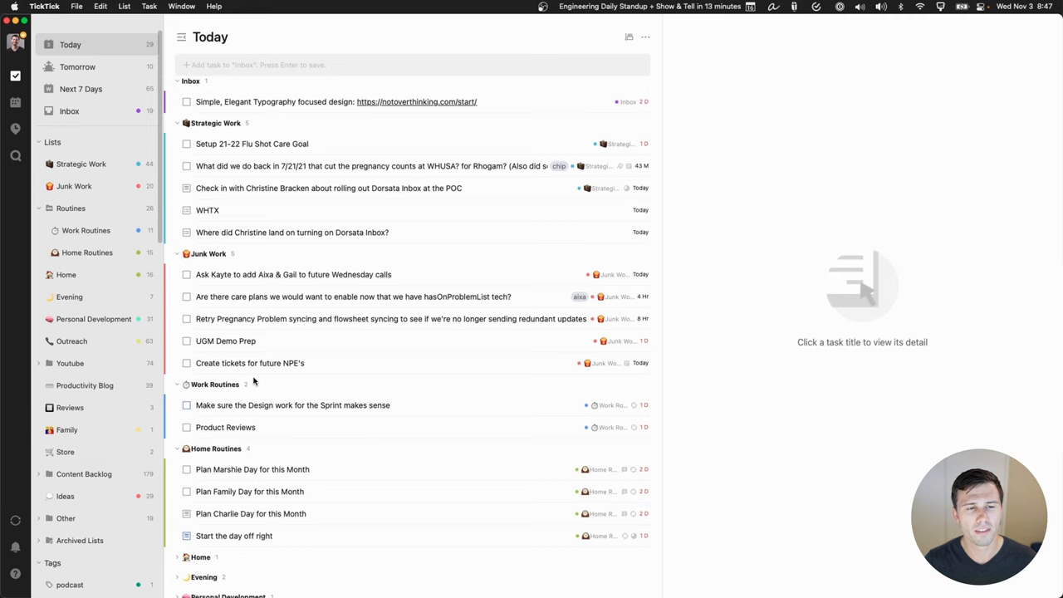
mouse_move(275, 390)
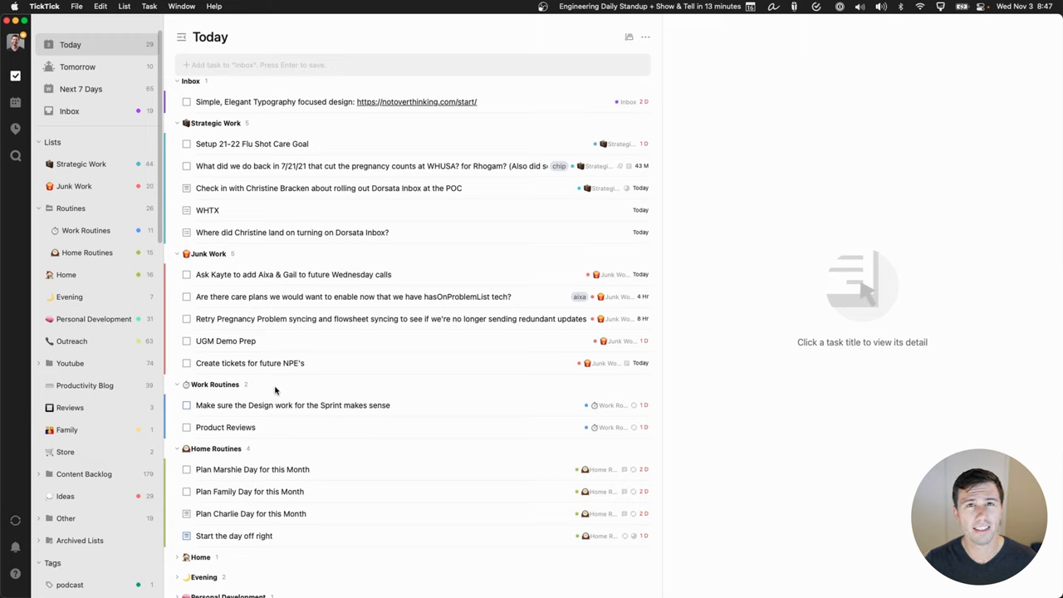
mouse_move(289, 390)
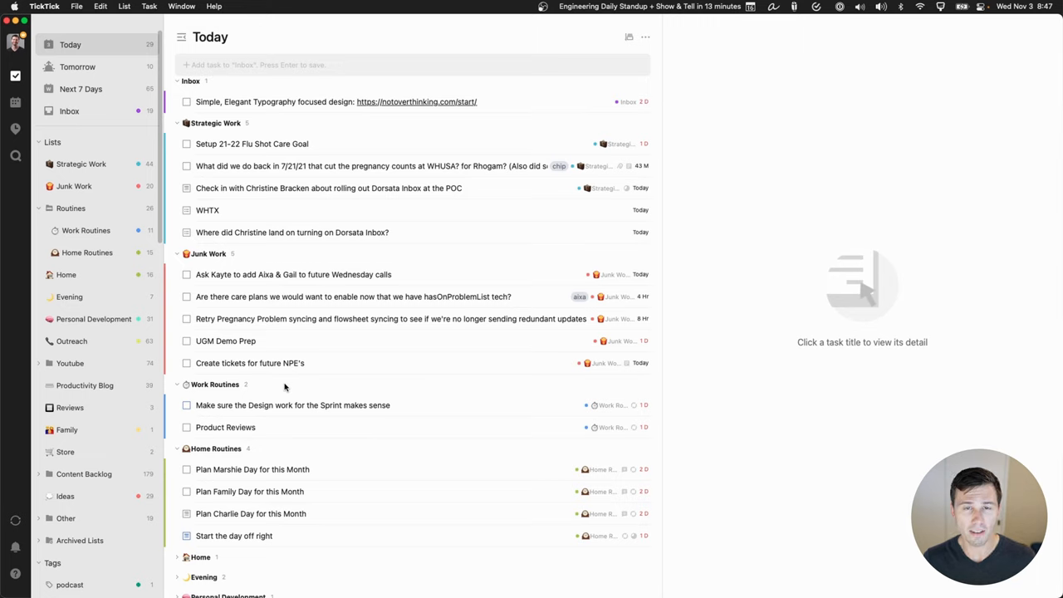
mouse_move(265, 383)
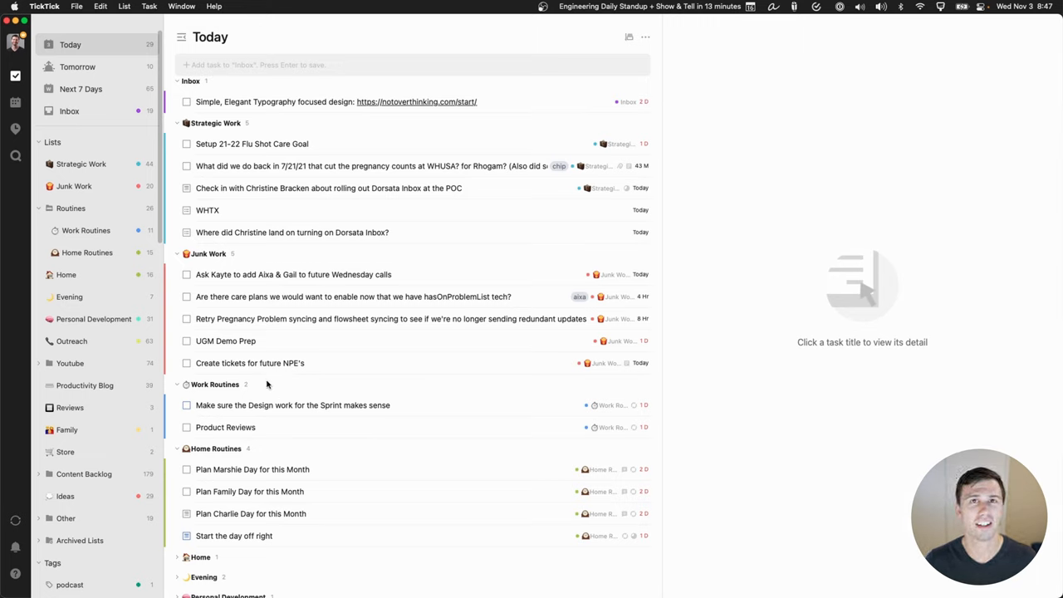
mouse_move(256, 388)
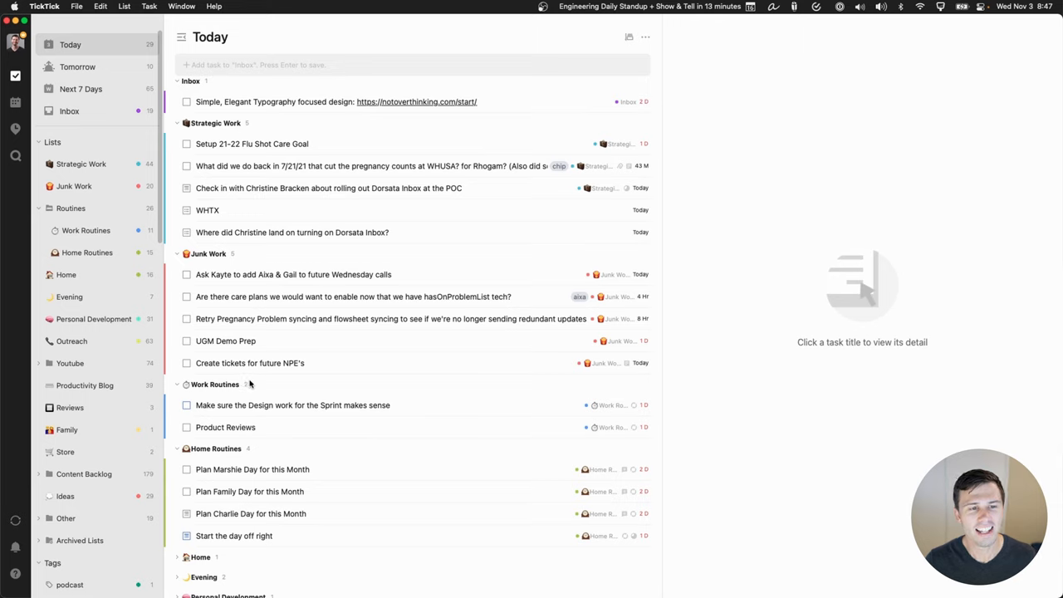
mouse_move(243, 383)
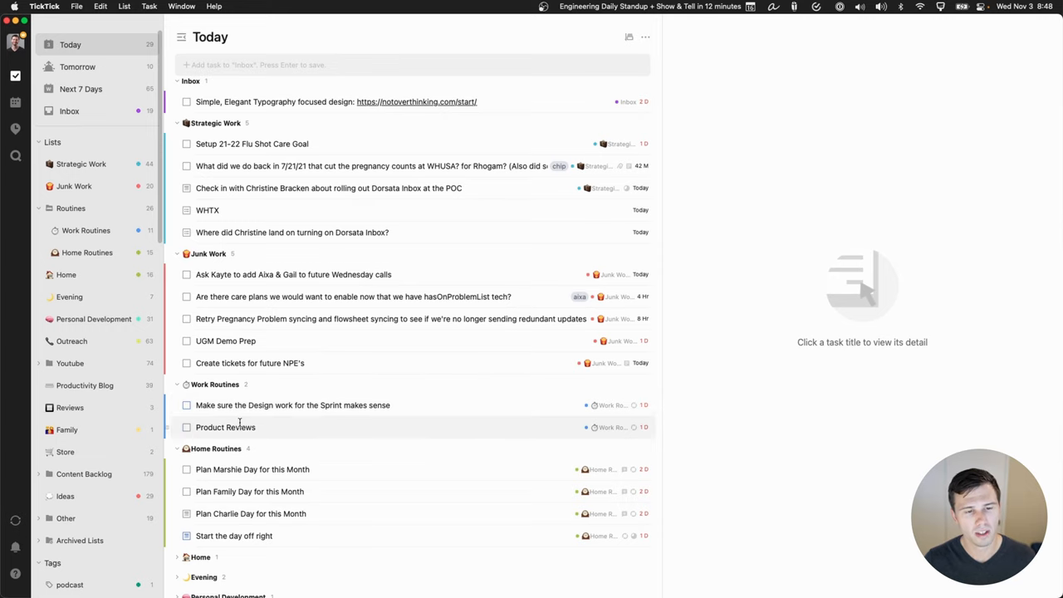
scroll("down", 3)
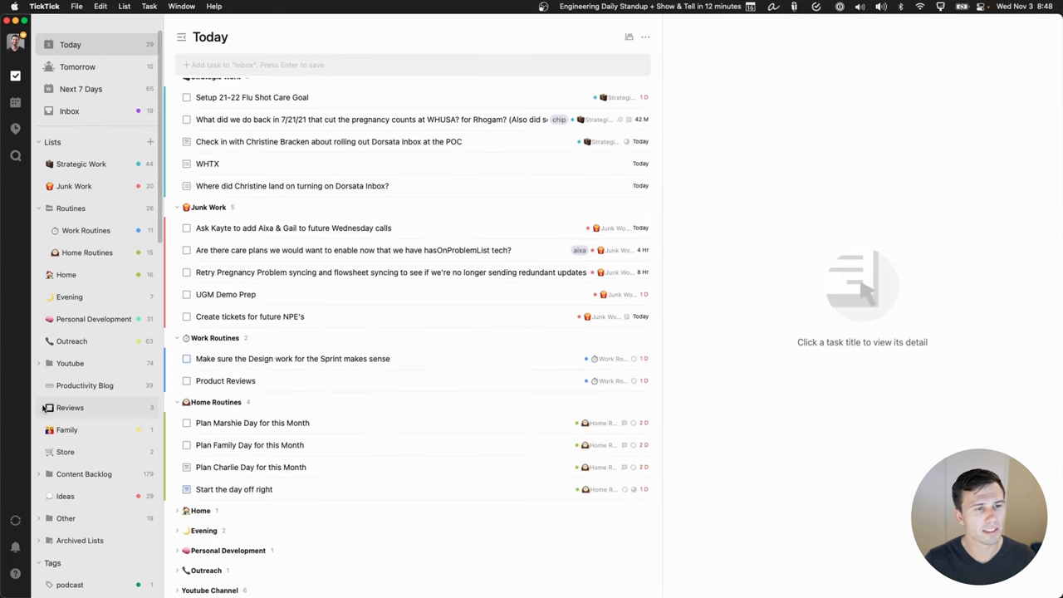
mouse_move(93, 318)
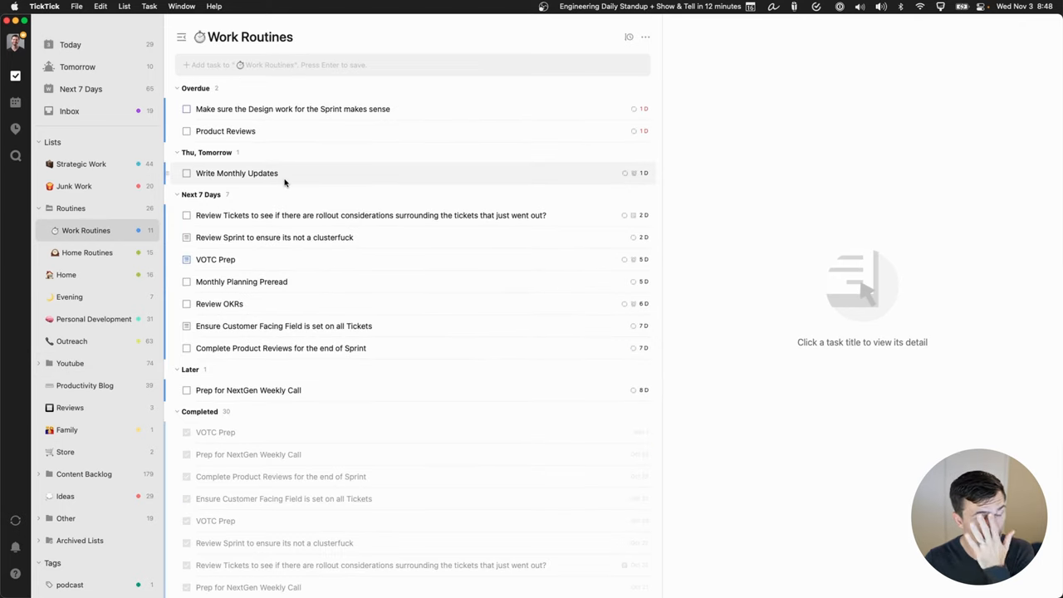
mouse_move(268, 215)
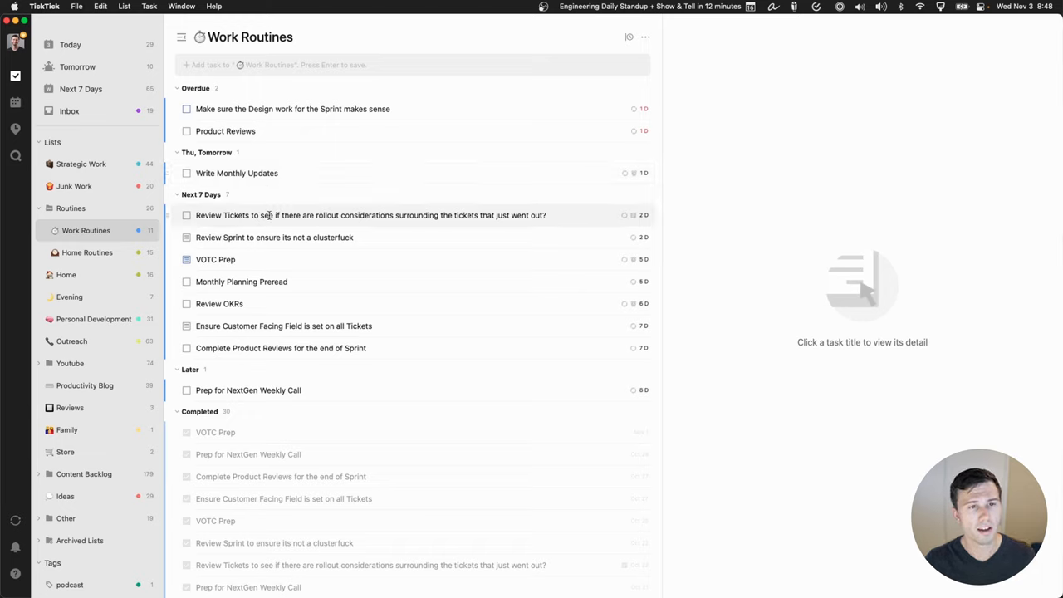
mouse_move(249, 303)
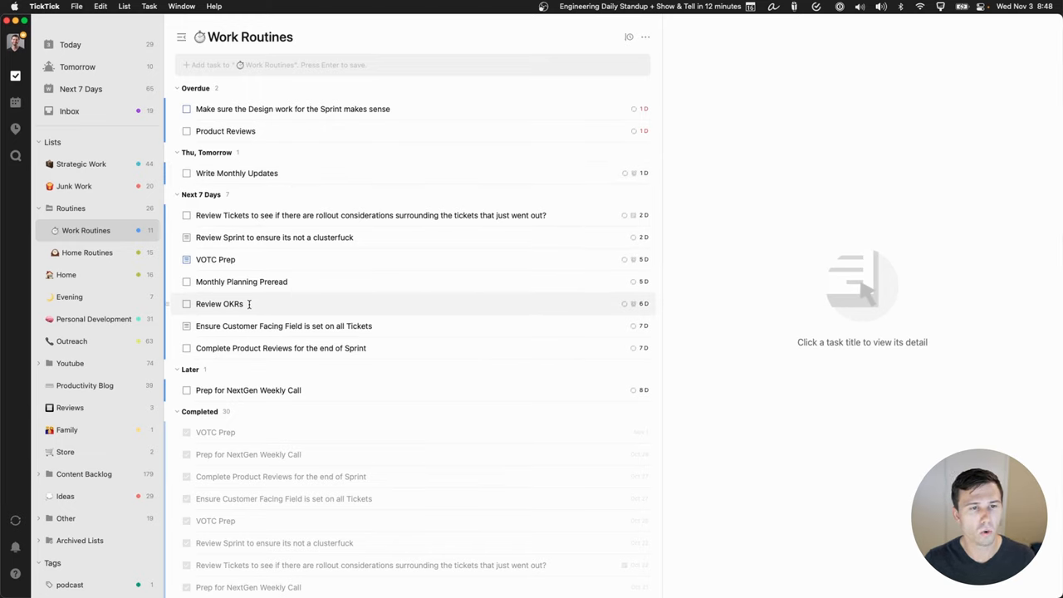
mouse_move(329, 370)
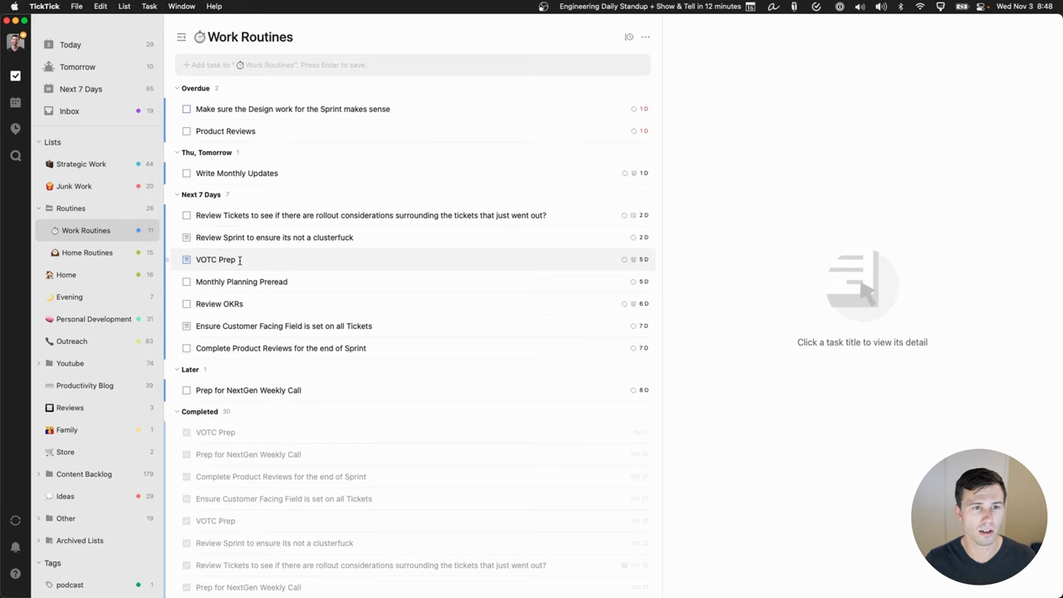
left_click(87, 252)
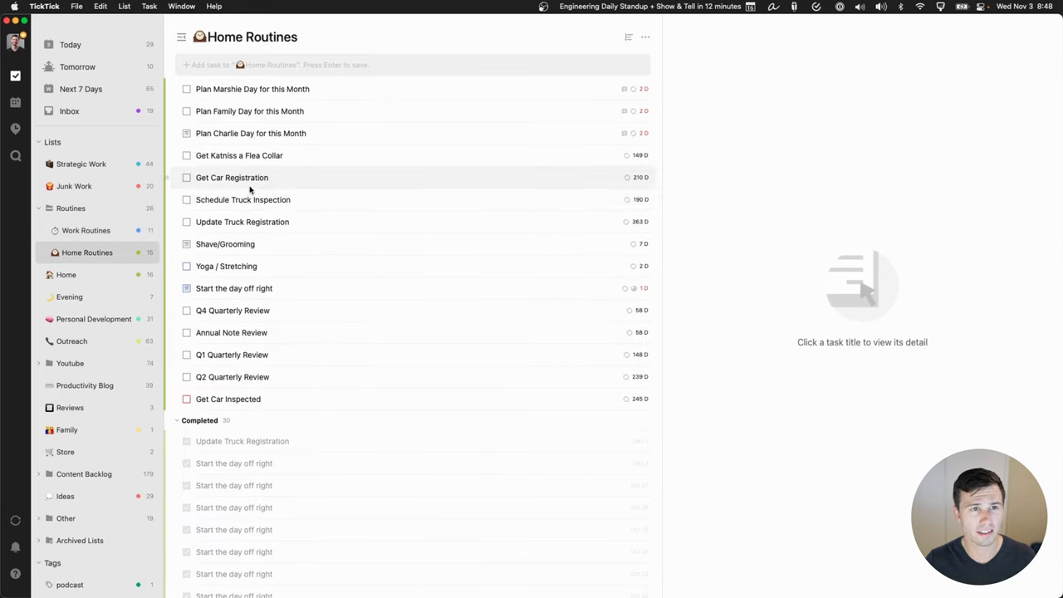
mouse_move(239, 155)
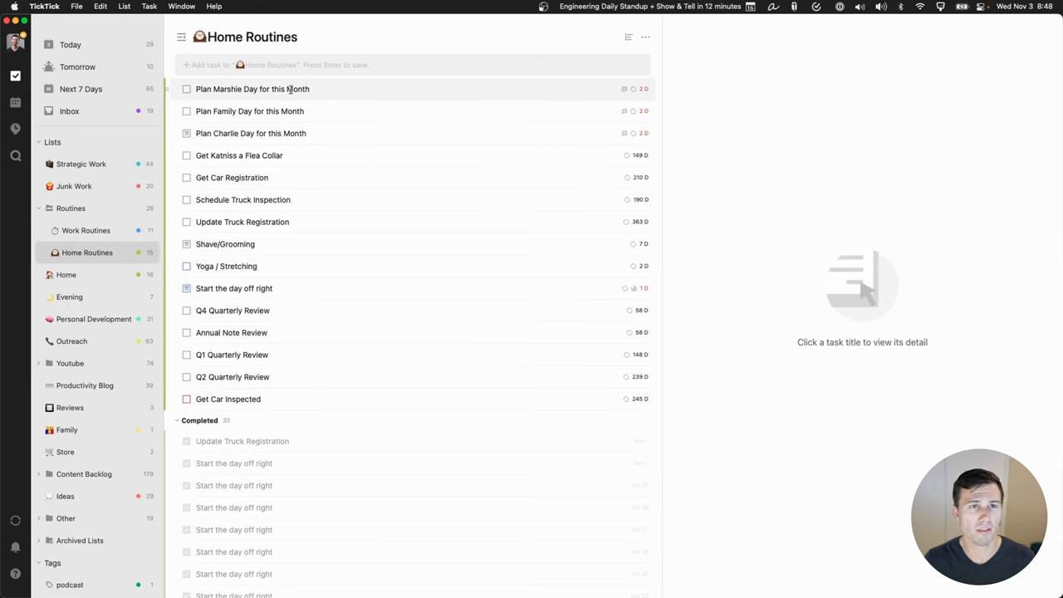
mouse_move(313, 110)
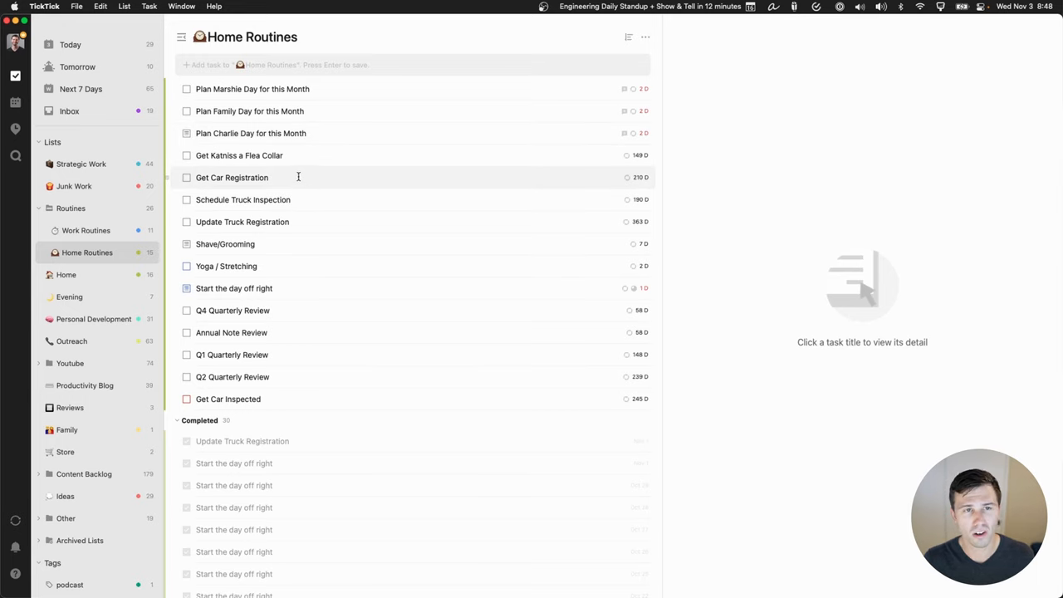
mouse_move(294, 199)
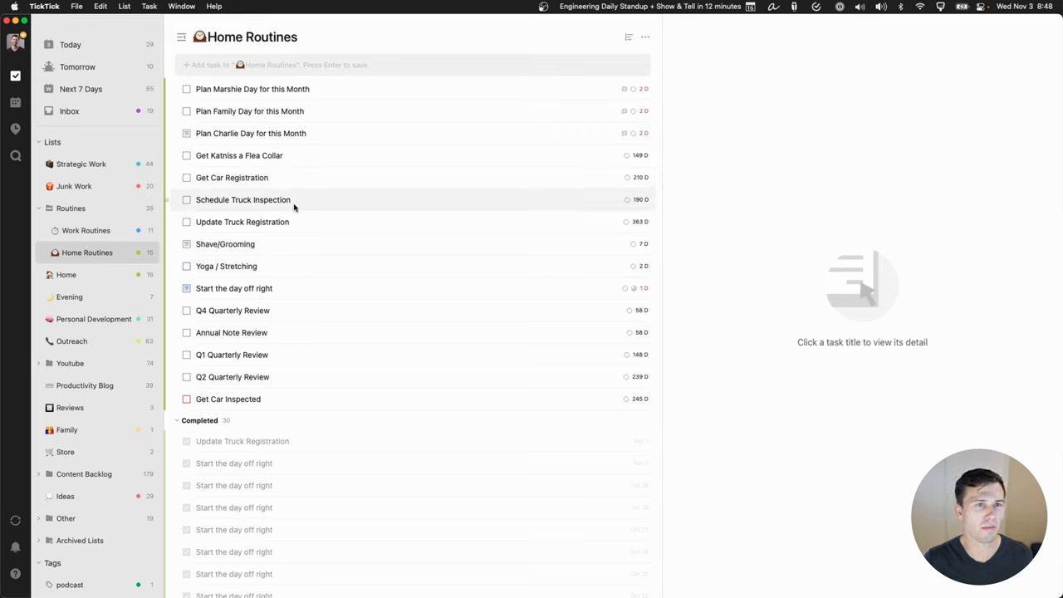
mouse_move(292, 199)
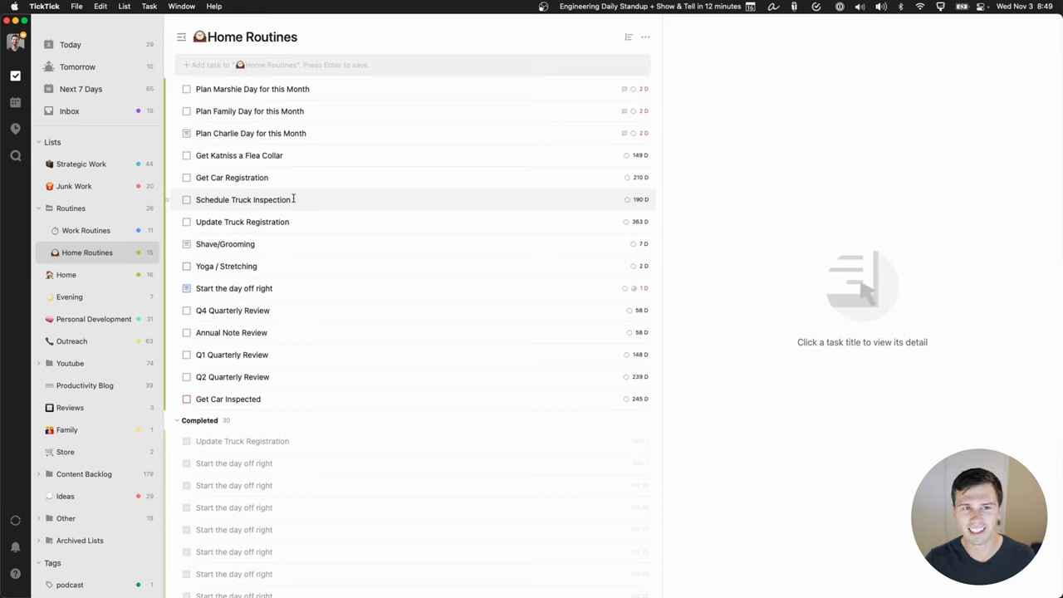
mouse_move(317, 266)
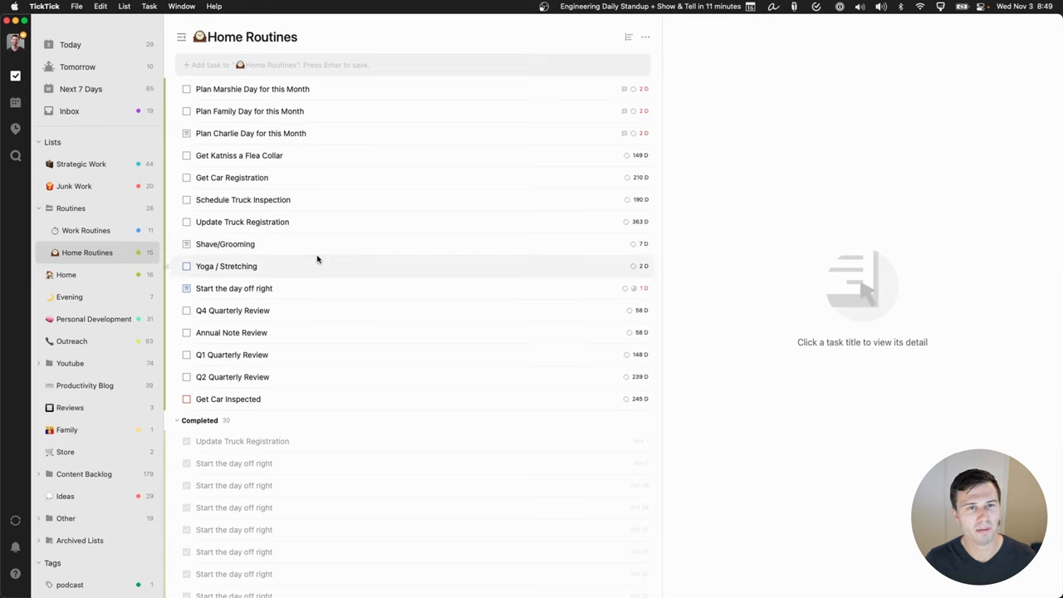
mouse_move(261, 282)
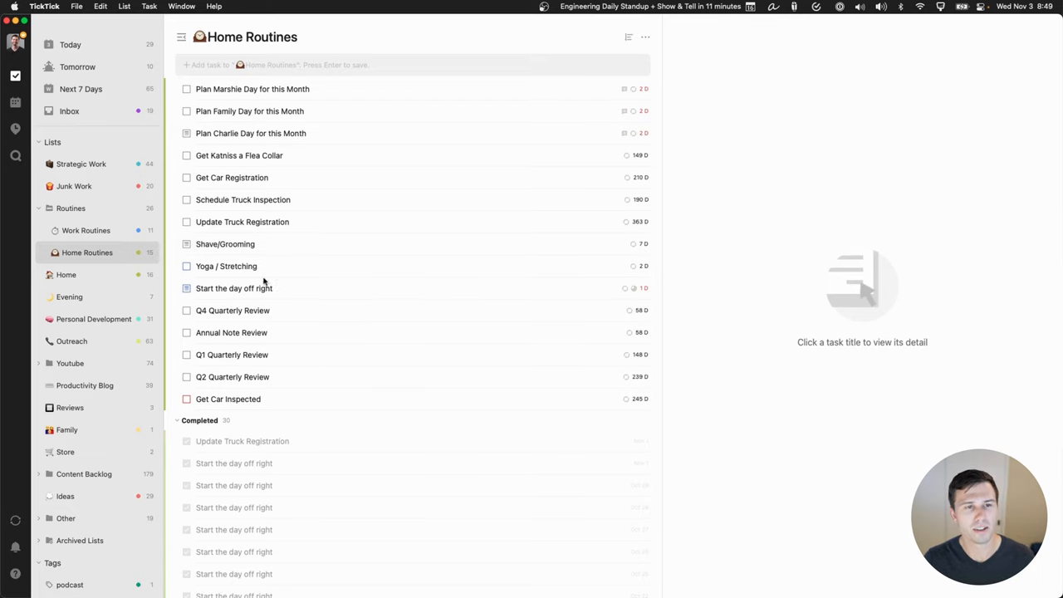
mouse_move(249, 266)
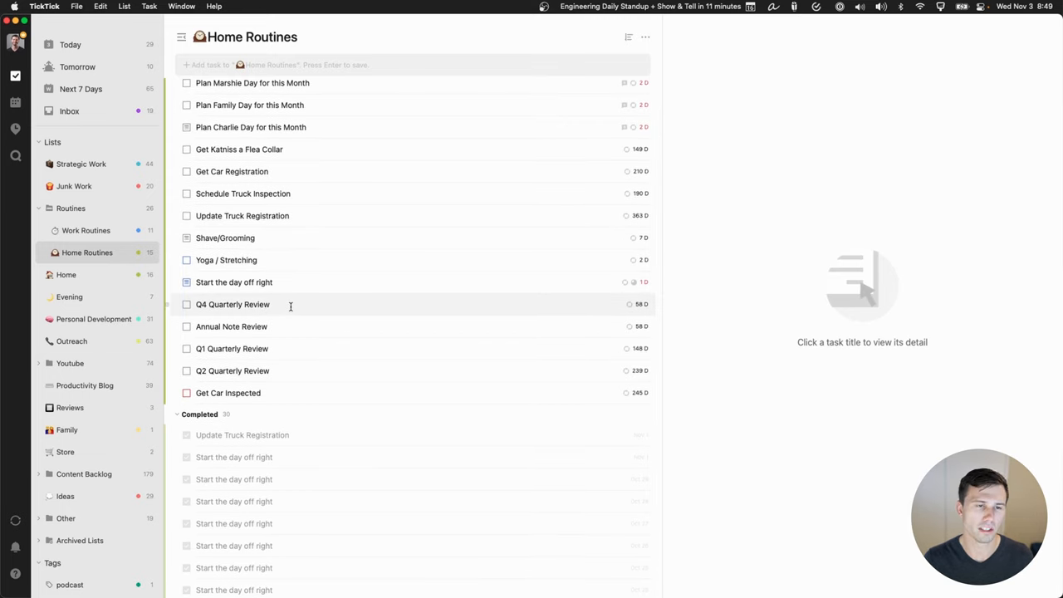
scroll("up", 3)
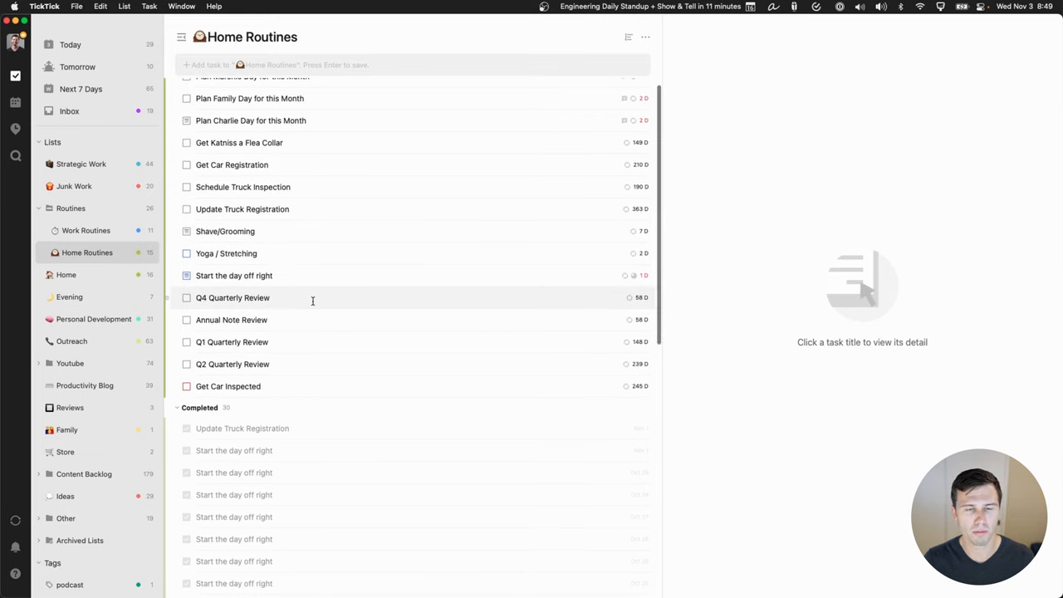
scroll("down", 3)
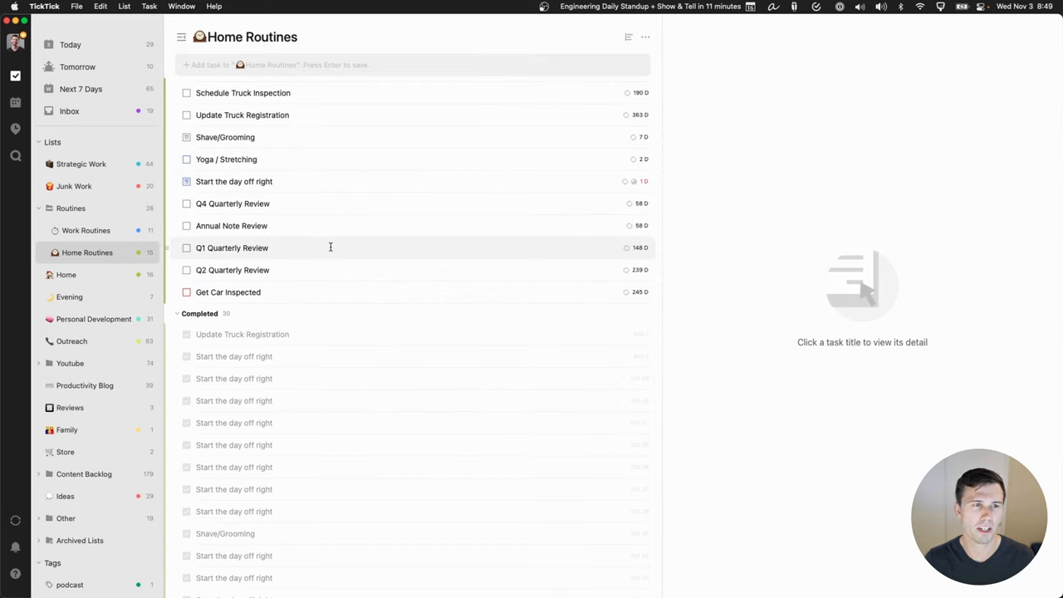
scroll("up", 3)
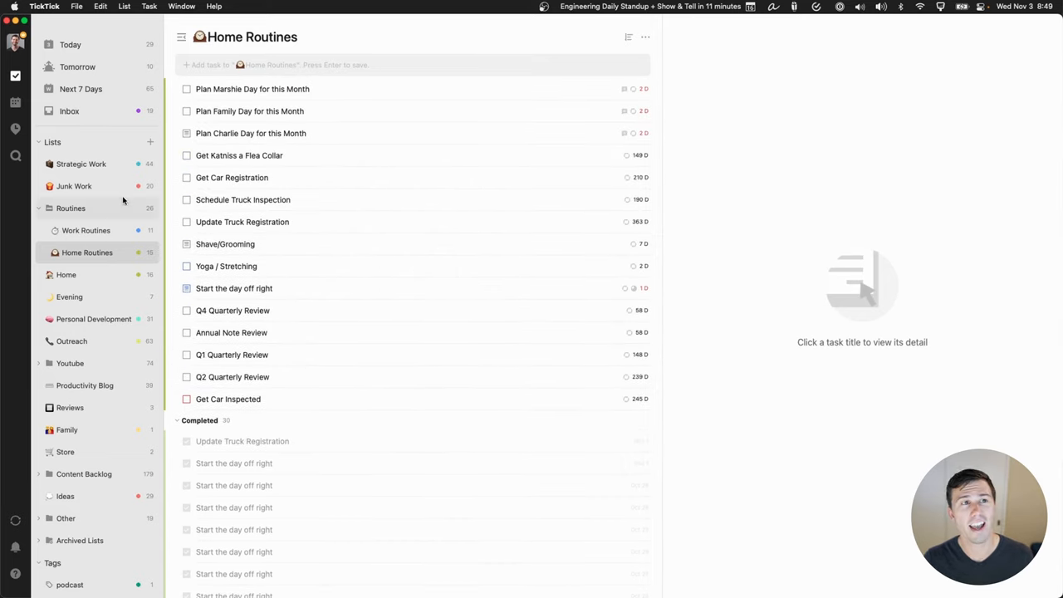
Step: Return to Today, expand the Evening group, and reveal the Youtube folder's two lists
left_click(70, 44)
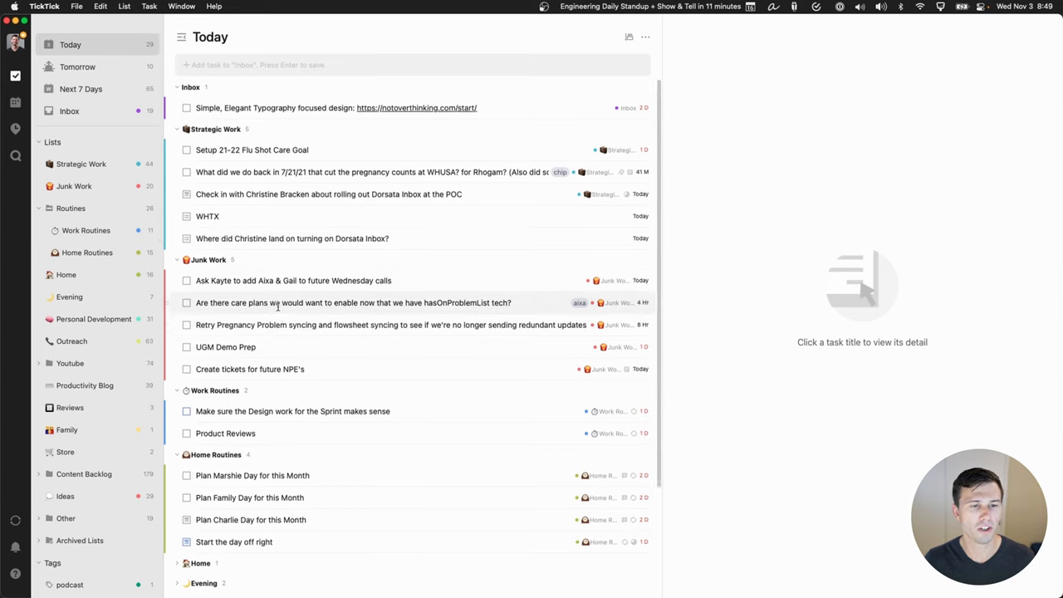
scroll("down", 3)
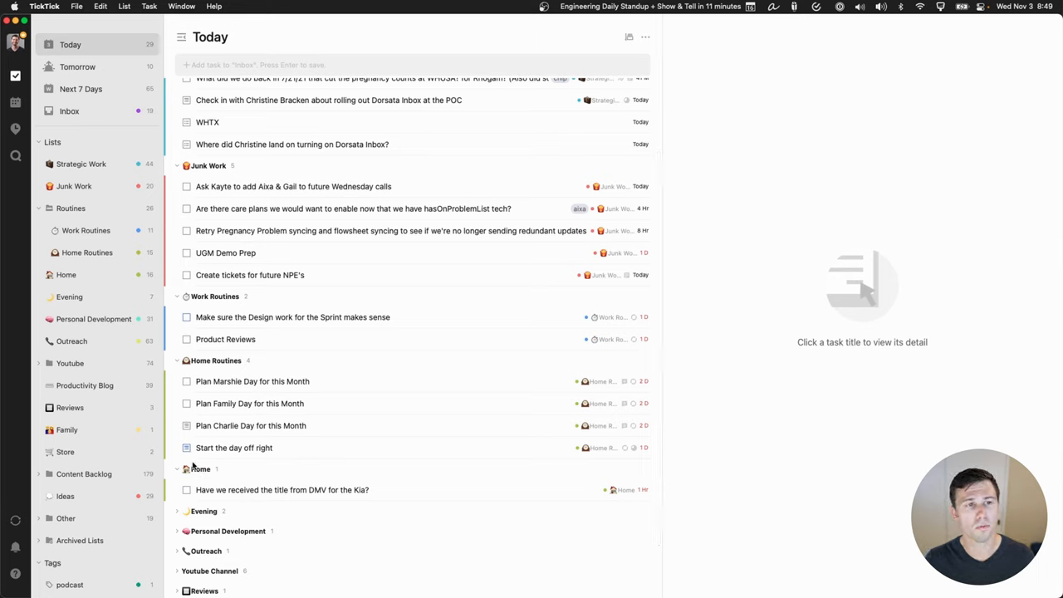
mouse_move(202, 469)
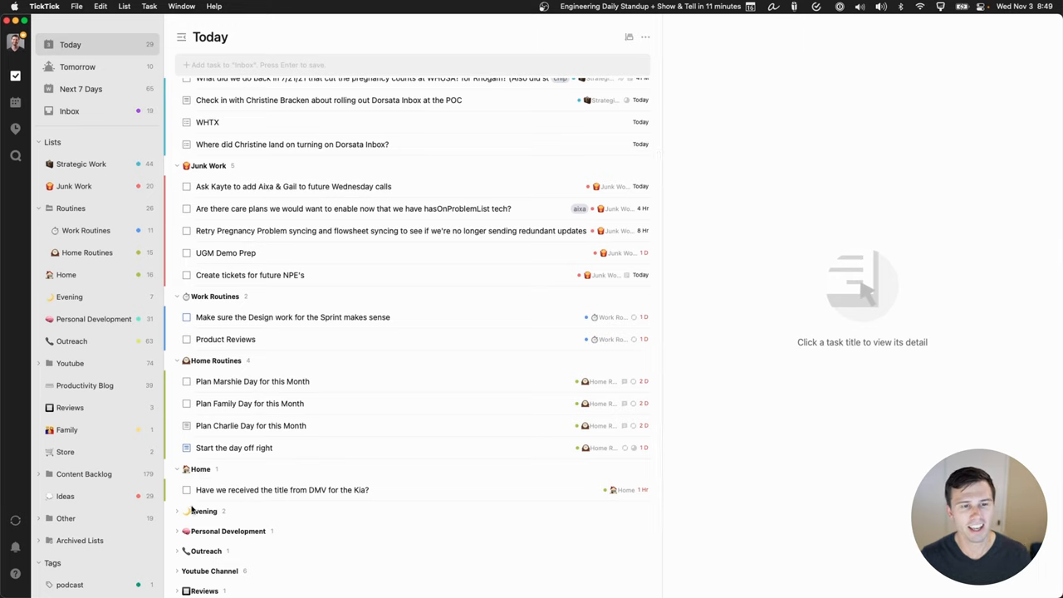
mouse_move(210, 473)
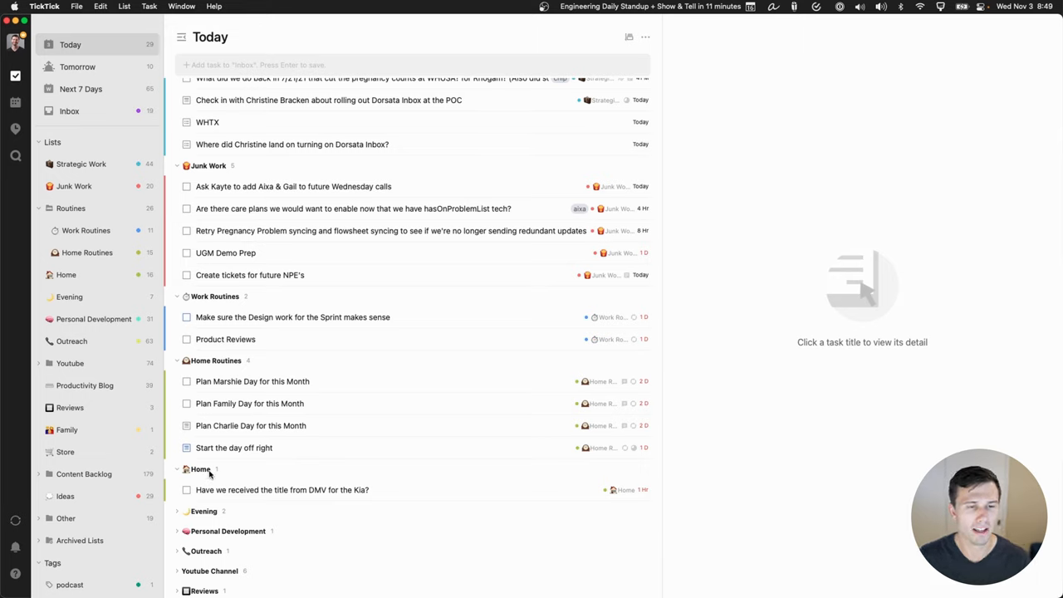
mouse_move(240, 480)
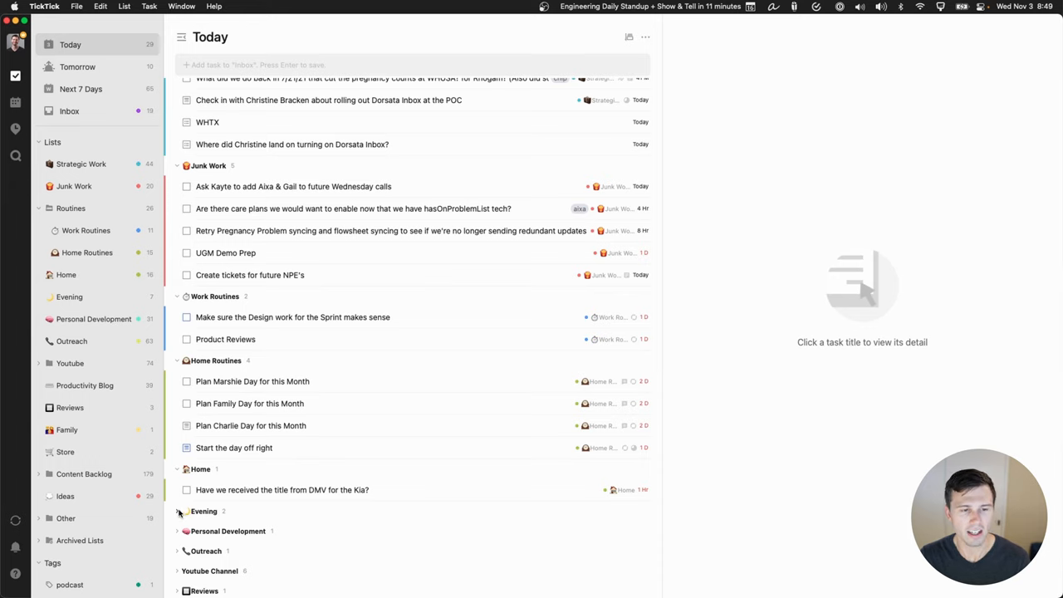
left_click(177, 510)
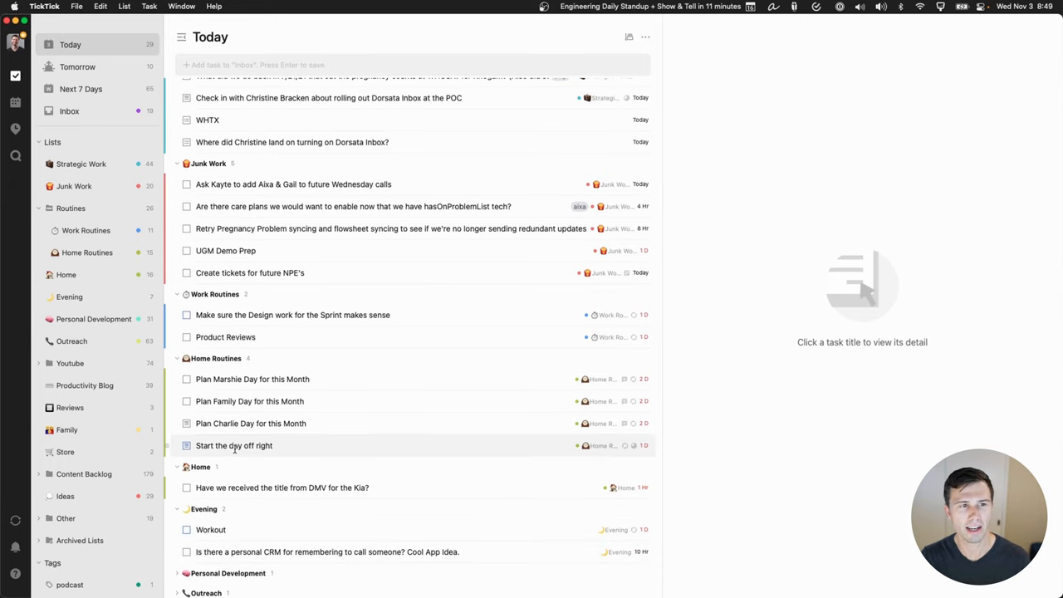
scroll("down", 3)
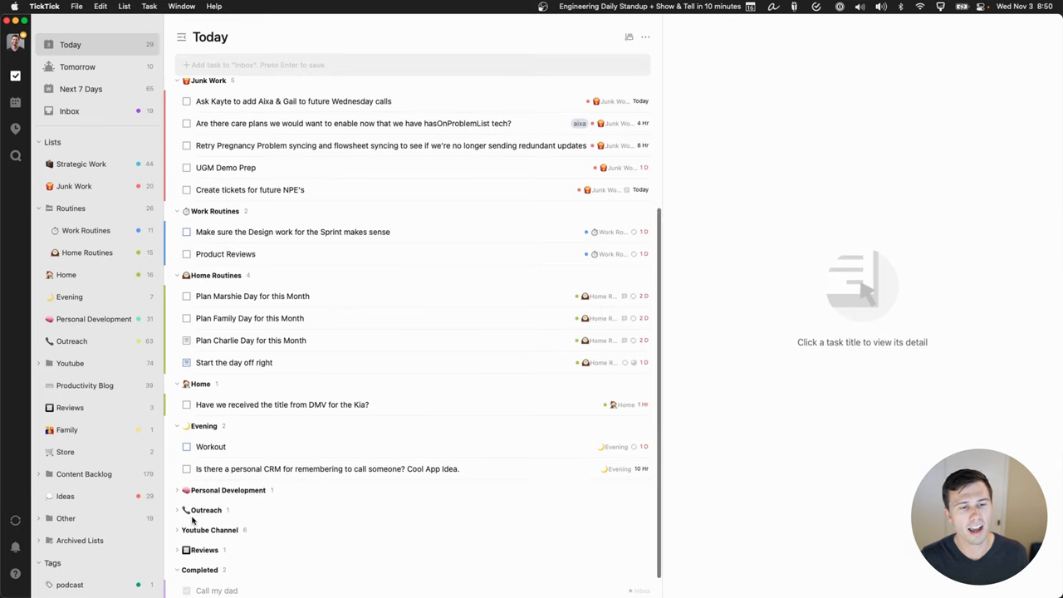
mouse_move(170, 506)
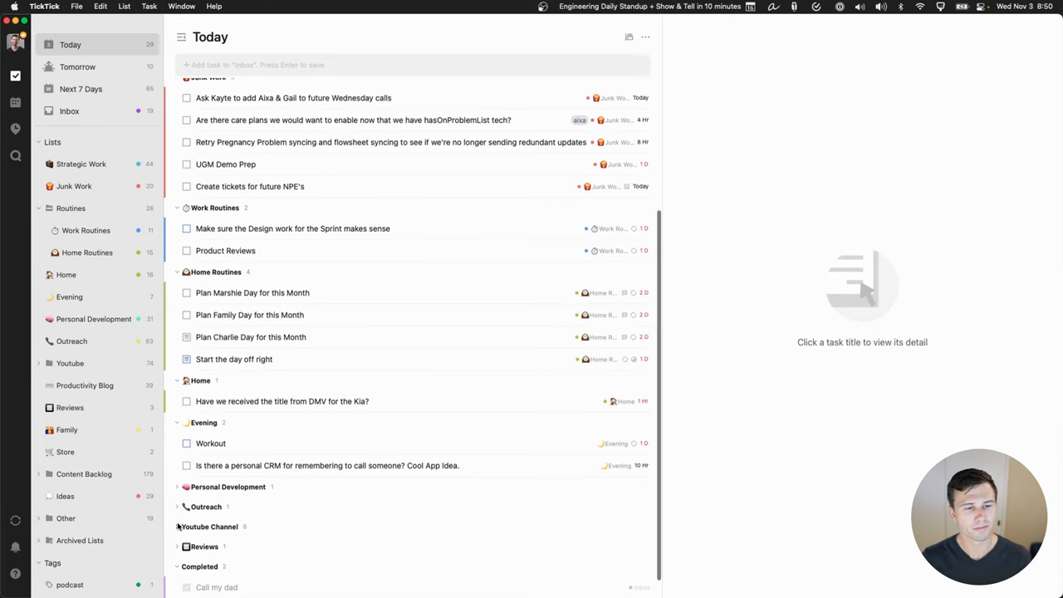
left_click(38, 363)
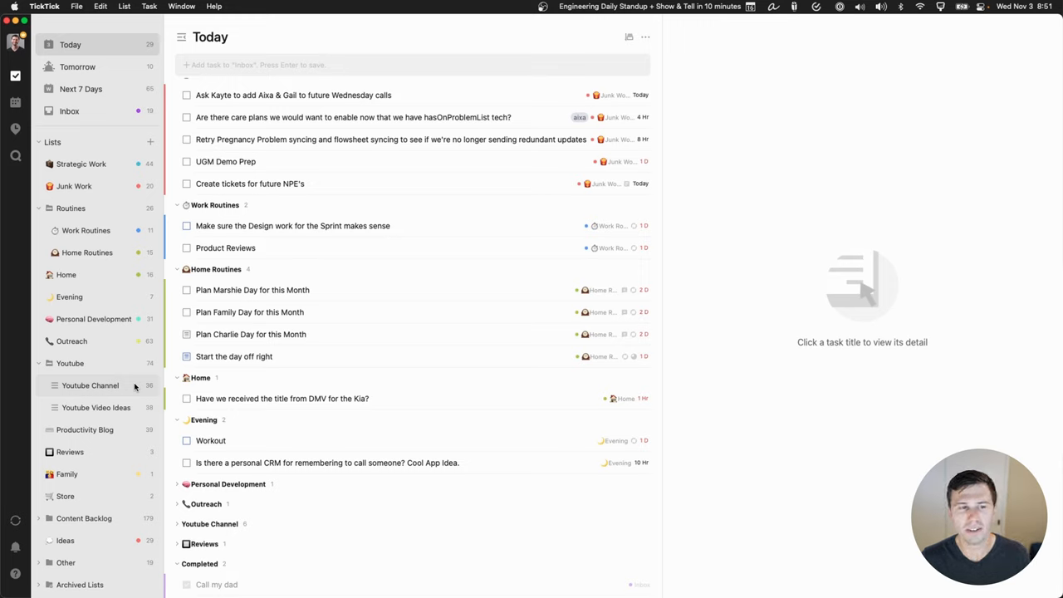
mouse_move(116, 390)
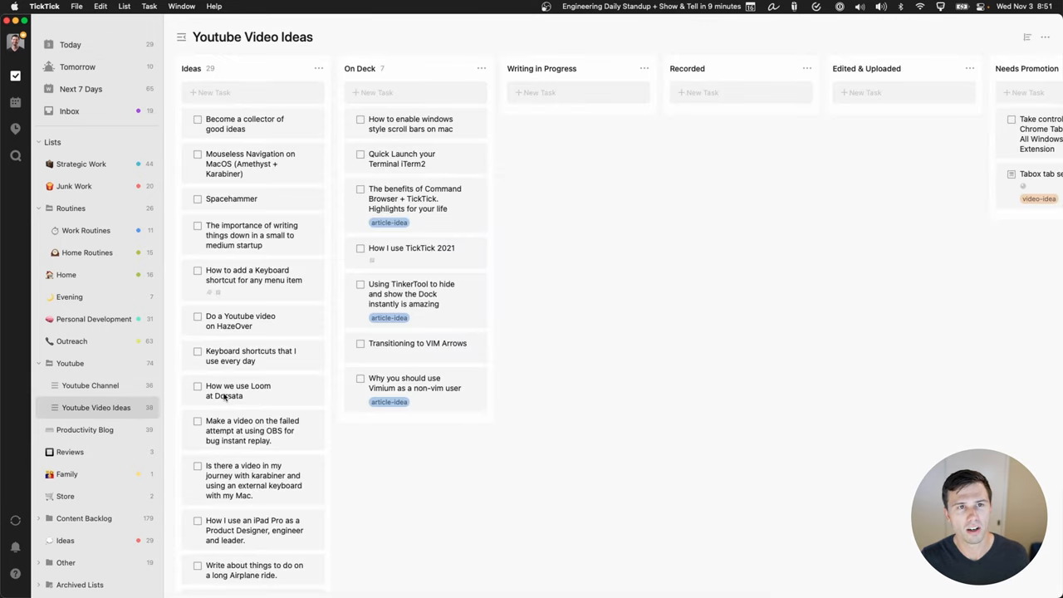
Step: Scroll the Youtube Video Ideas board with its Ideas, On Deck and production columns
scroll("down", 3)
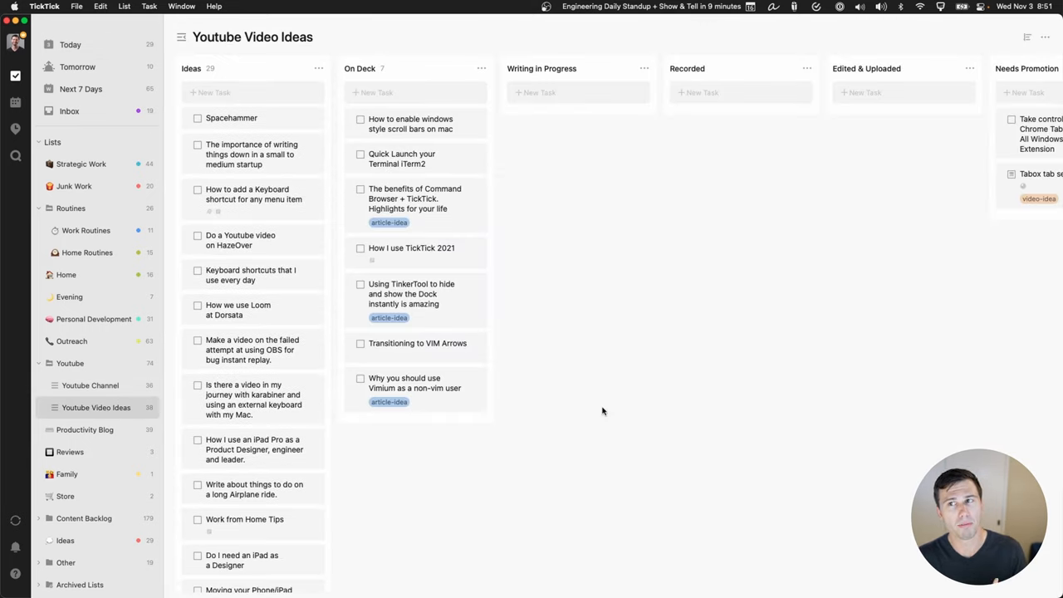
mouse_move(465, 406)
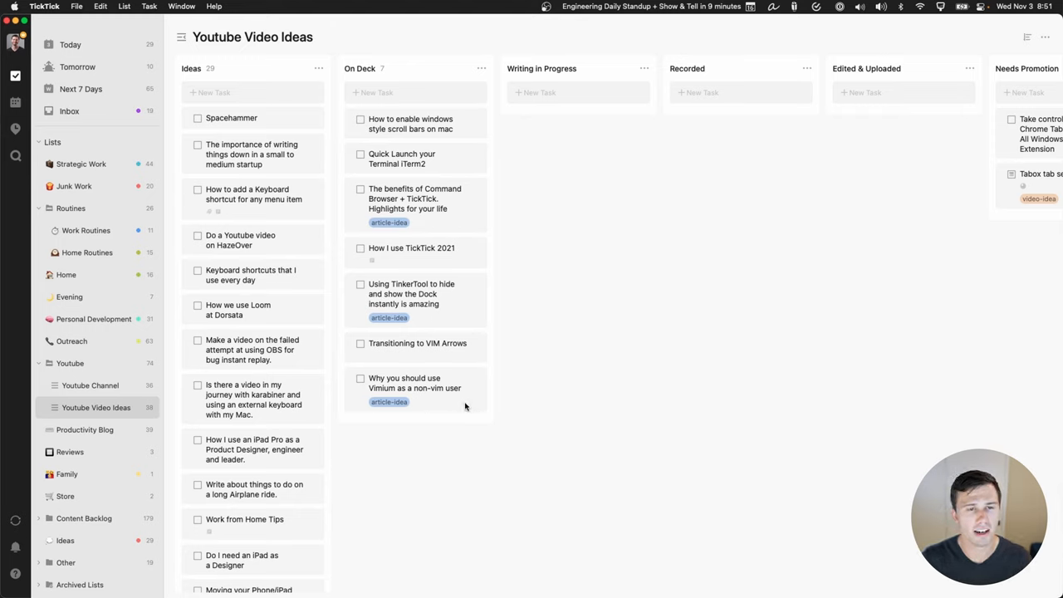
mouse_move(289, 383)
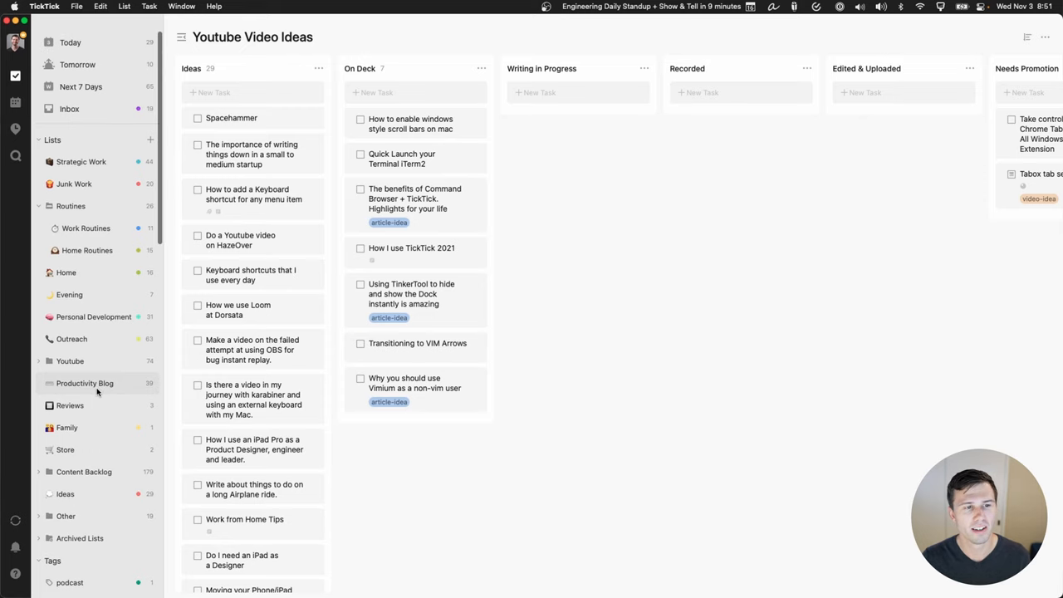
Step: Open the Reviews list with its three recurring review tasks and Completed group
left_click(69, 405)
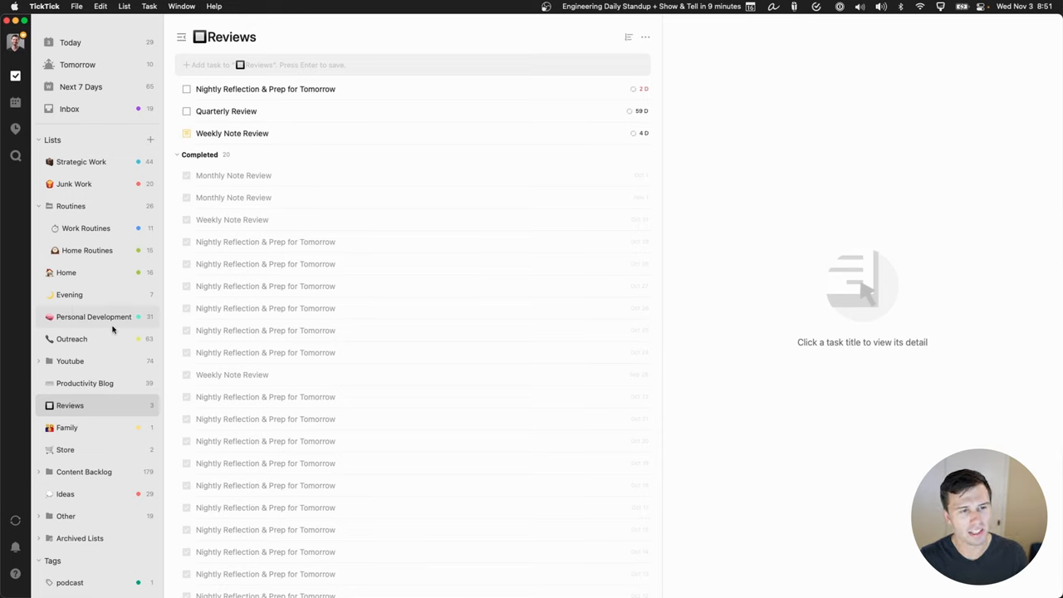
mouse_move(92, 415)
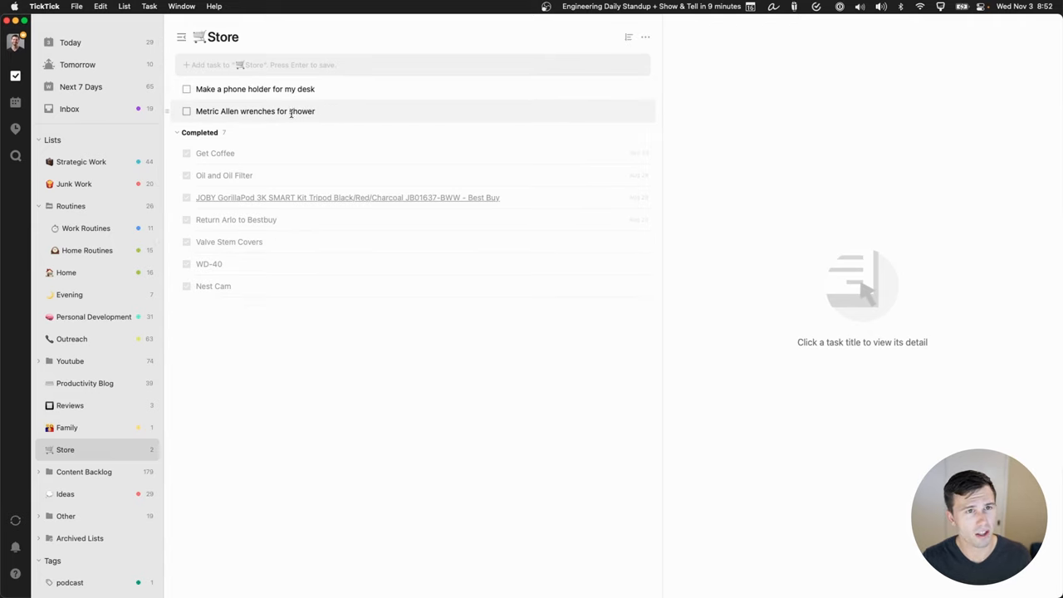
mouse_move(73, 484)
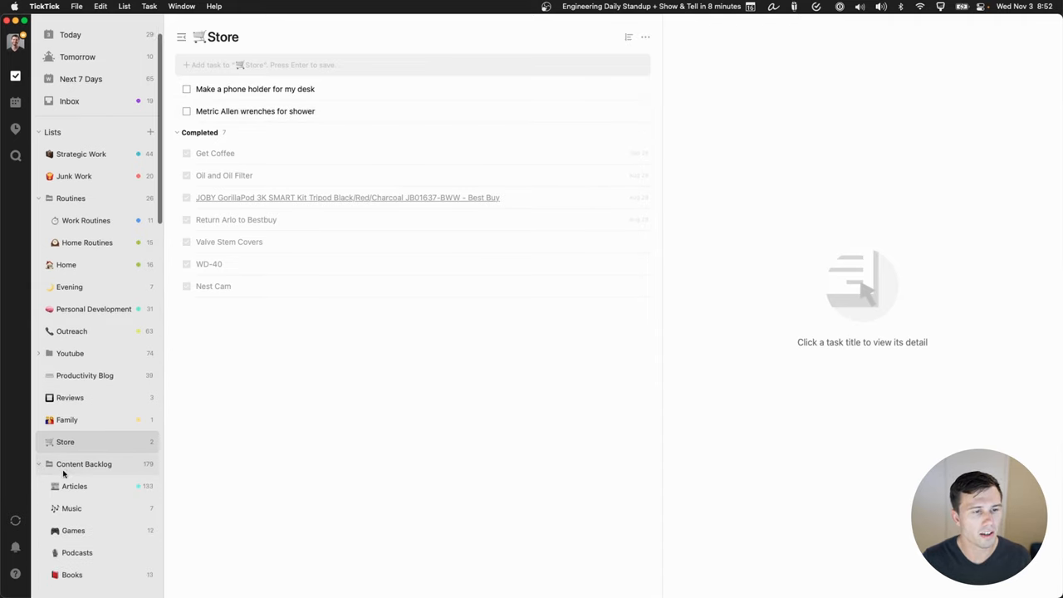
Step: Show the Food list's two tasks and collapse the Content Backlog folder
scroll("down", 3)
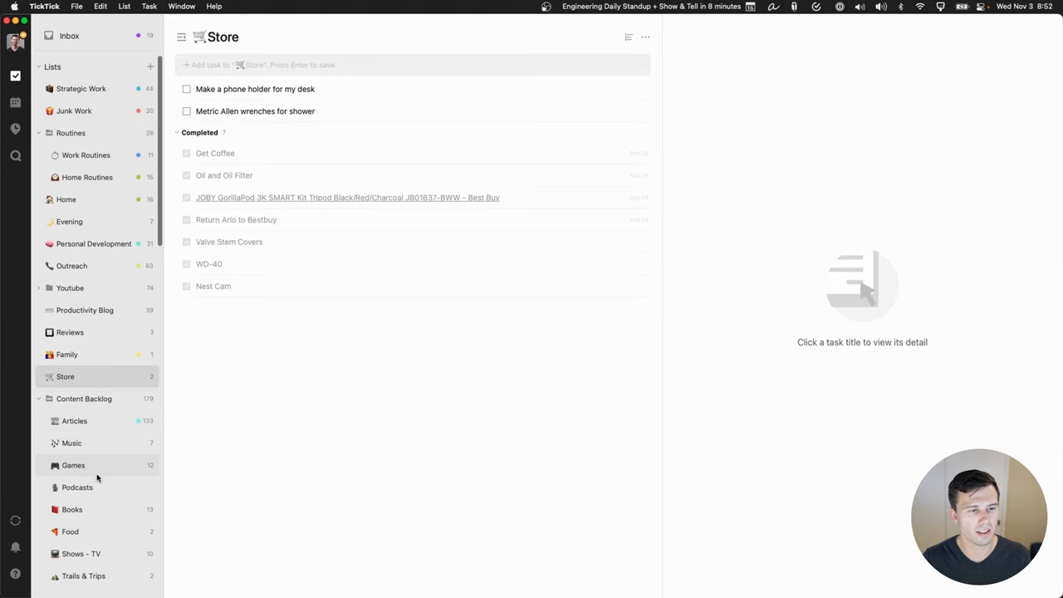
mouse_move(107, 420)
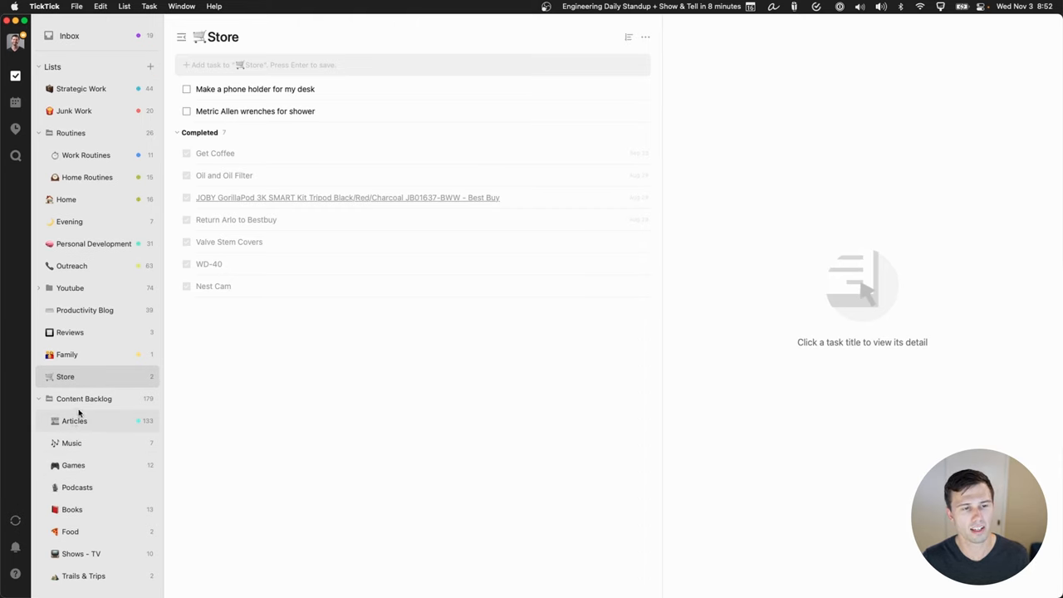
mouse_move(74, 418)
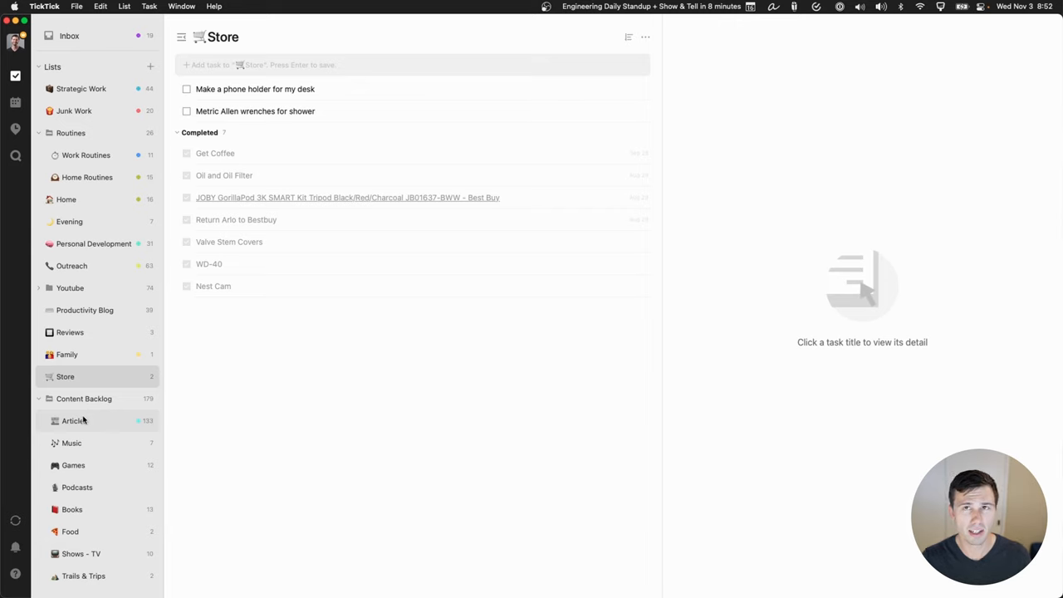
mouse_move(119, 424)
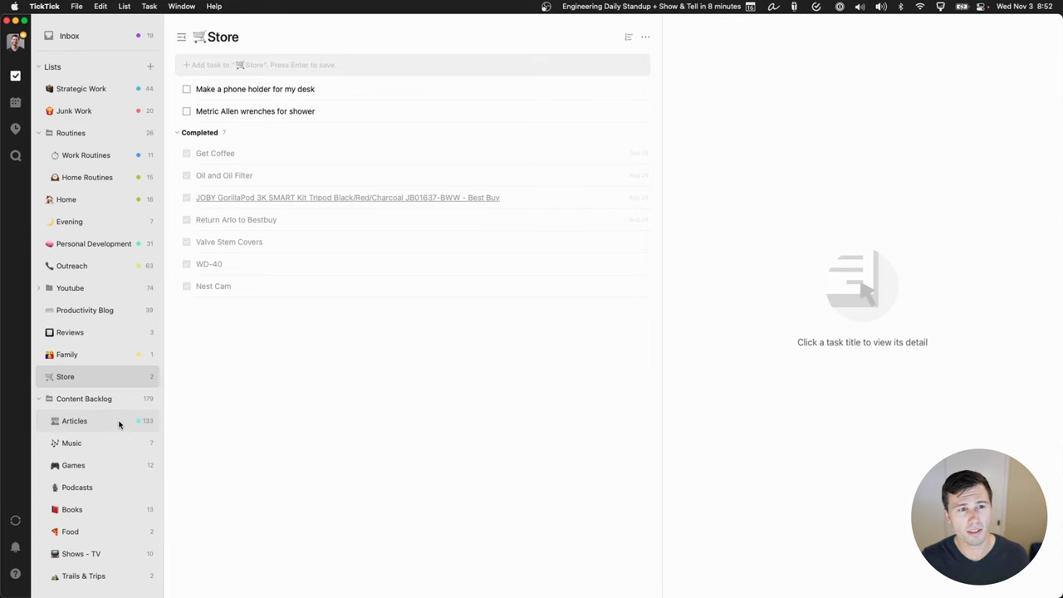
mouse_move(23, 394)
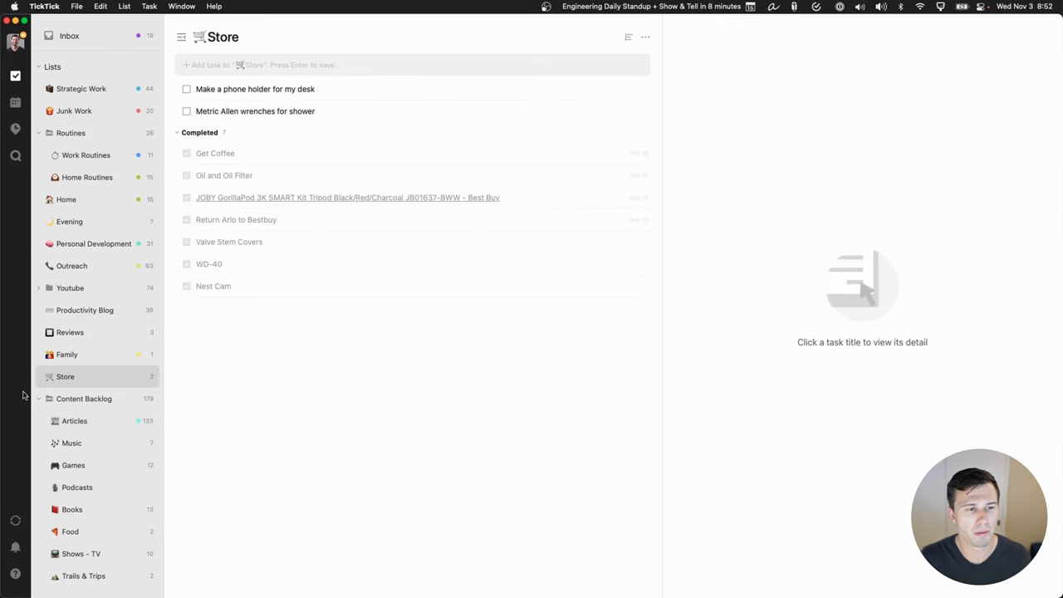
mouse_move(99, 421)
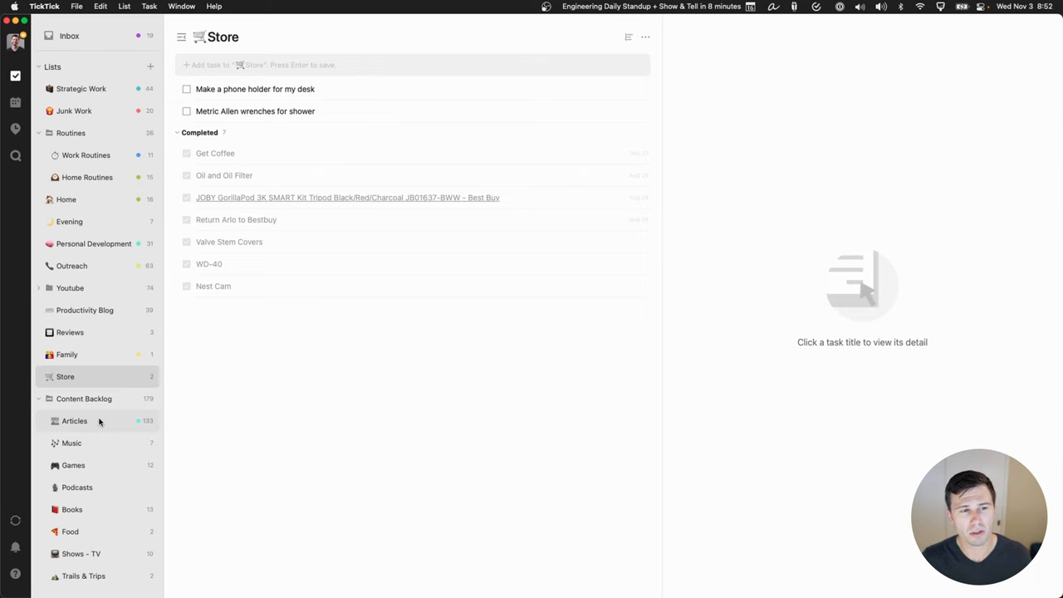
mouse_move(95, 426)
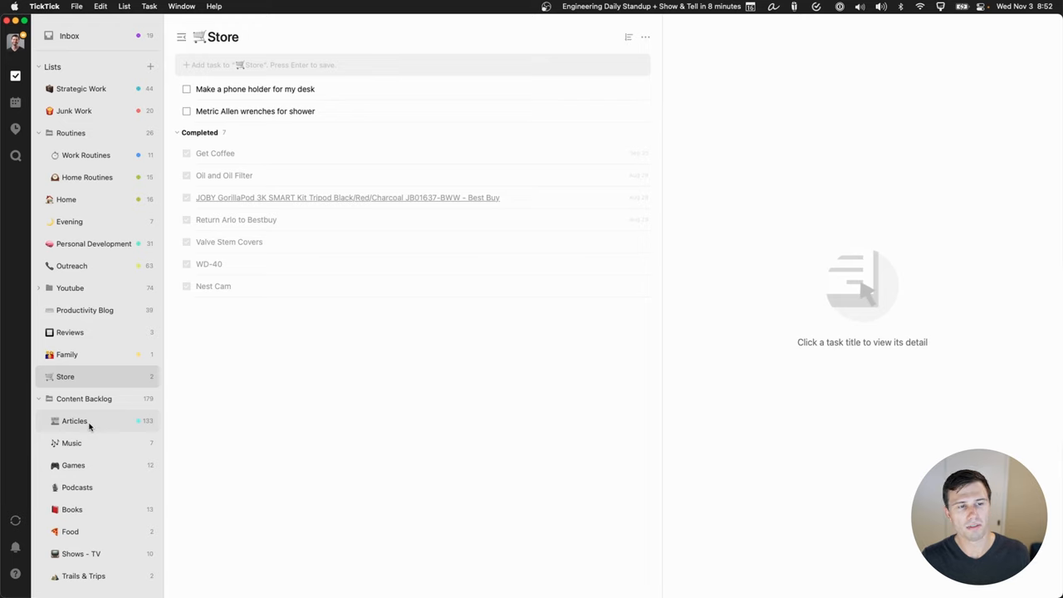
mouse_move(88, 427)
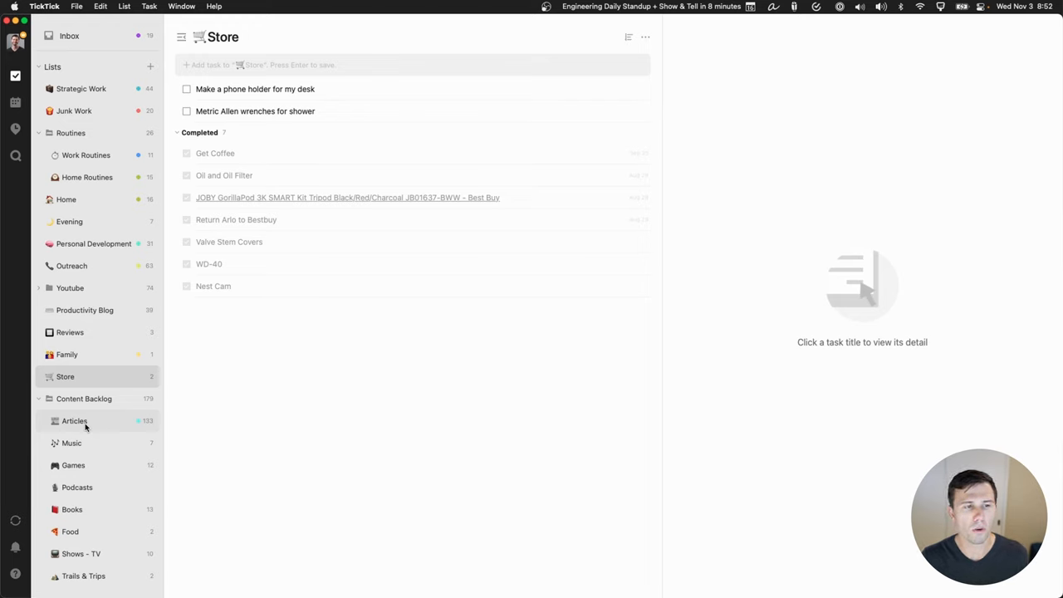
mouse_move(76, 438)
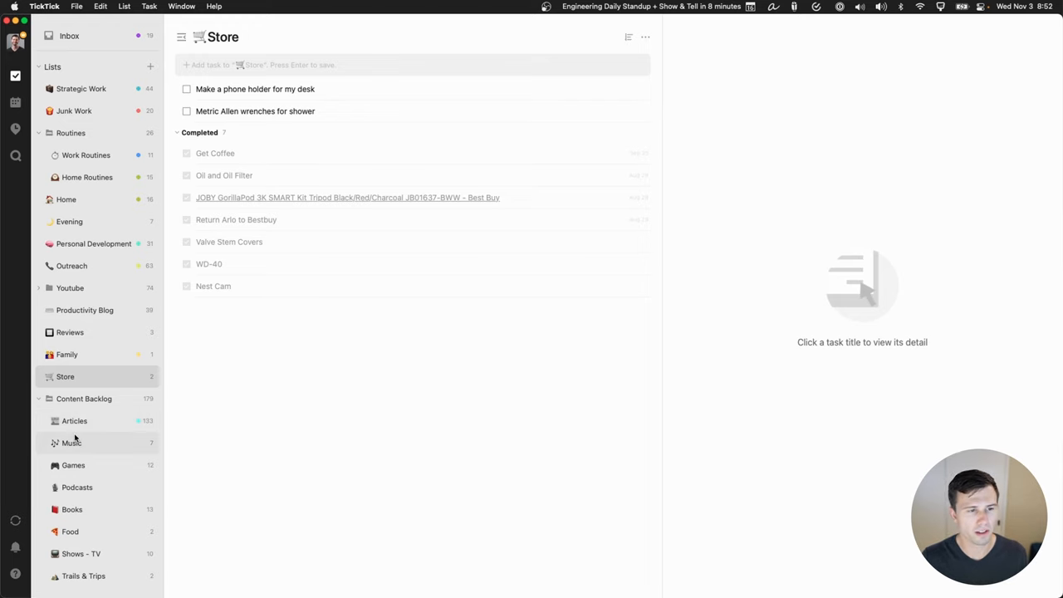
mouse_move(97, 478)
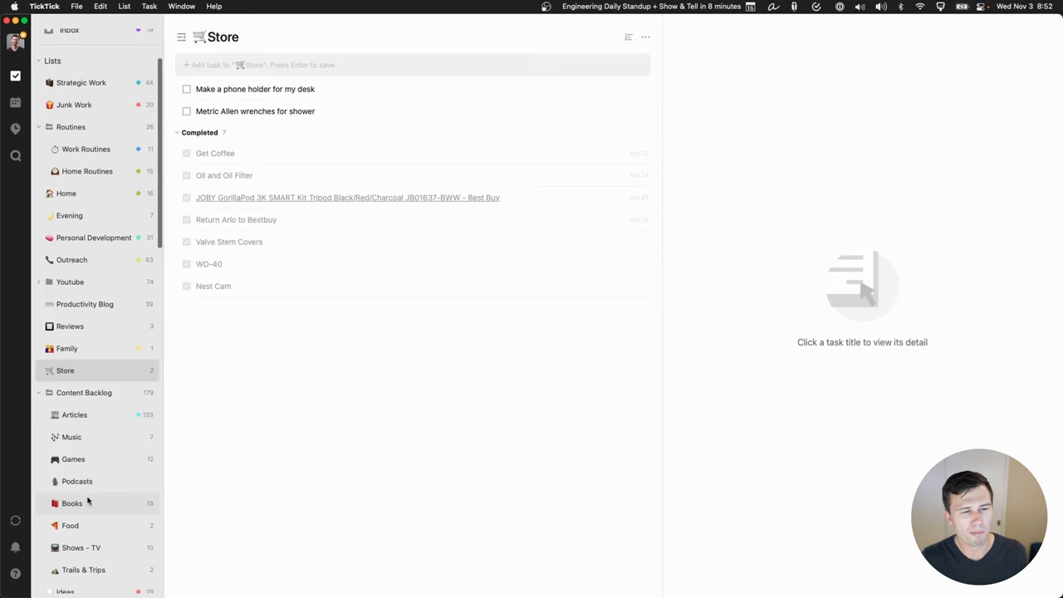
mouse_move(79, 510)
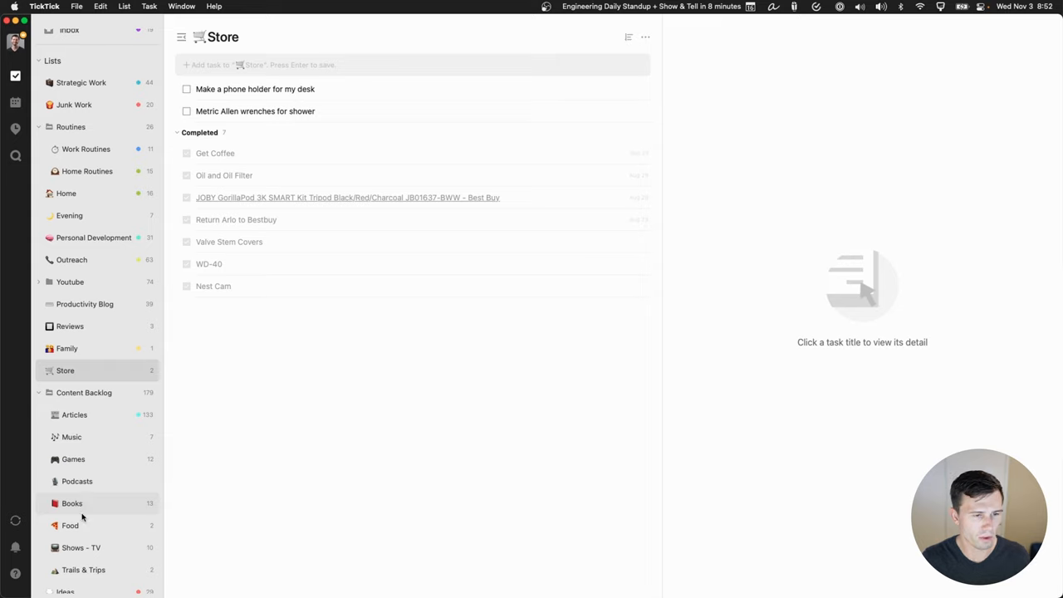
left_click(70, 524)
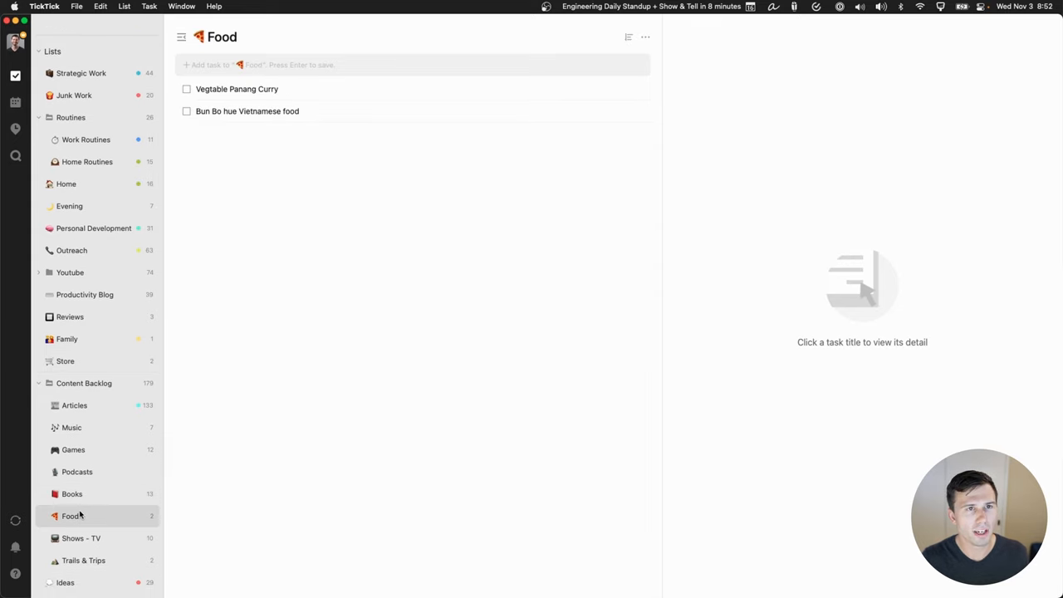
mouse_move(97, 493)
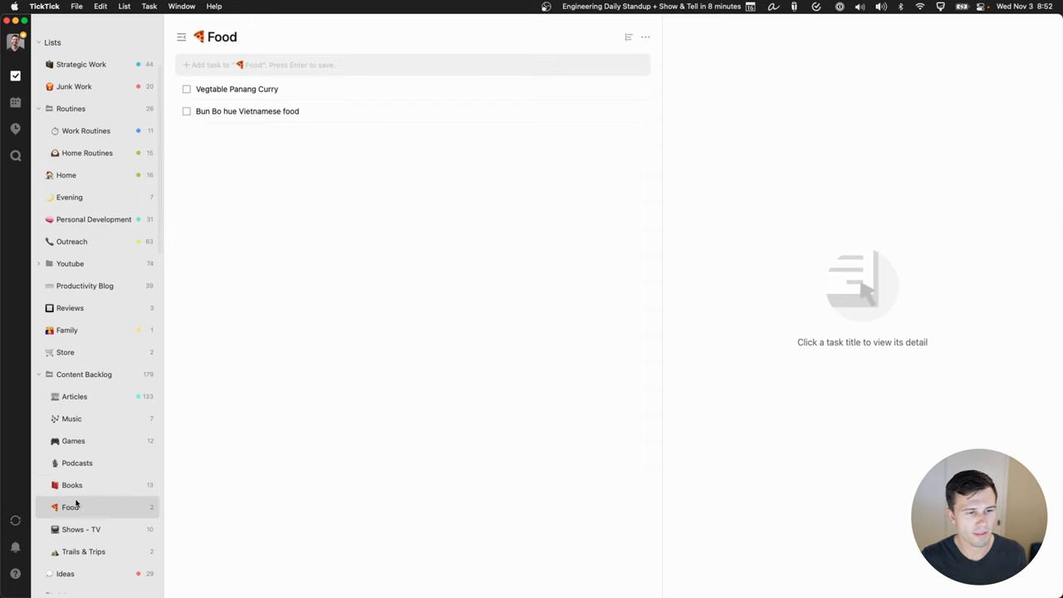
mouse_move(96, 550)
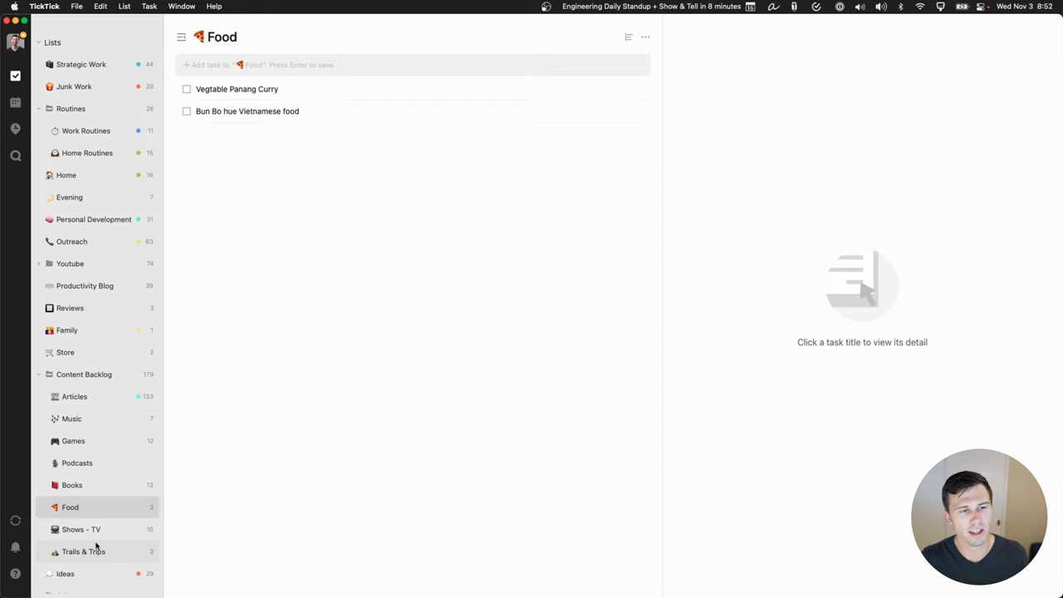
left_click(38, 373)
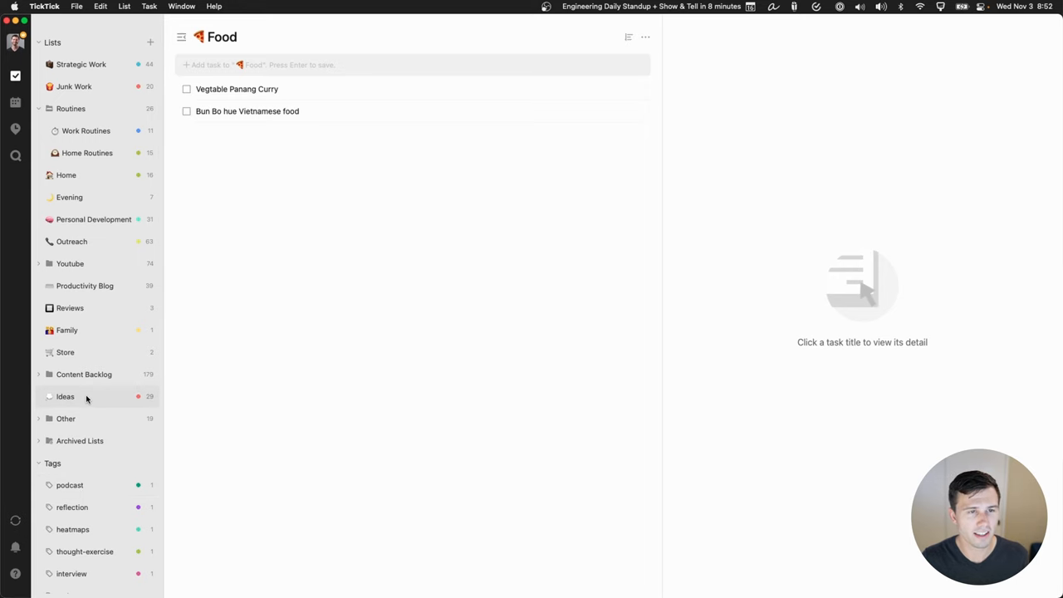
Step: Open the Ideas list of tag-grouped notes and scroll the sidebar down
left_click(65, 396)
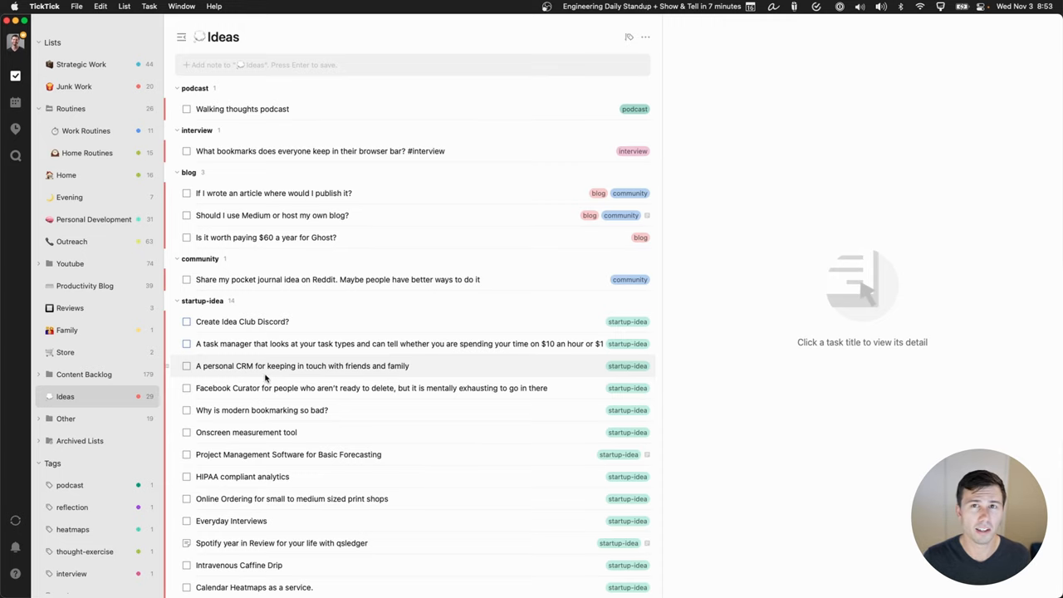
mouse_move(315, 410)
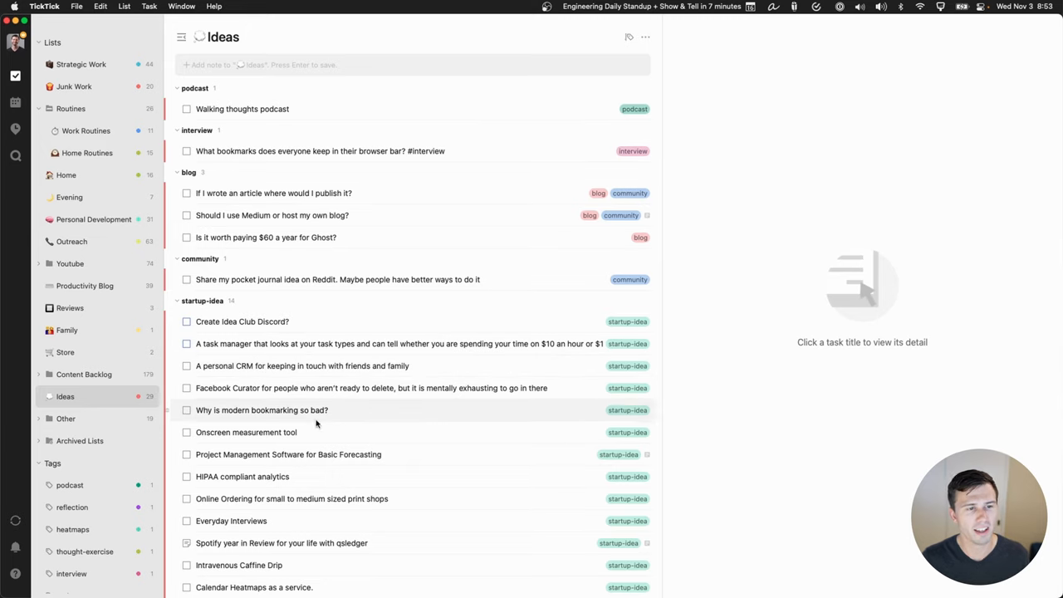
mouse_move(170, 426)
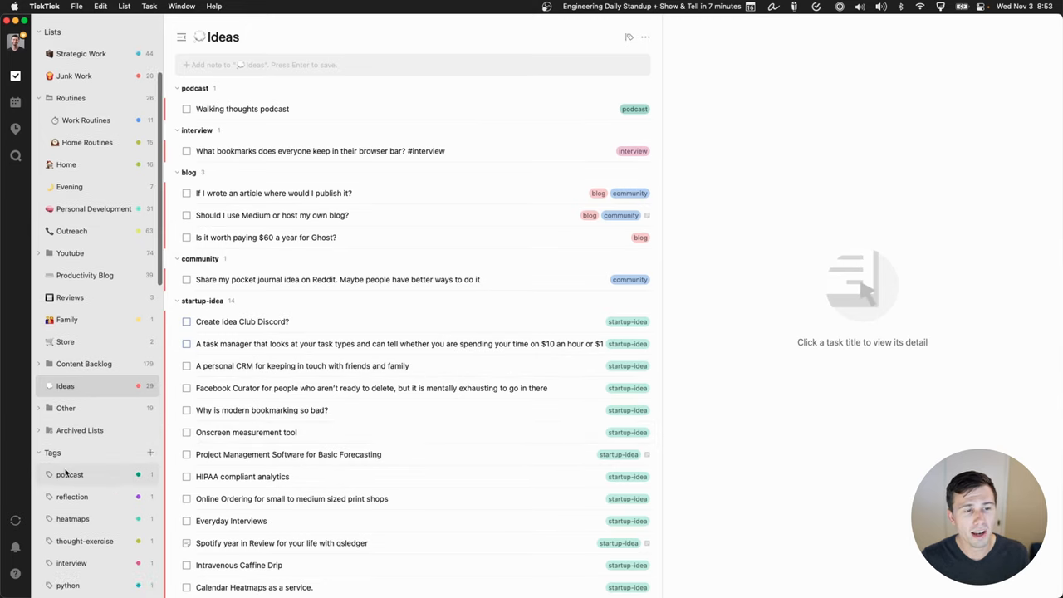
scroll("down", 3)
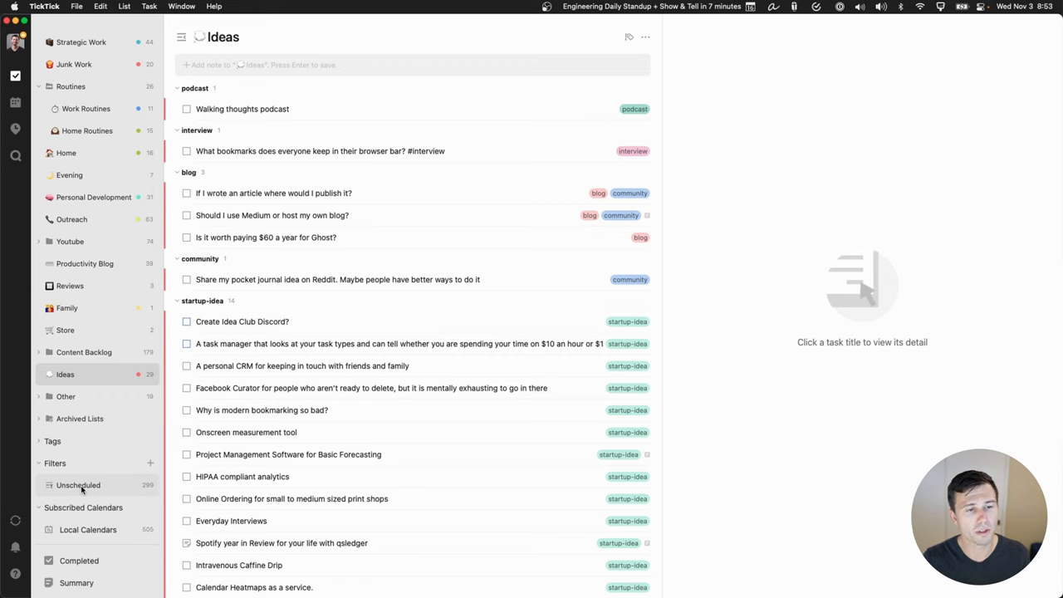
Step: Open the Unscheduled filter and scroll through its undated tasks, Inbox first
left_click(78, 485)
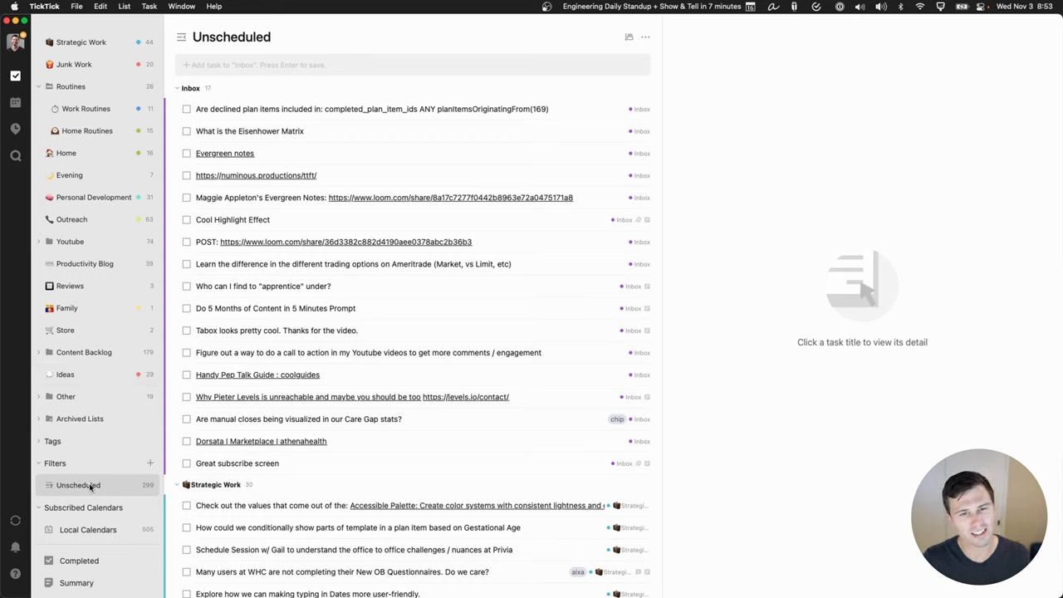
mouse_move(121, 481)
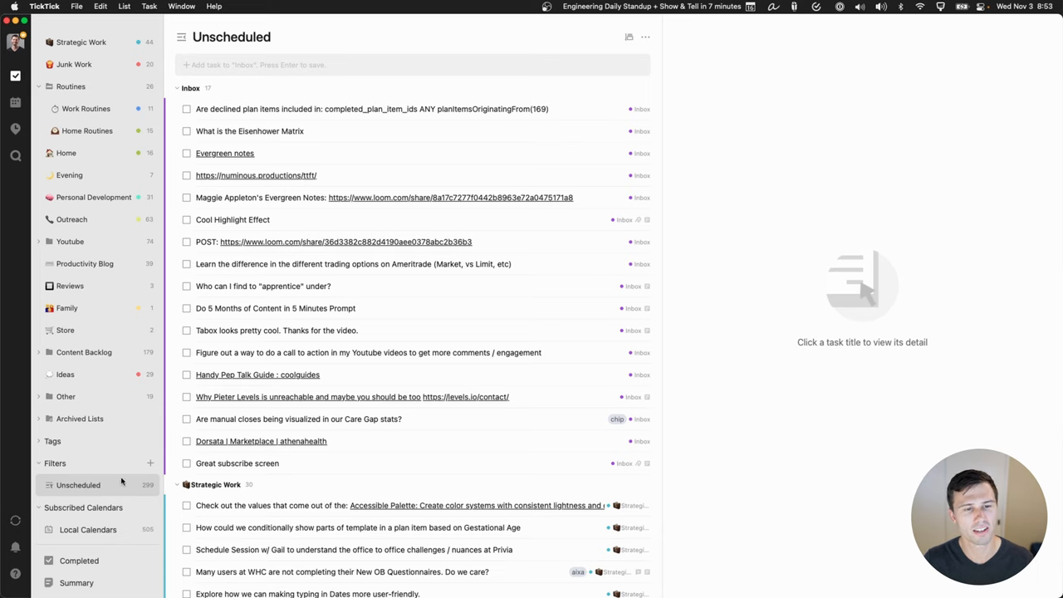
scroll("down", 3)
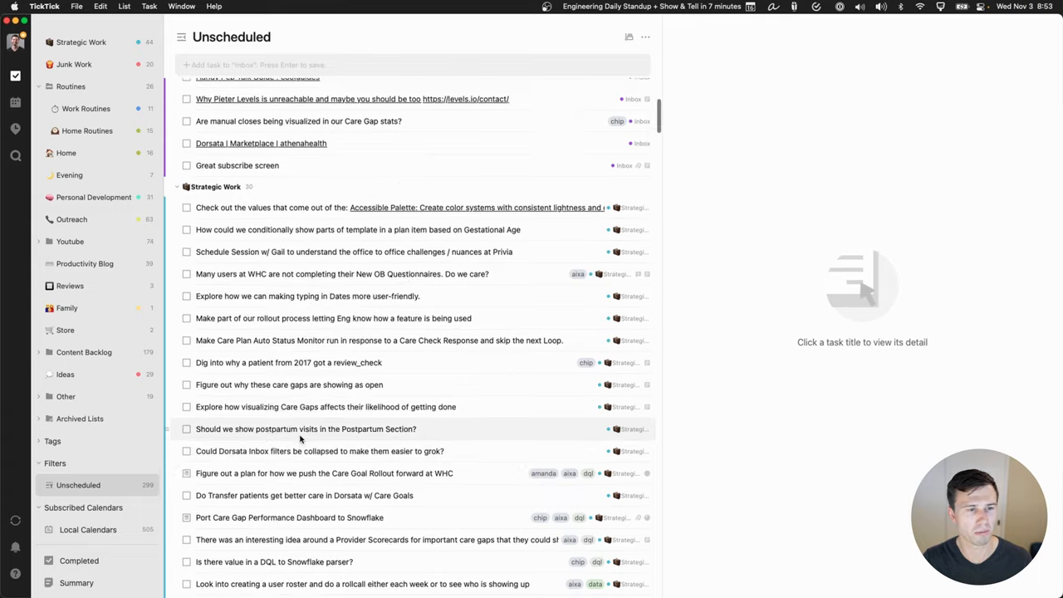
scroll("up", 3)
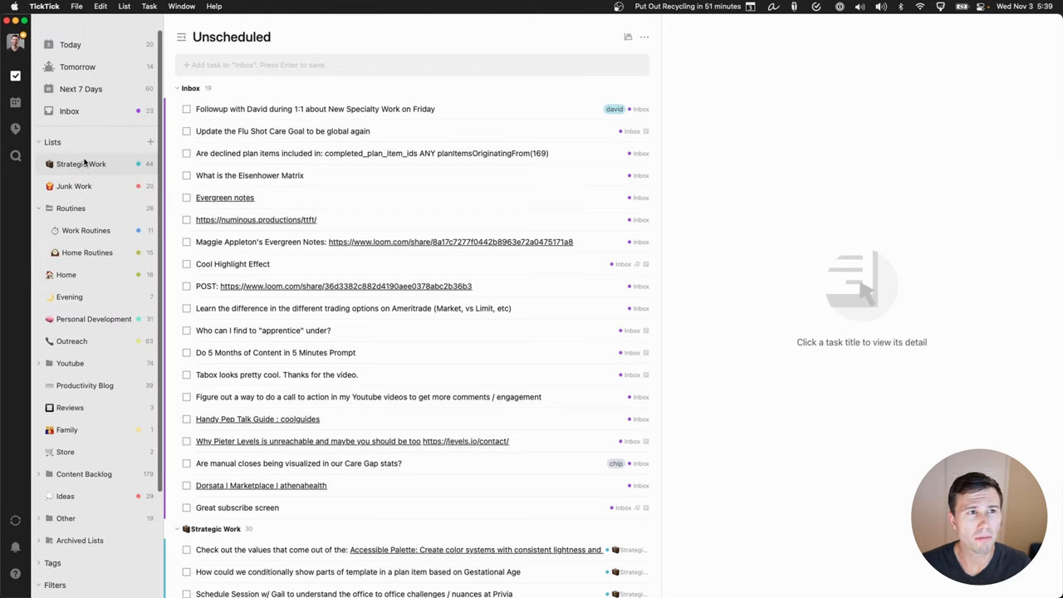
mouse_move(70, 44)
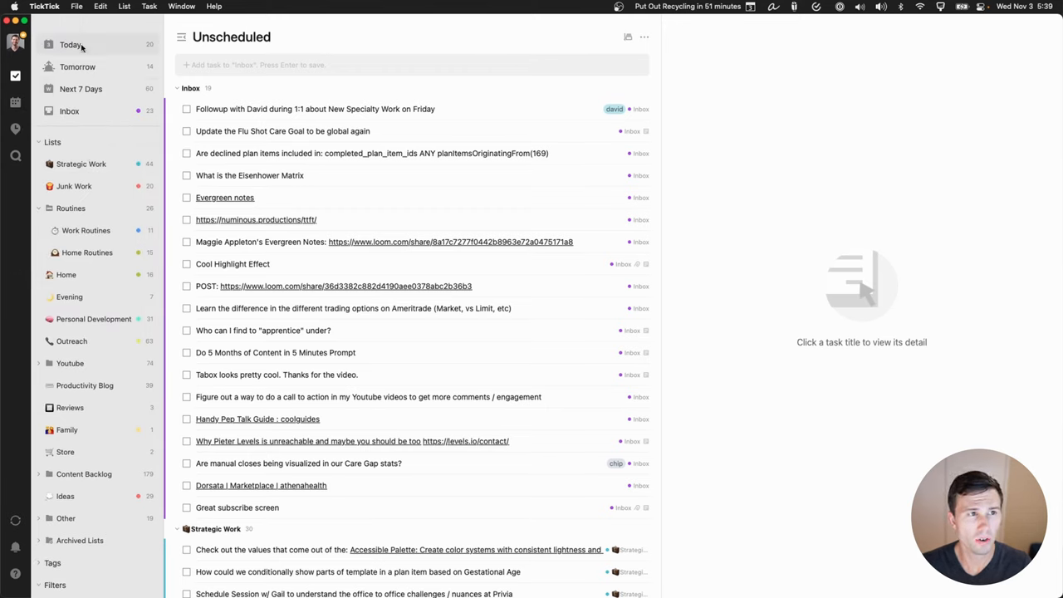
left_click(15, 102)
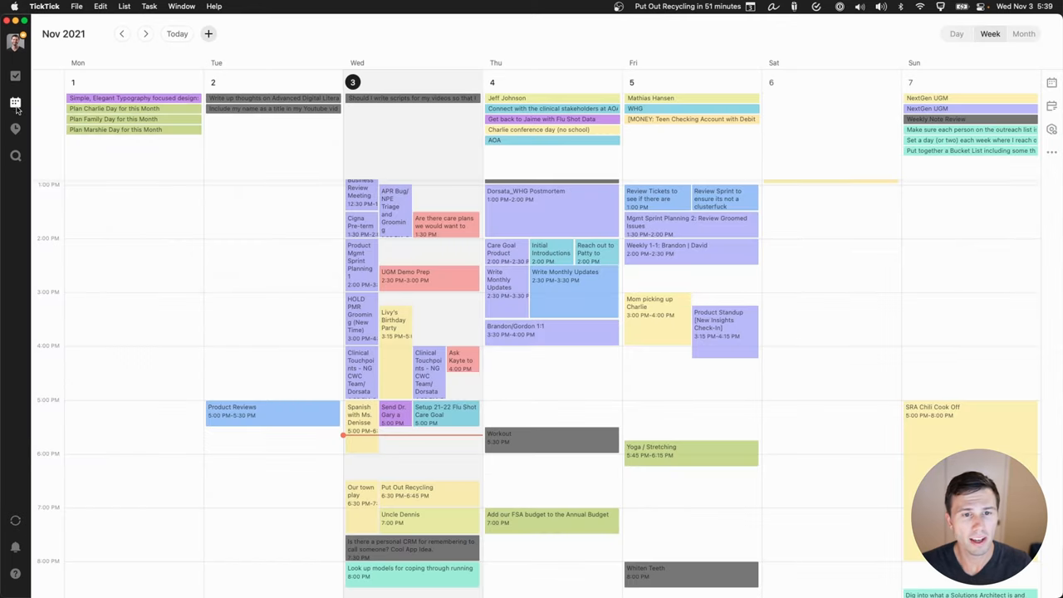
mouse_move(248, 312)
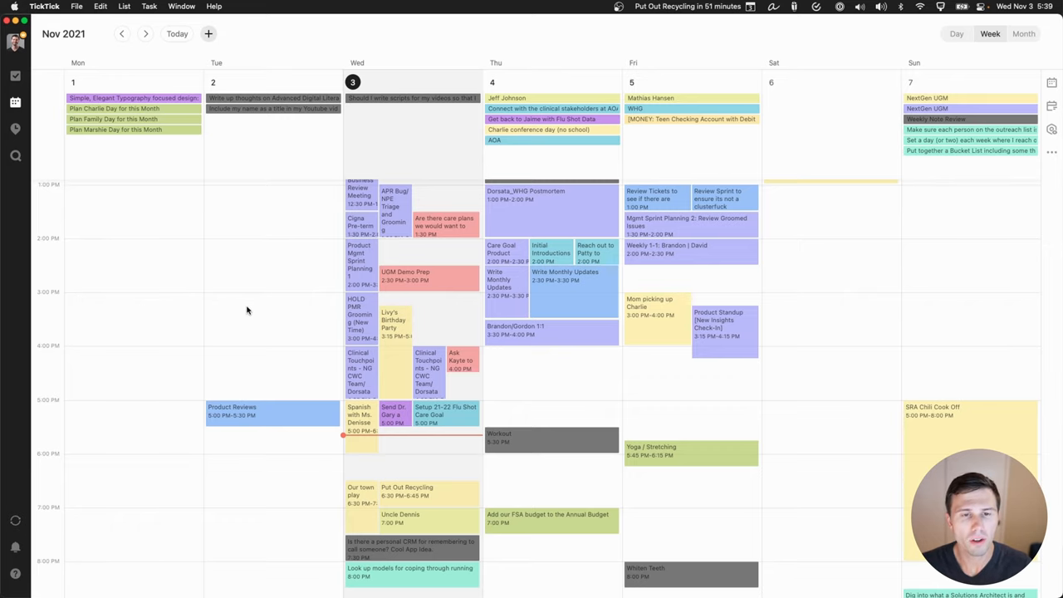
scroll("up", 3)
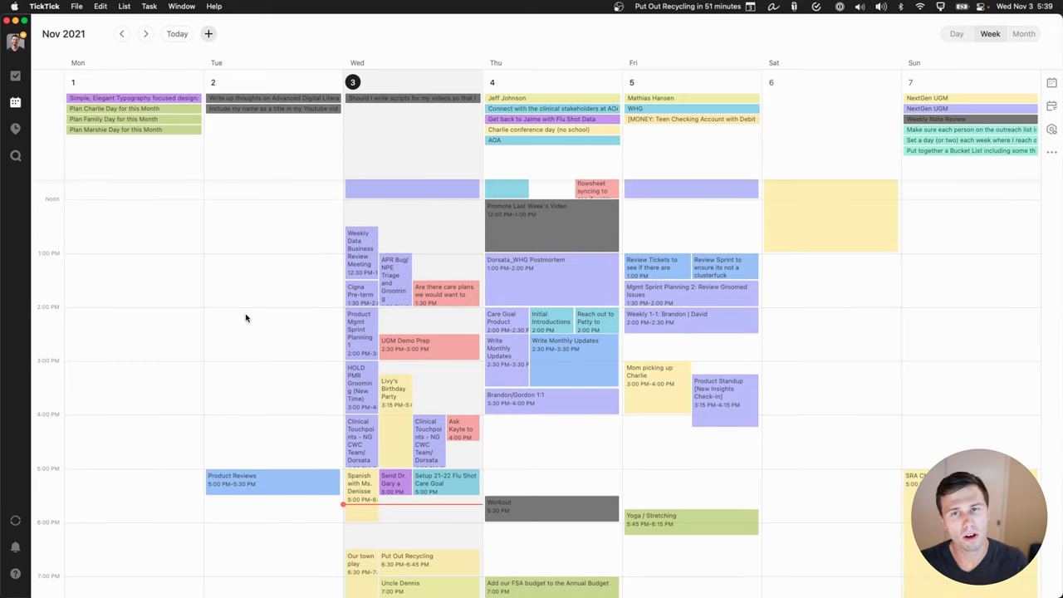
scroll("up", 3)
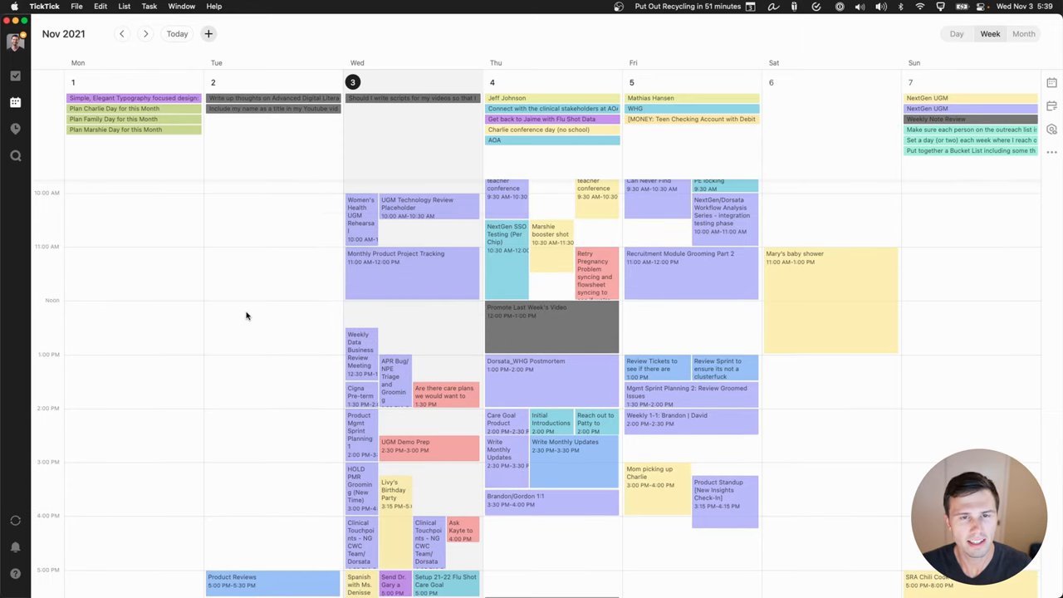
scroll("up", 3)
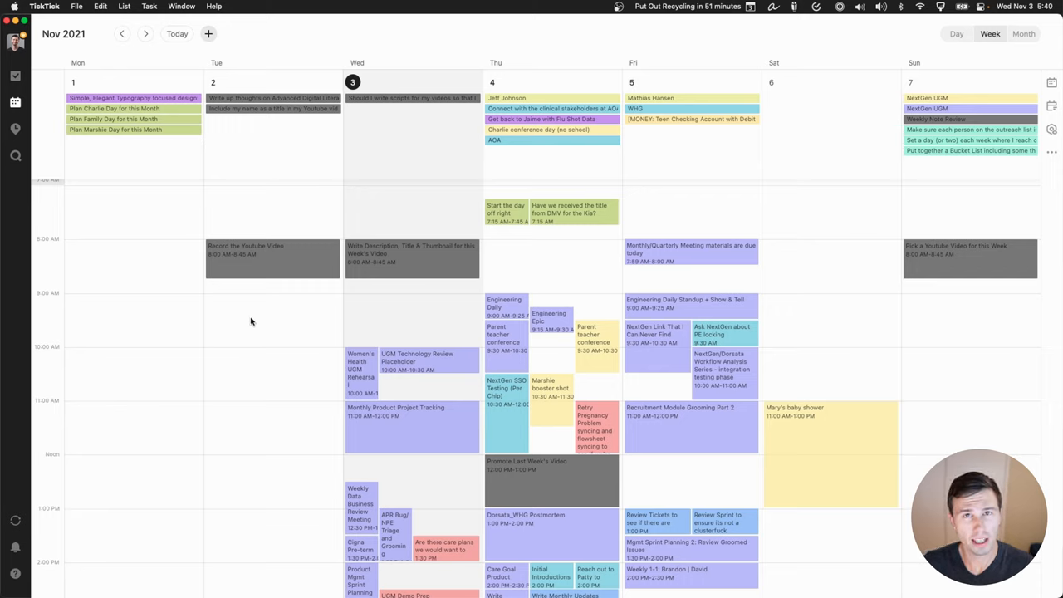
mouse_move(270, 367)
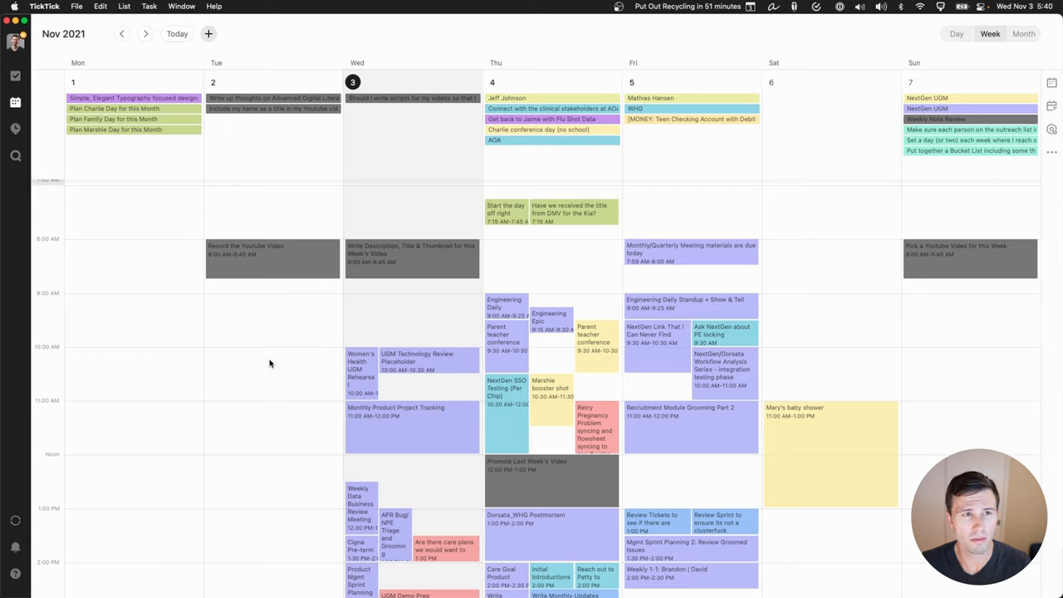
scroll("down", 3)
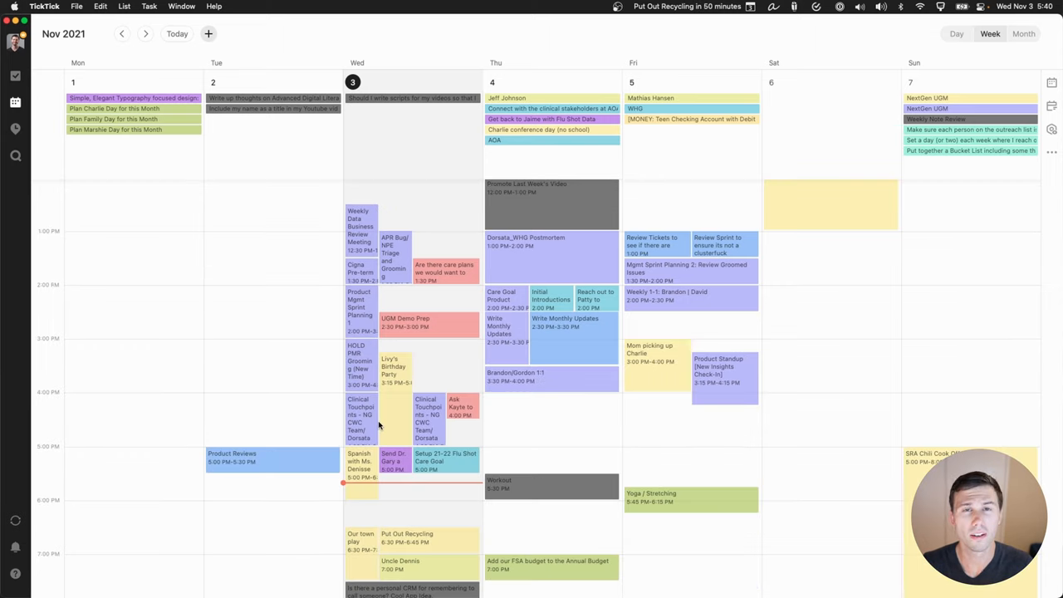
mouse_move(453, 437)
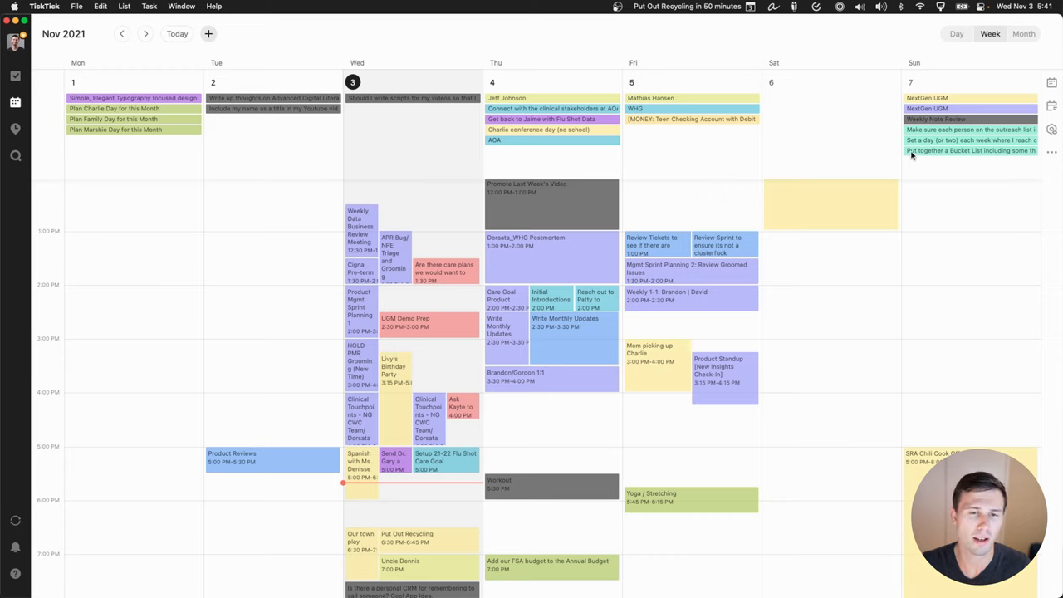
mouse_move(965, 133)
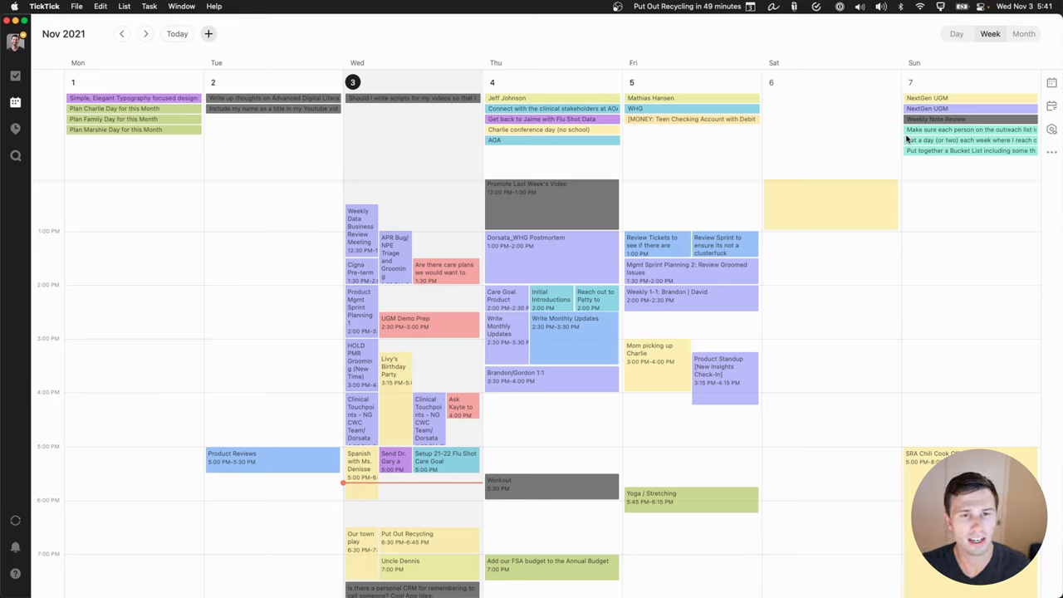
mouse_move(426, 238)
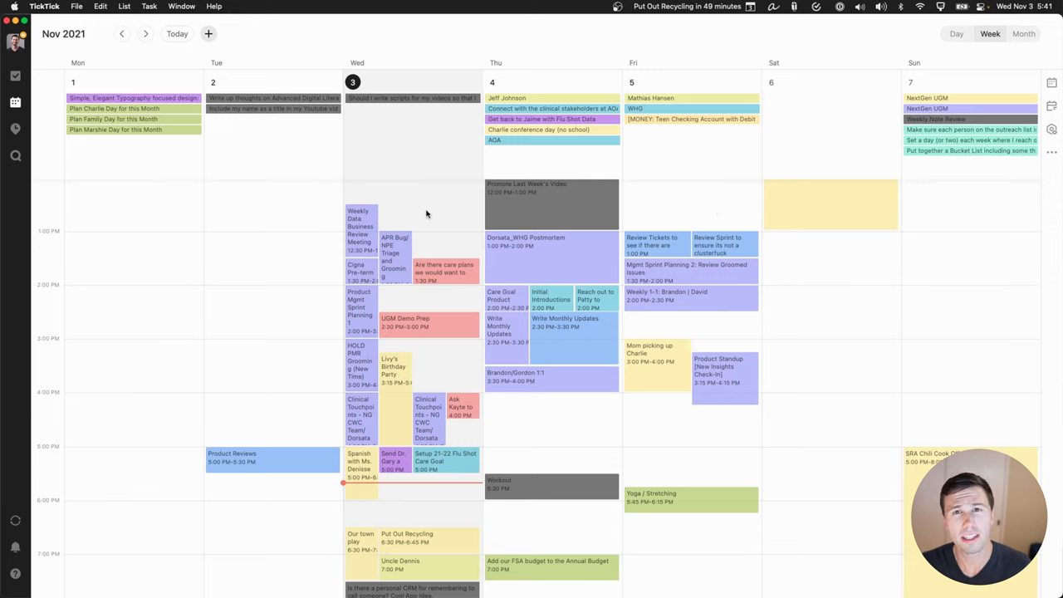
mouse_move(386, 205)
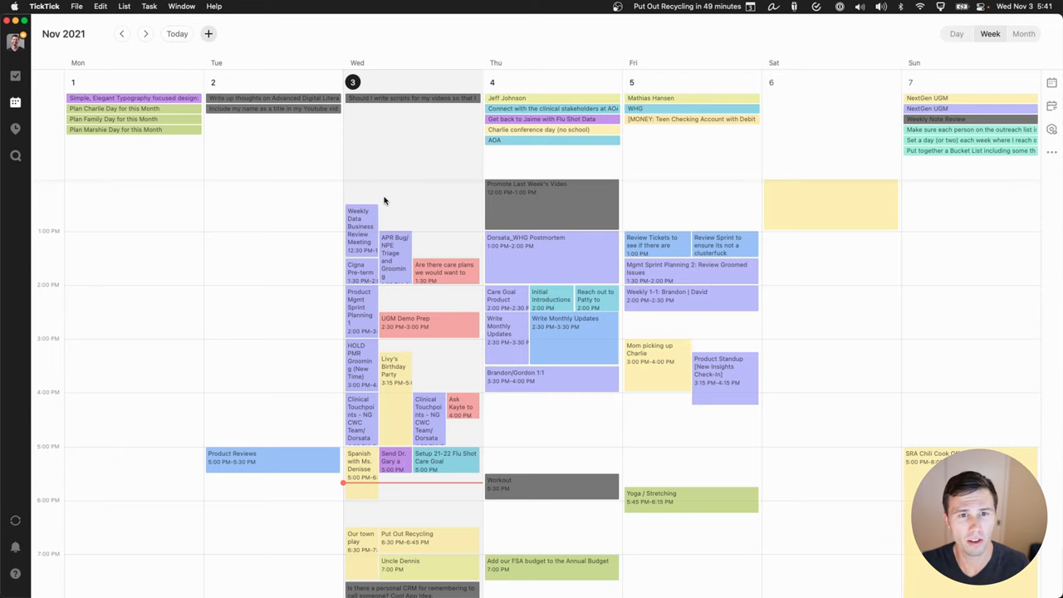
scroll("up", 3)
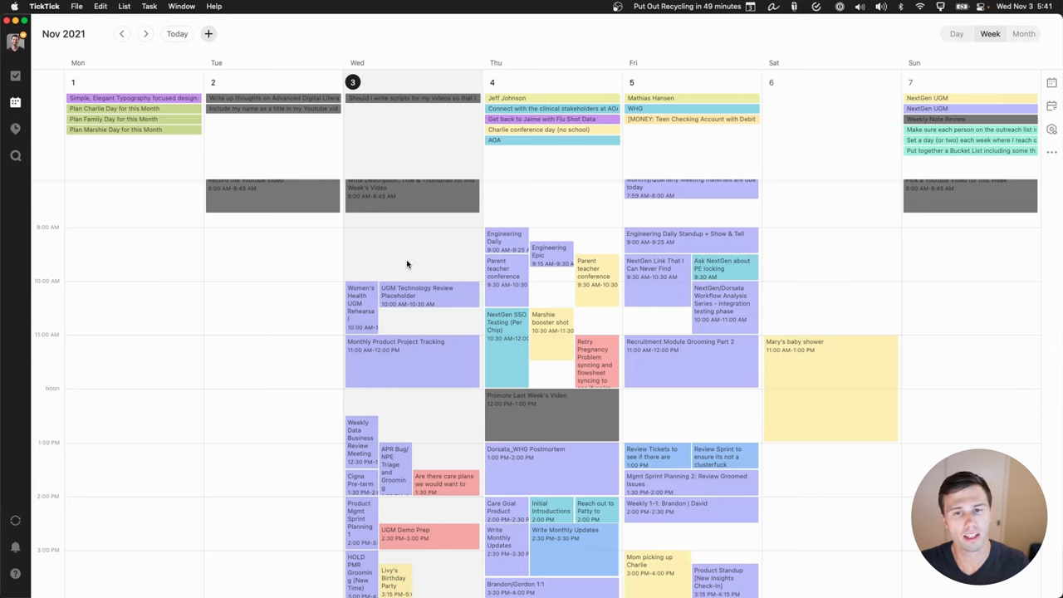
scroll("down", 3)
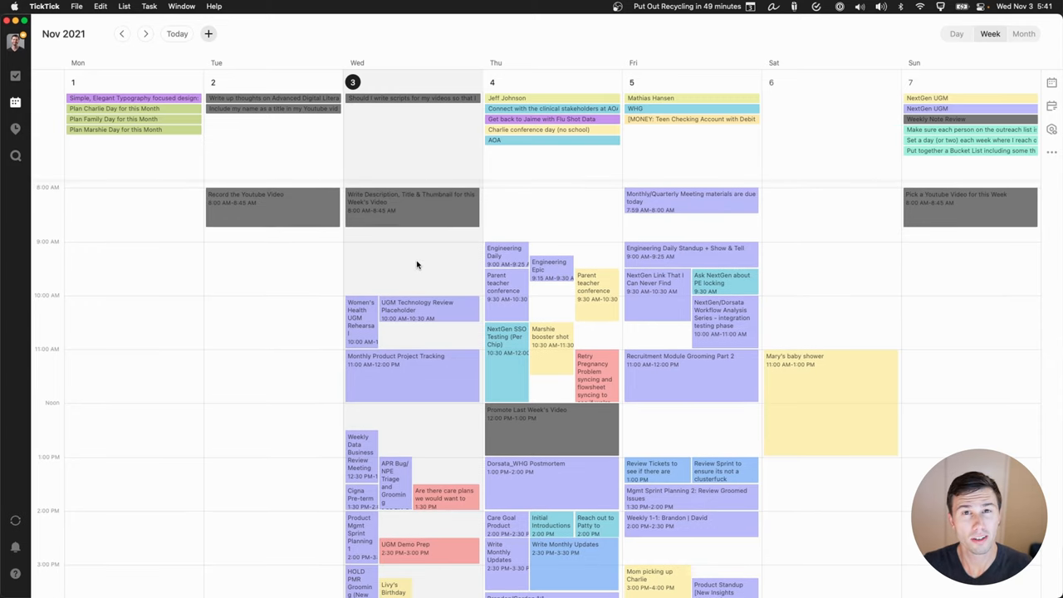
mouse_move(940, 201)
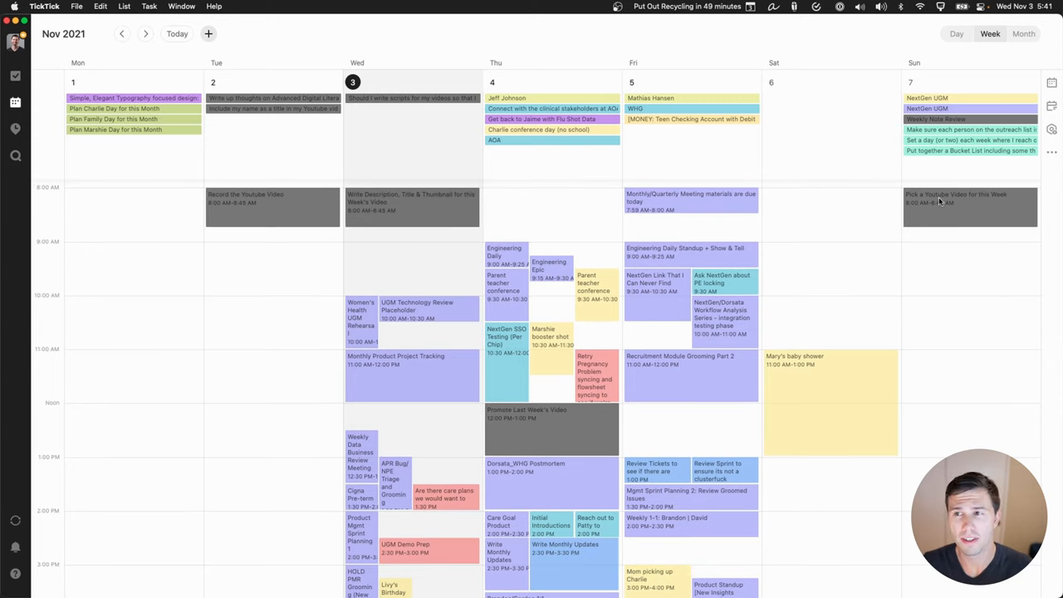
mouse_move(426, 264)
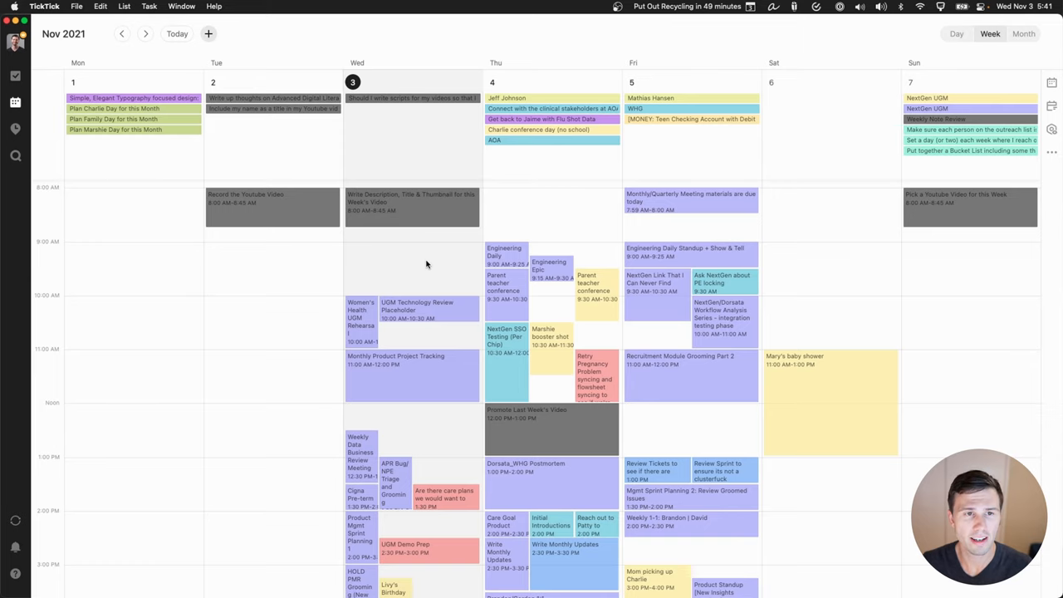
scroll("up", 3)
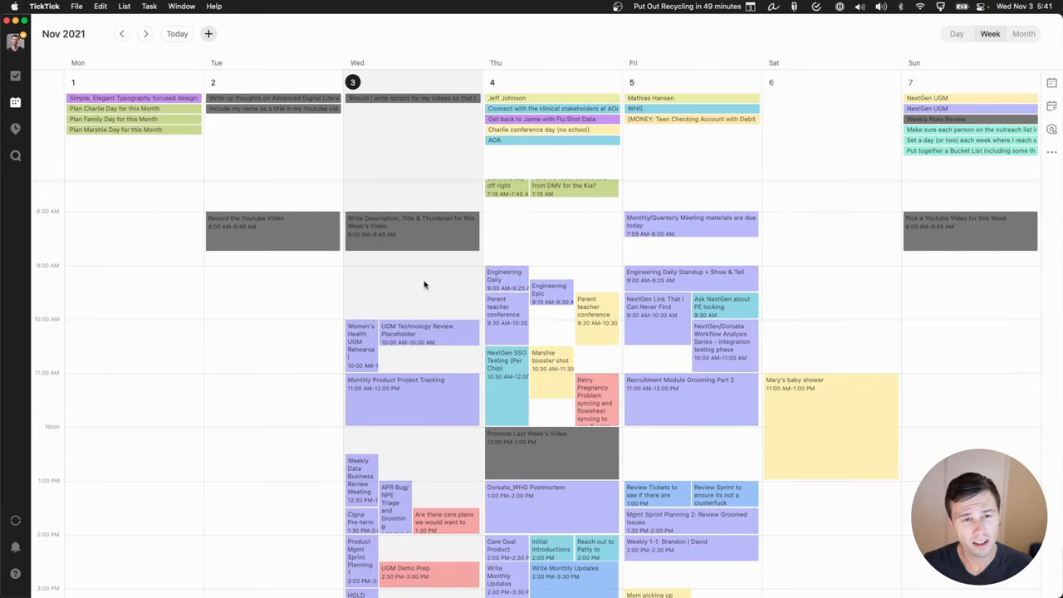
mouse_move(421, 280)
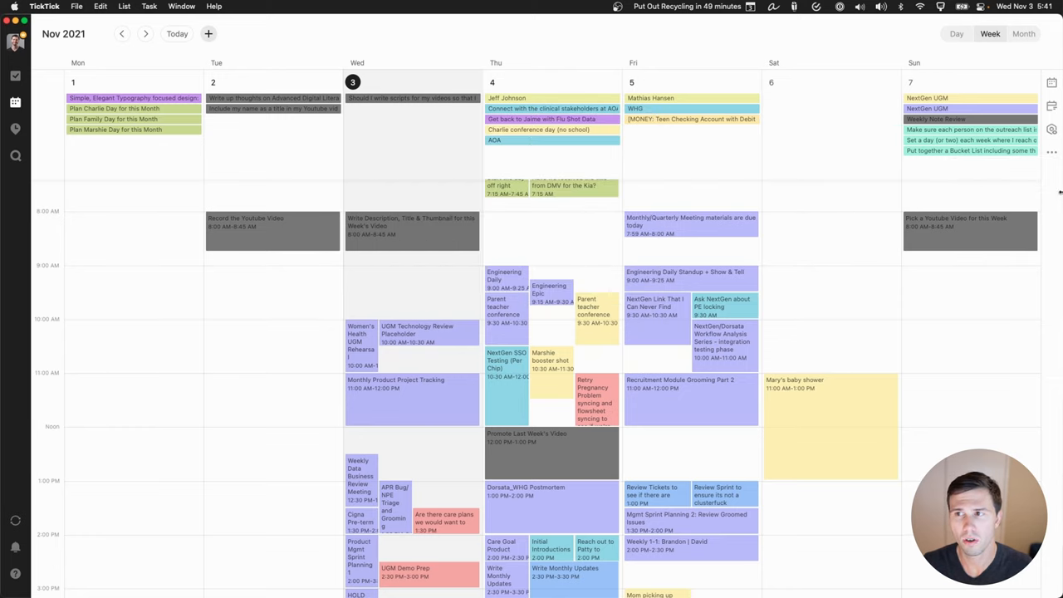
left_click(1052, 151)
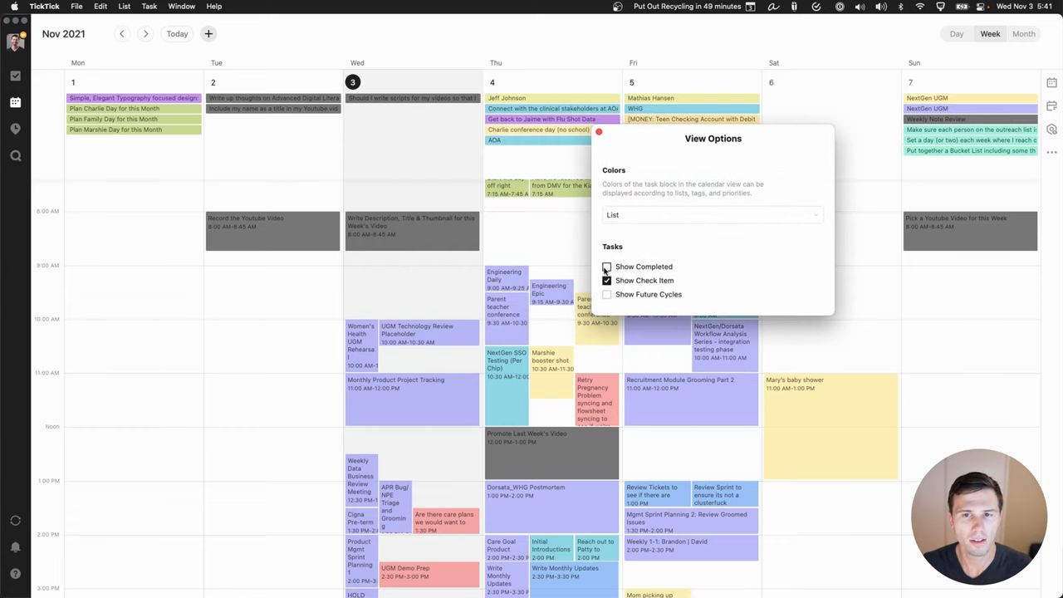
left_click(607, 267)
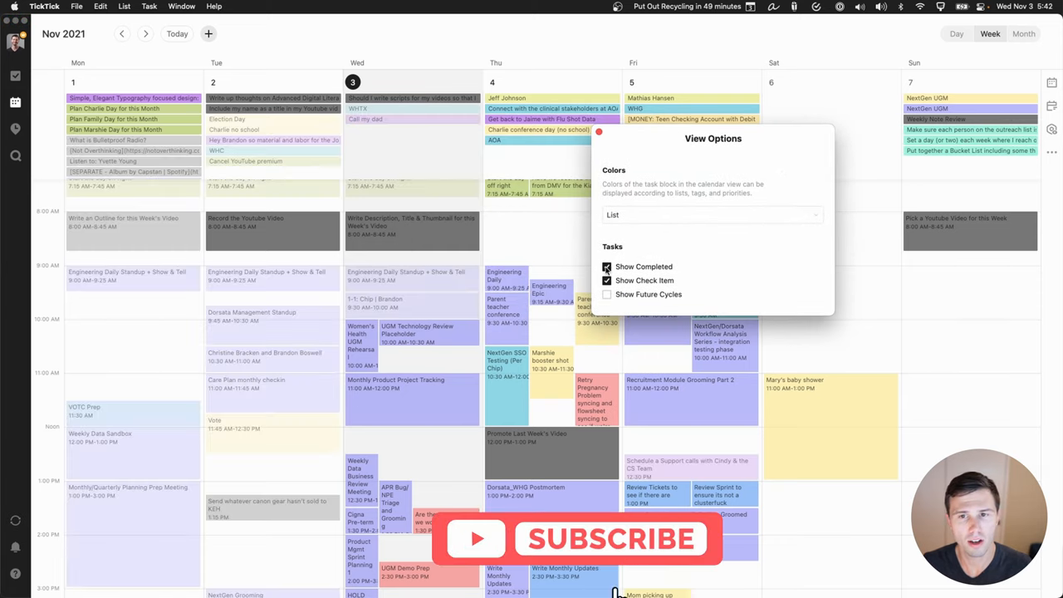
left_click(606, 267)
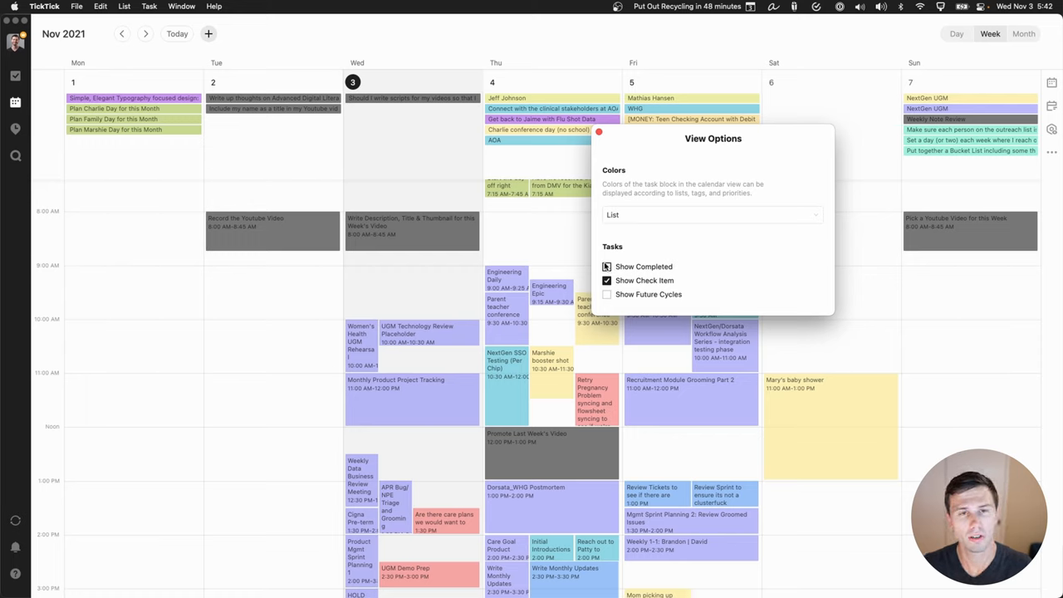
left_click(606, 267)
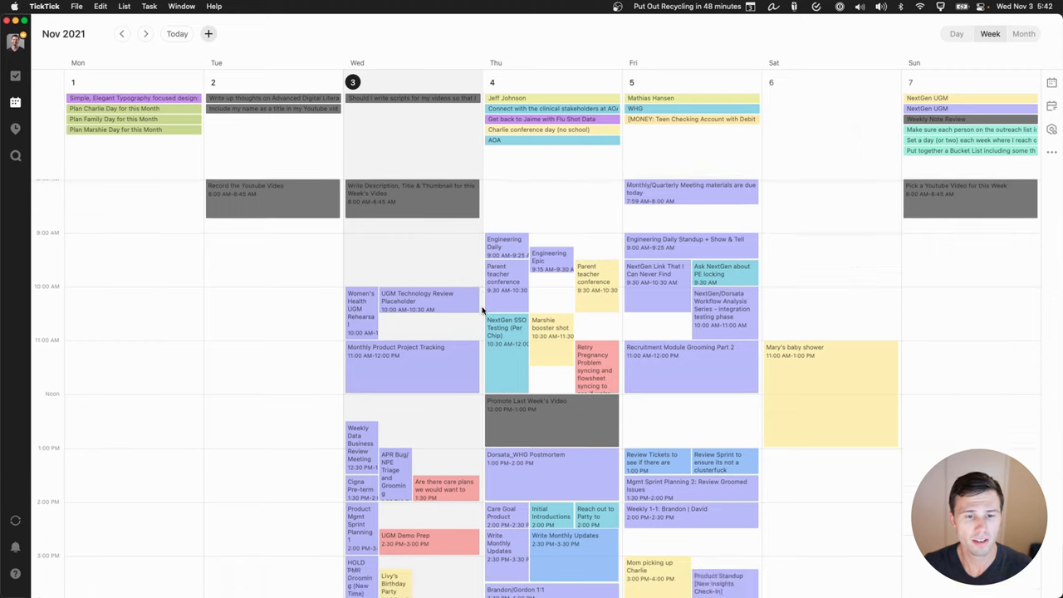
Step: Scroll to the evening, open Nightly Reflection & Prep details, and open View Options
scroll("down", 3)
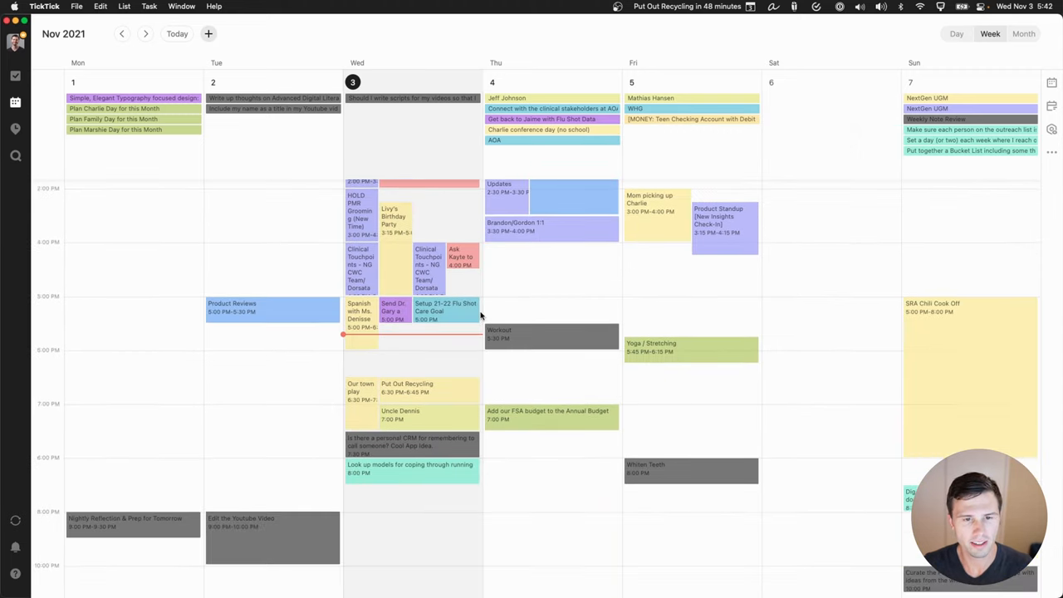
scroll("down", 3)
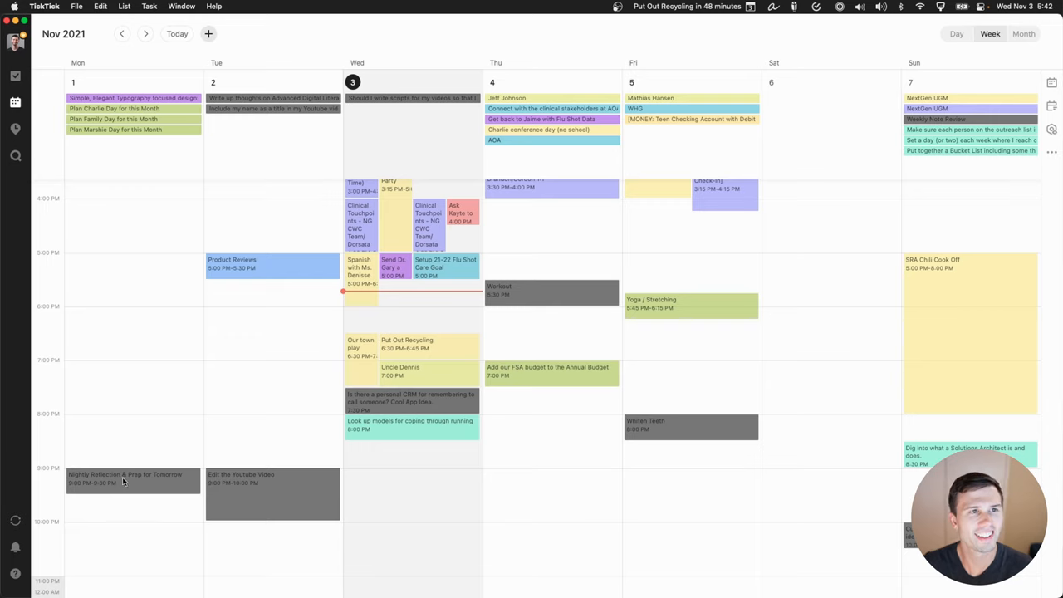
left_click(125, 478)
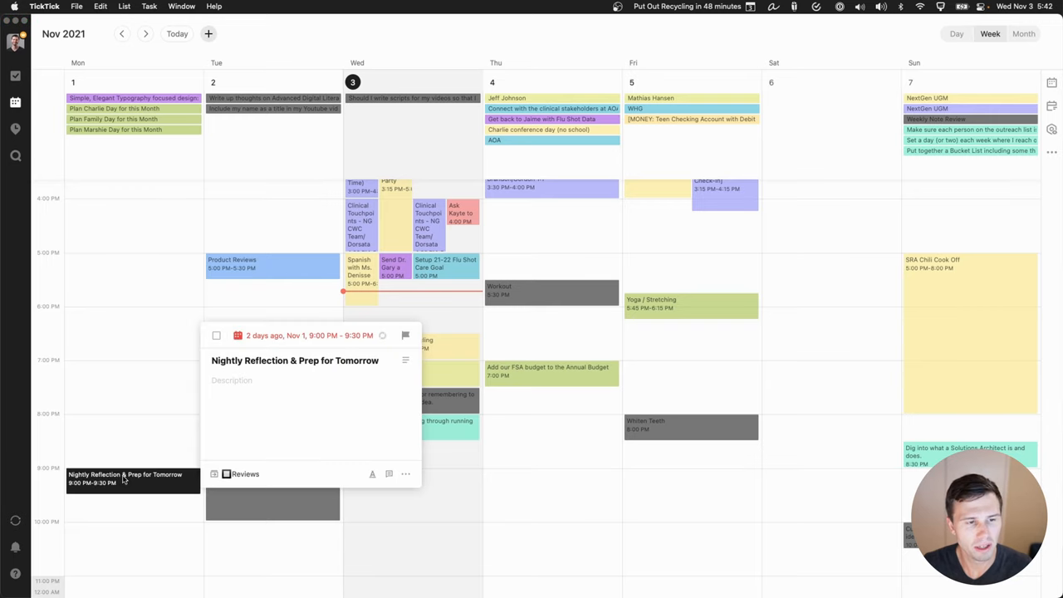
mouse_move(154, 461)
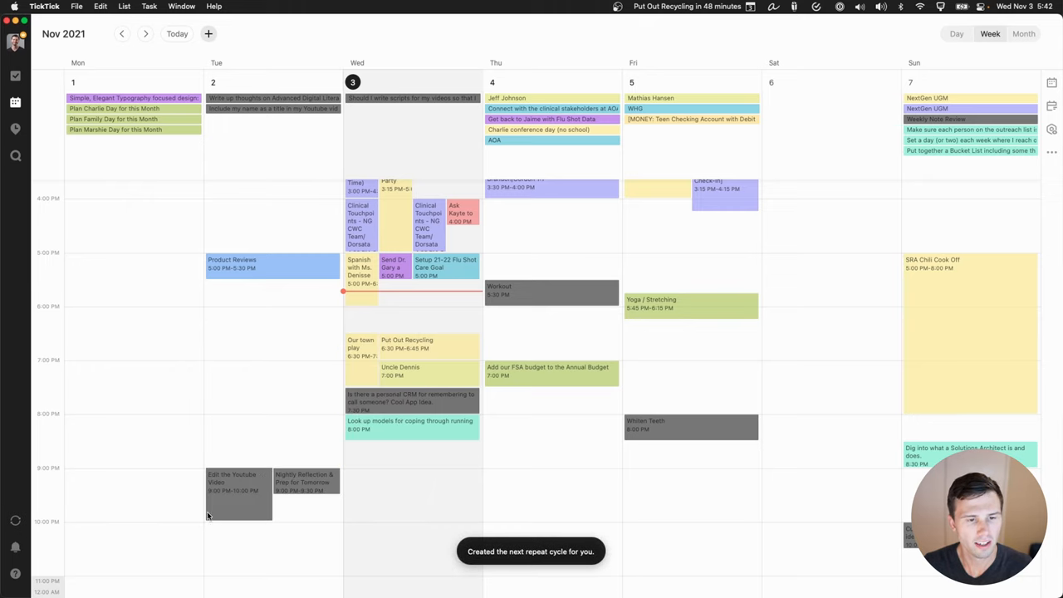
left_click(304, 486)
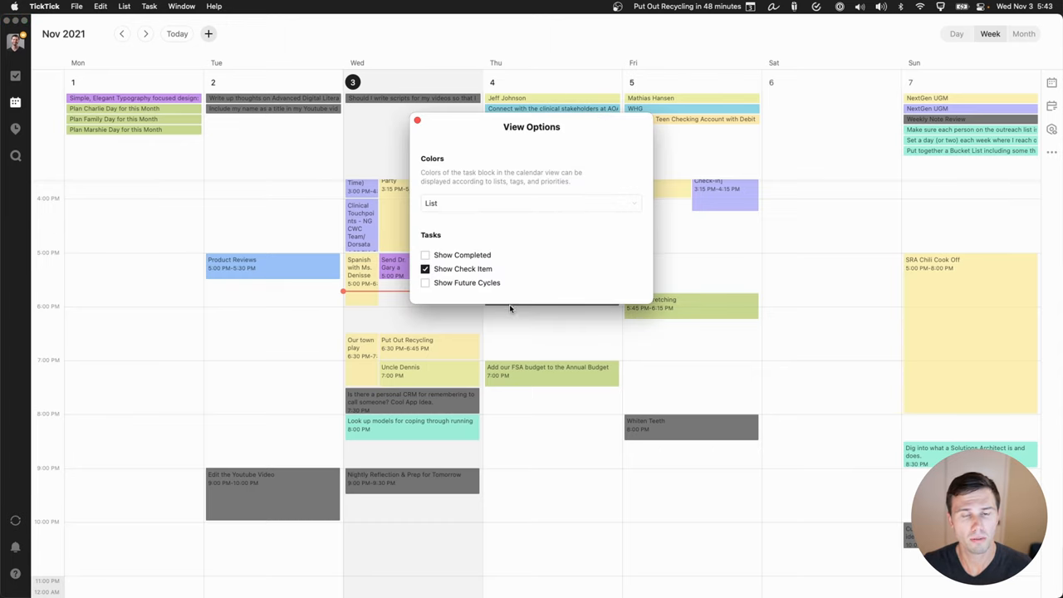
Step: Turn Show Future Cycles on, then off again, and scroll back to the morning
left_click(425, 282)
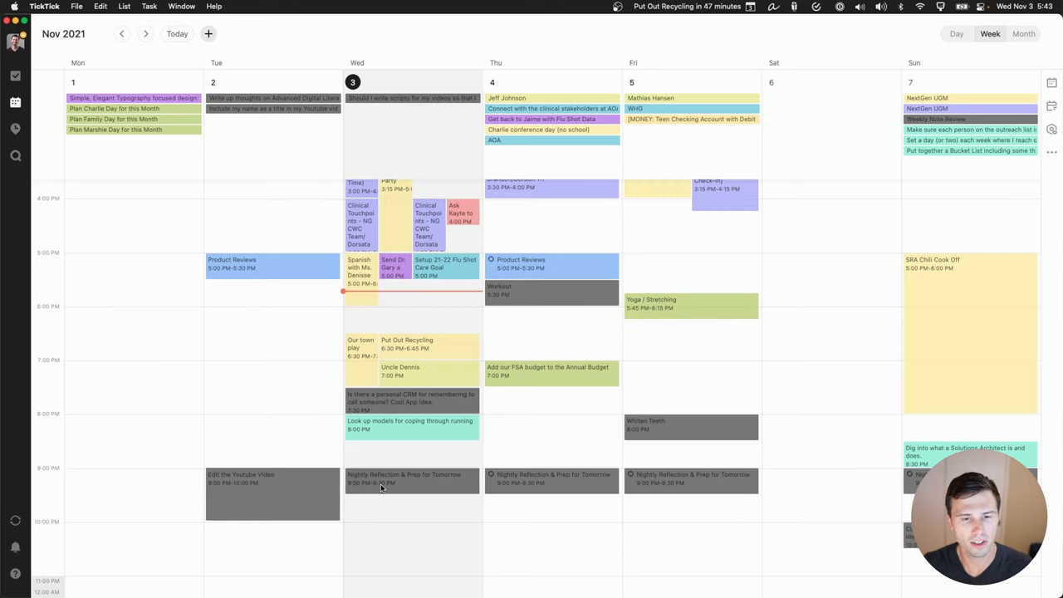
mouse_move(867, 260)
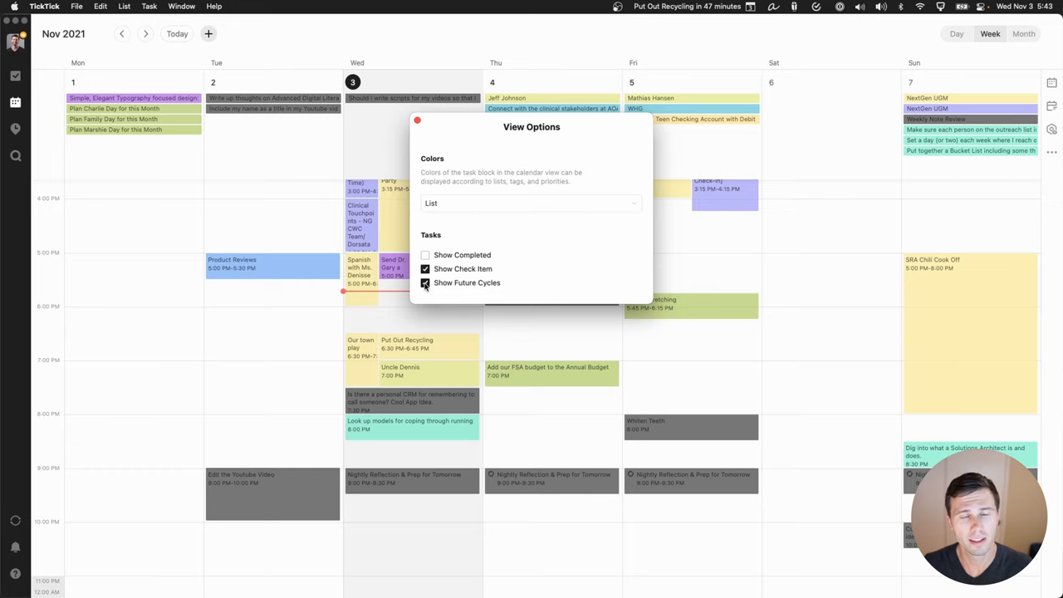
left_click(425, 282)
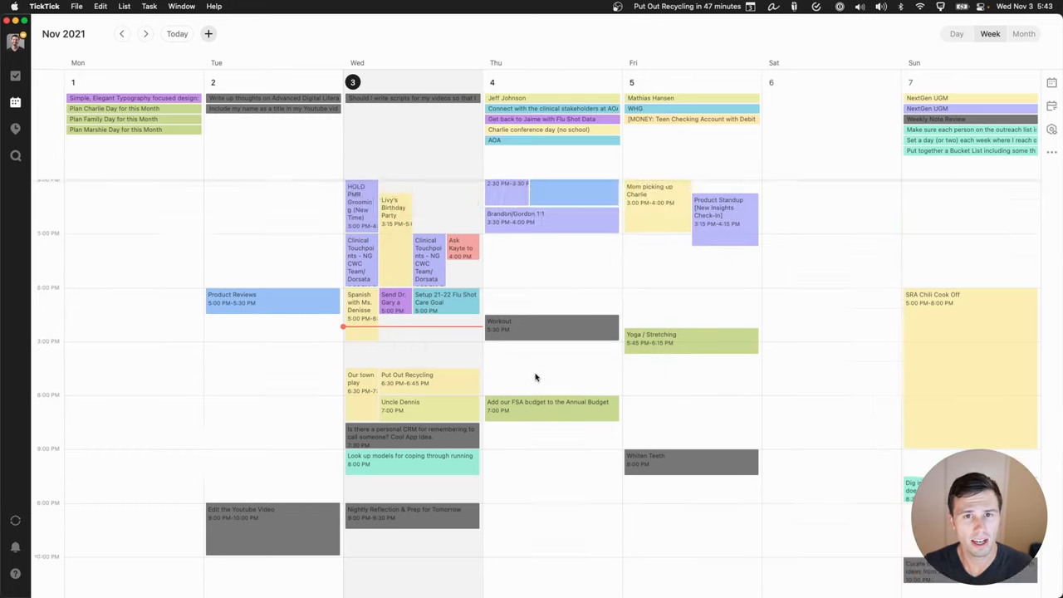
scroll("up", 3)
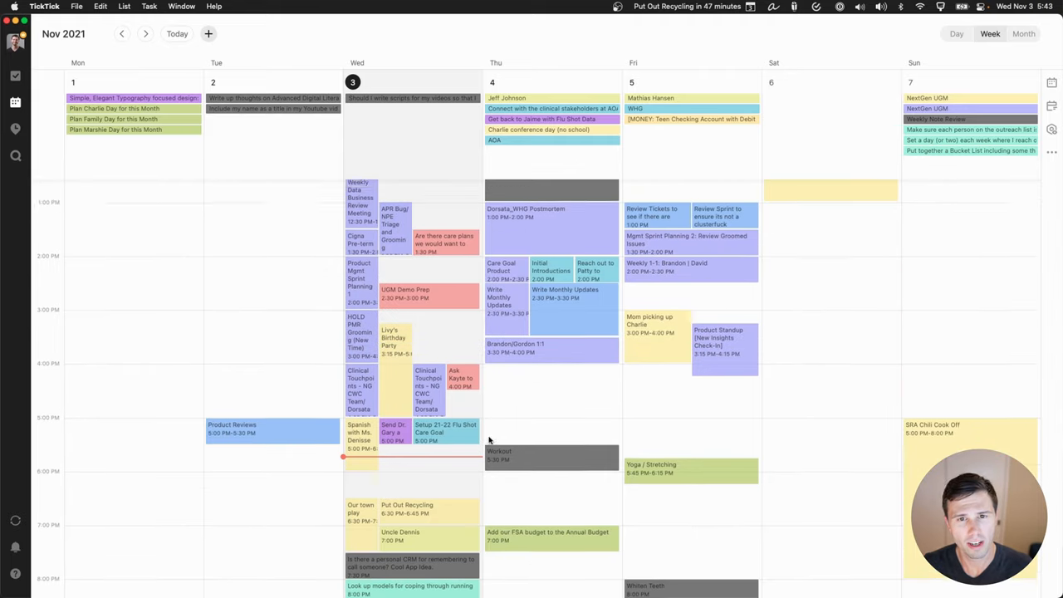
scroll("up", 3)
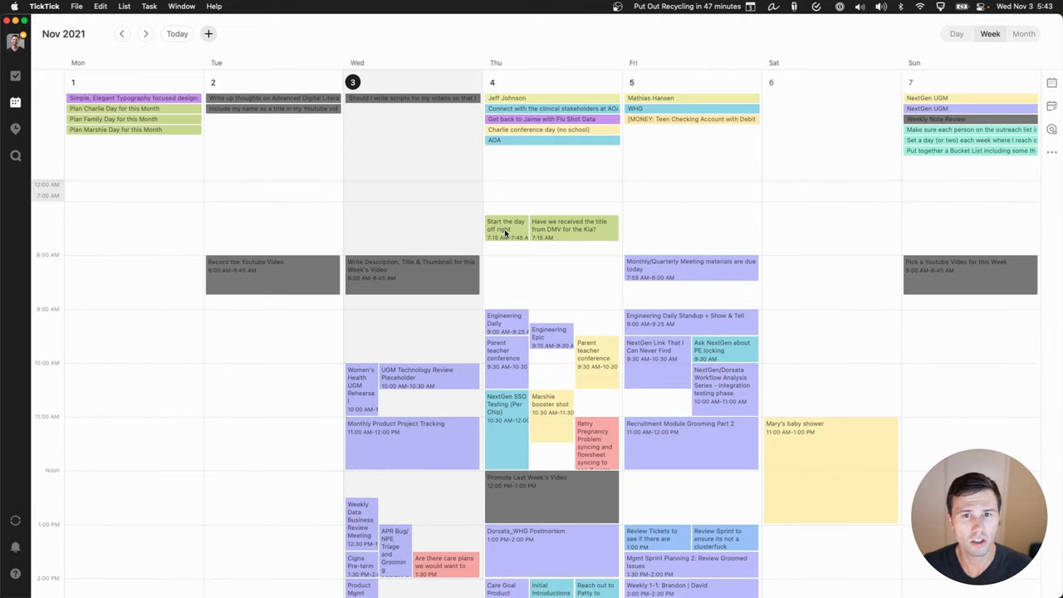
left_click(504, 228)
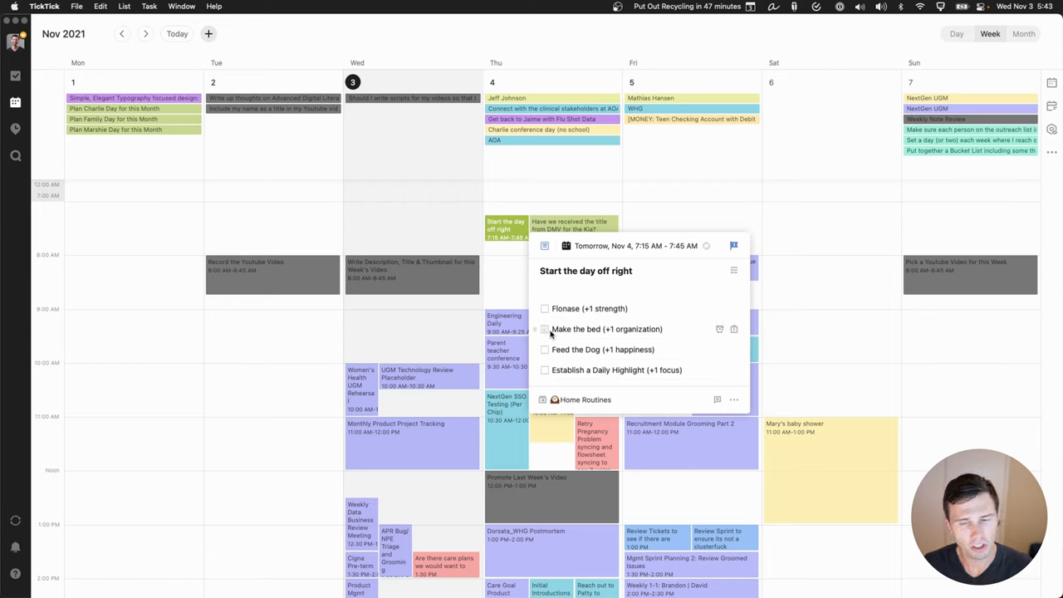
mouse_move(546, 374)
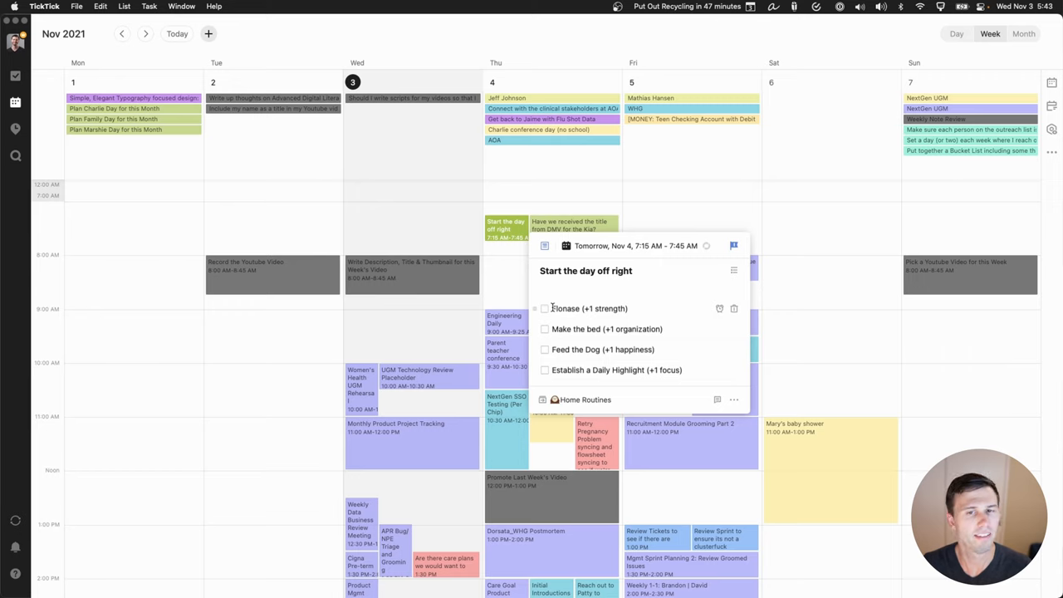
mouse_move(504, 268)
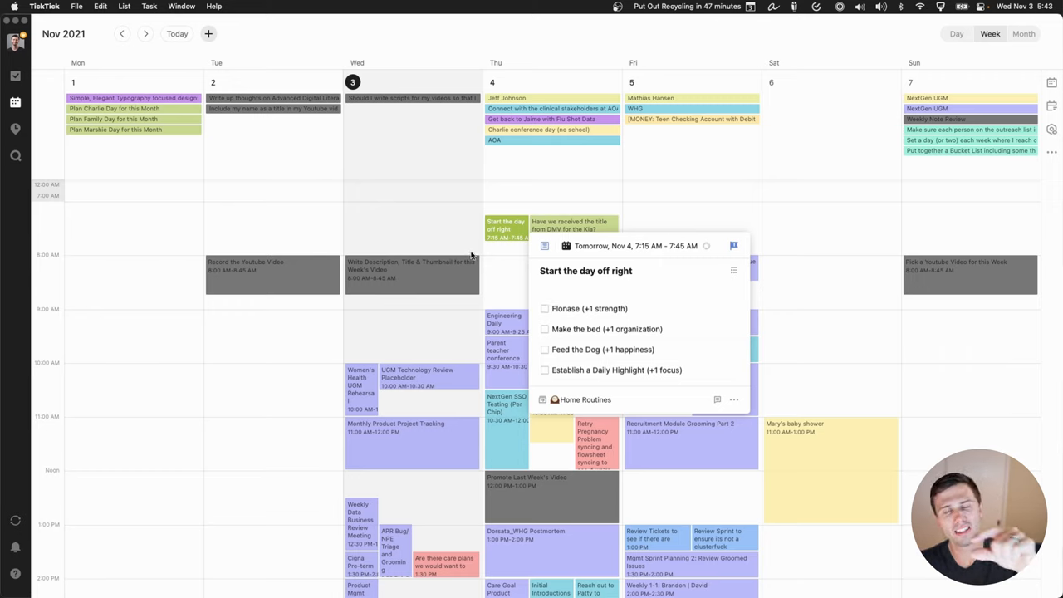
left_click(500, 274)
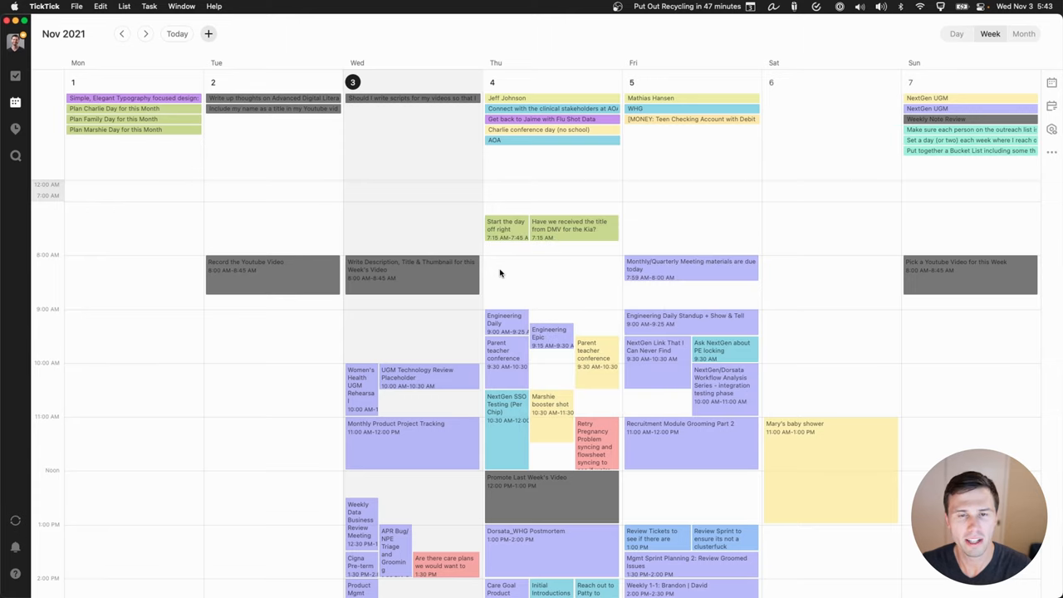
mouse_move(506, 238)
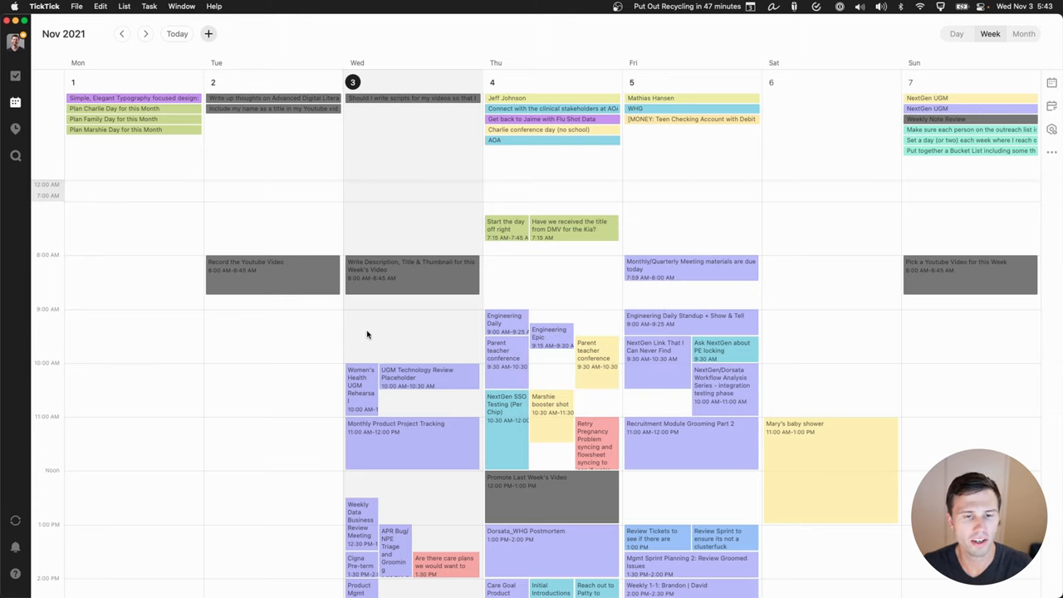
scroll("down", 3)
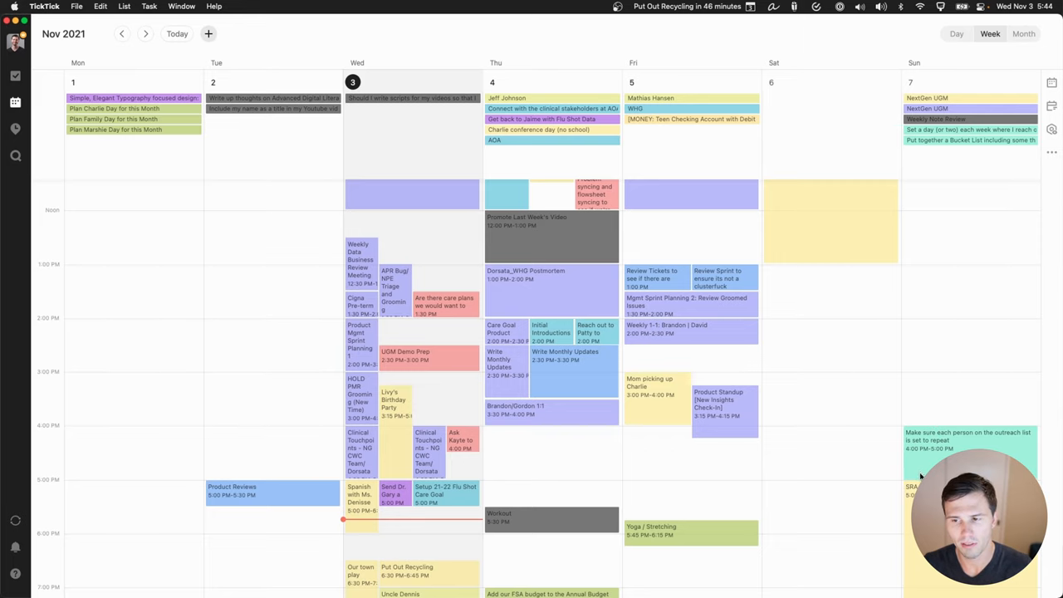
scroll("down", 3)
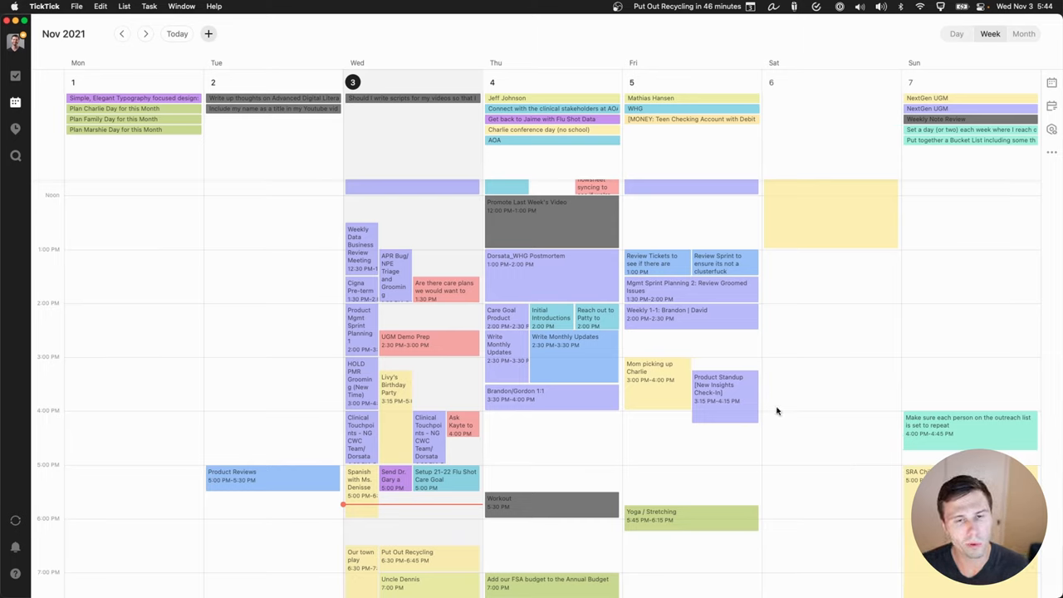
mouse_move(518, 423)
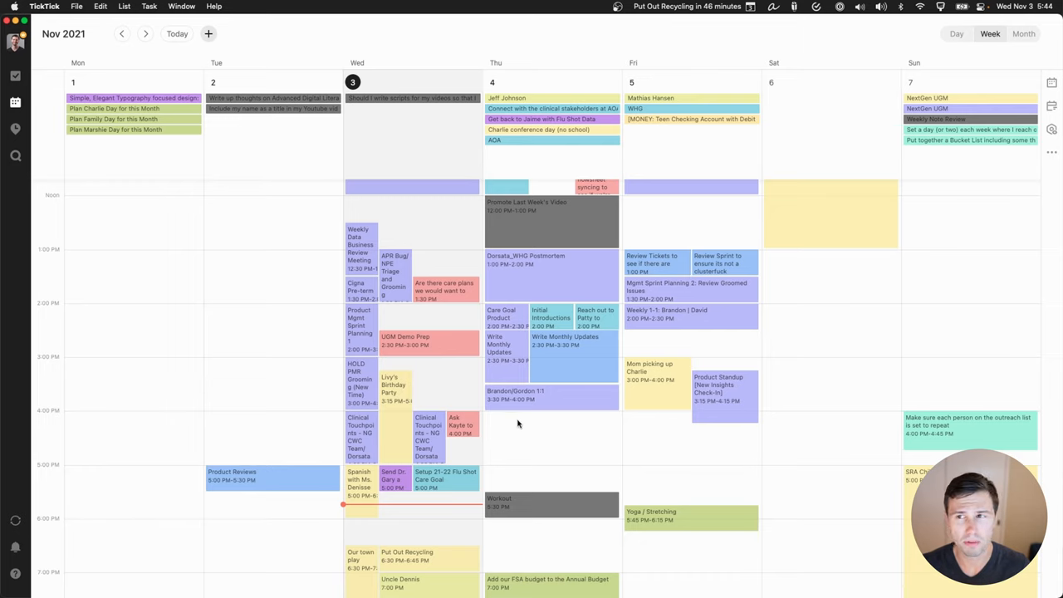
scroll("down", 3)
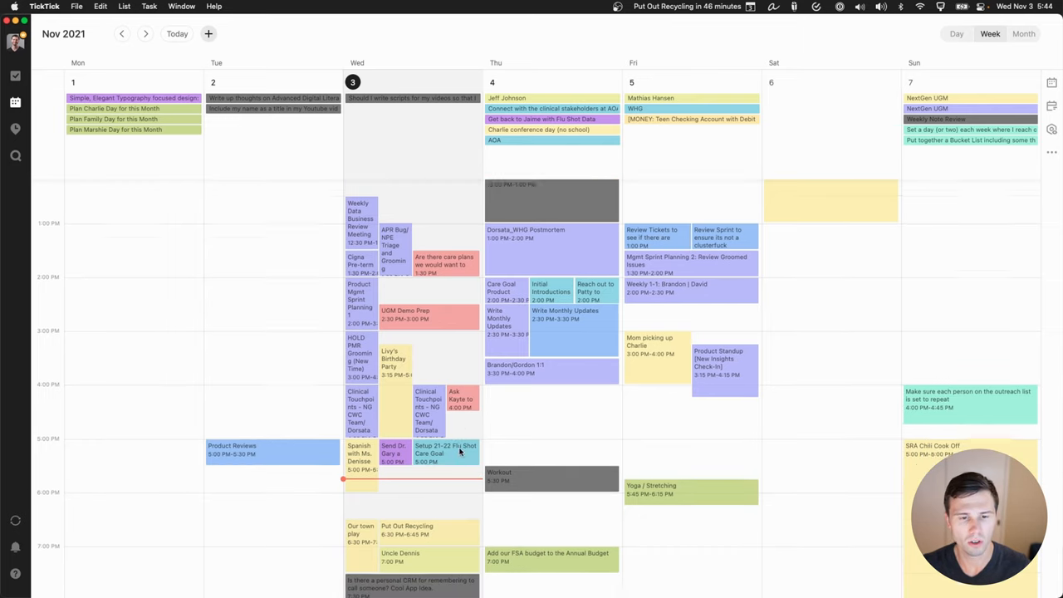
scroll("down", 3)
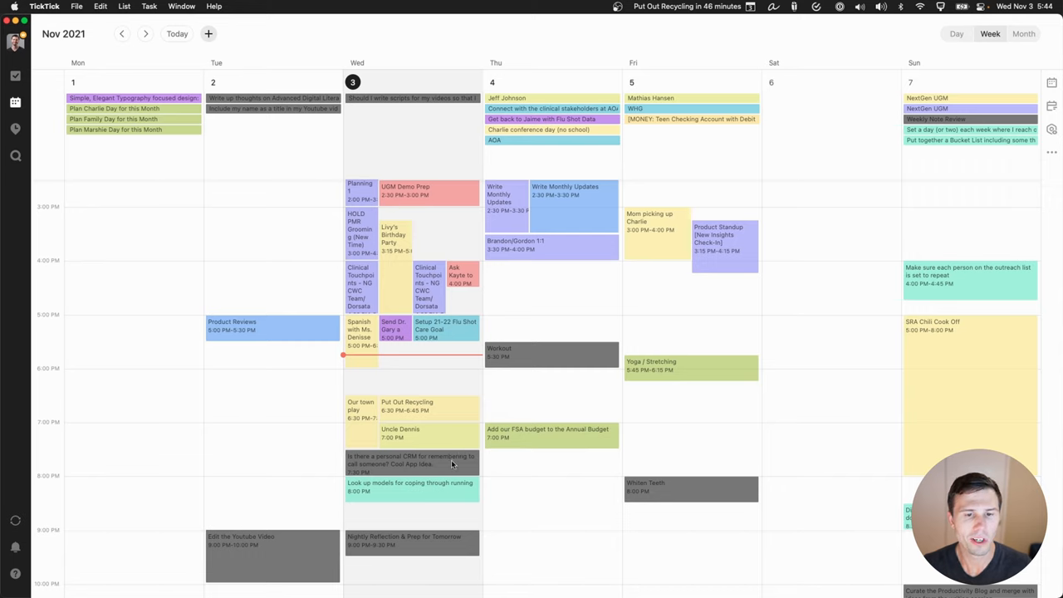
scroll("down", 3)
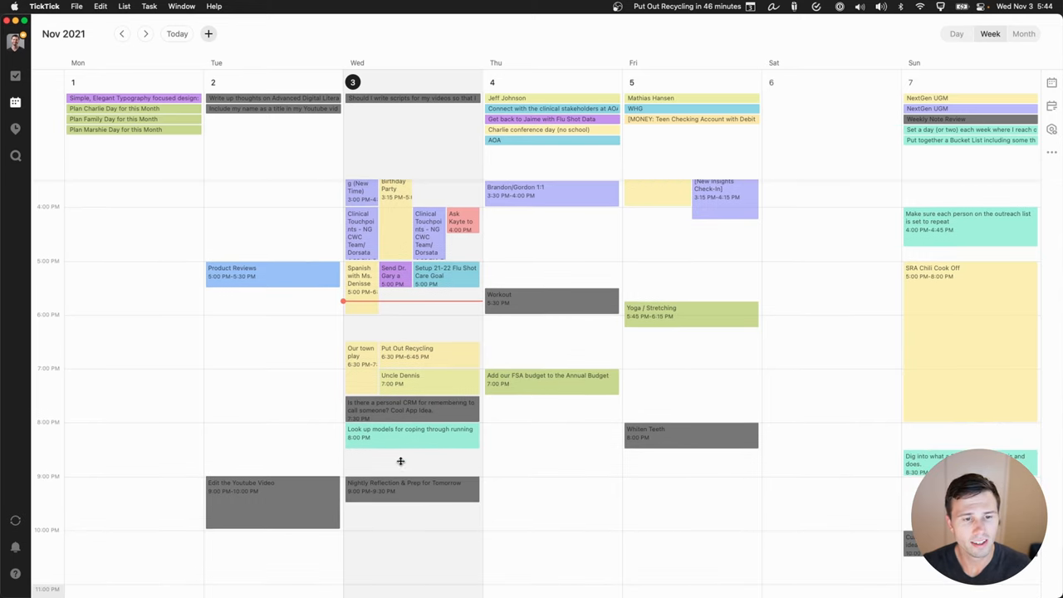
Step: Move the personal CRM app idea from Wednesday evening to Thursday evening
left_click(411, 407)
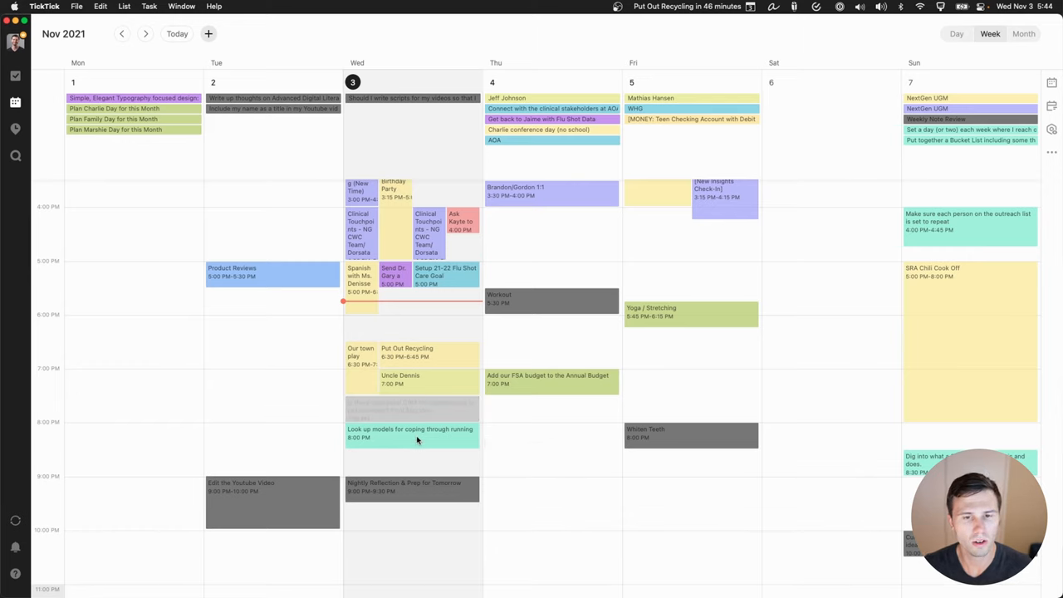
left_click_drag(411, 433, 550, 455)
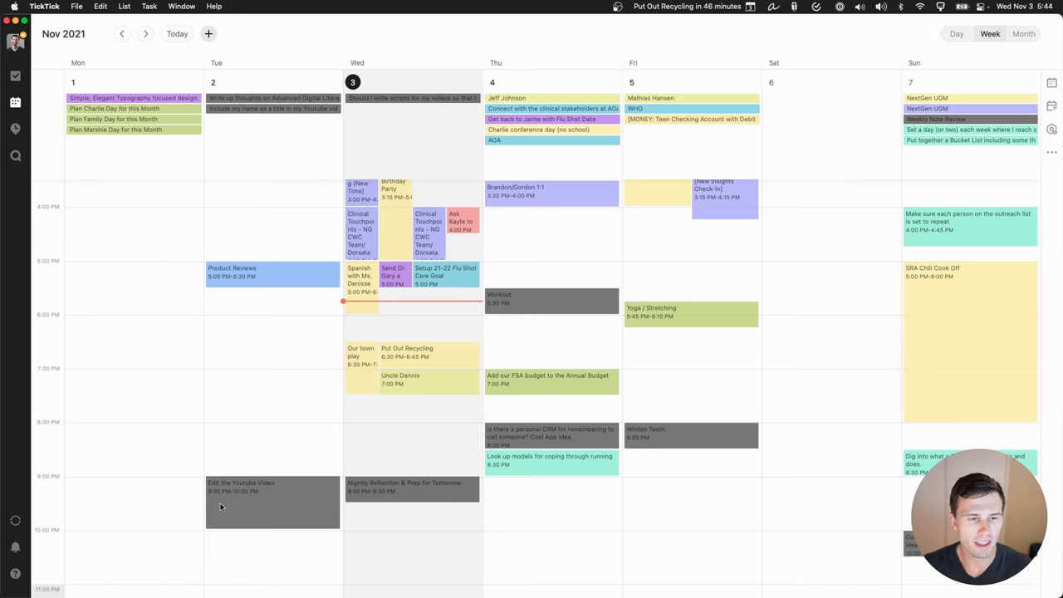
mouse_move(363, 451)
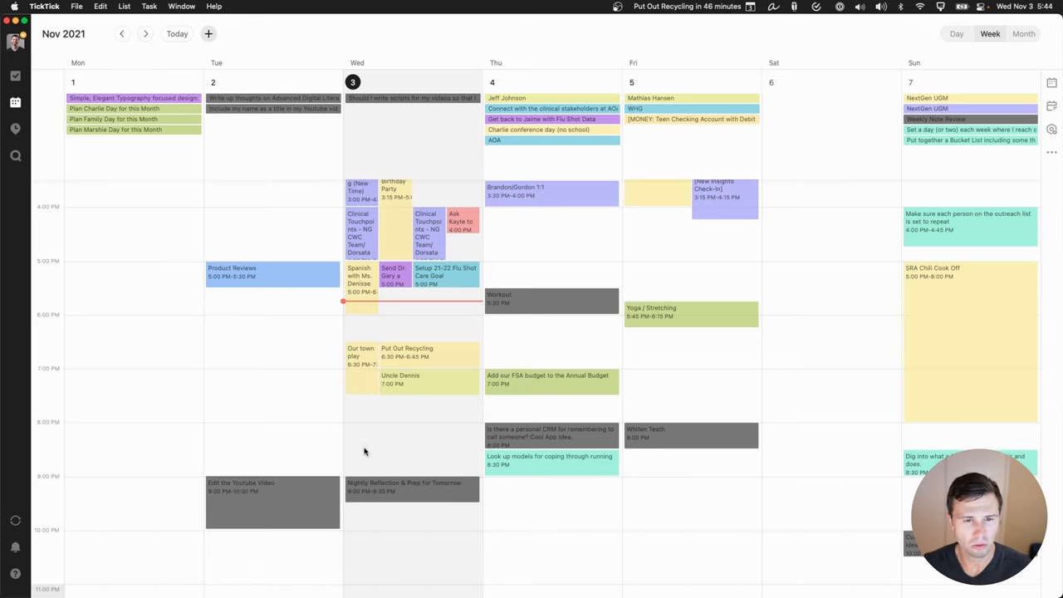
mouse_move(372, 455)
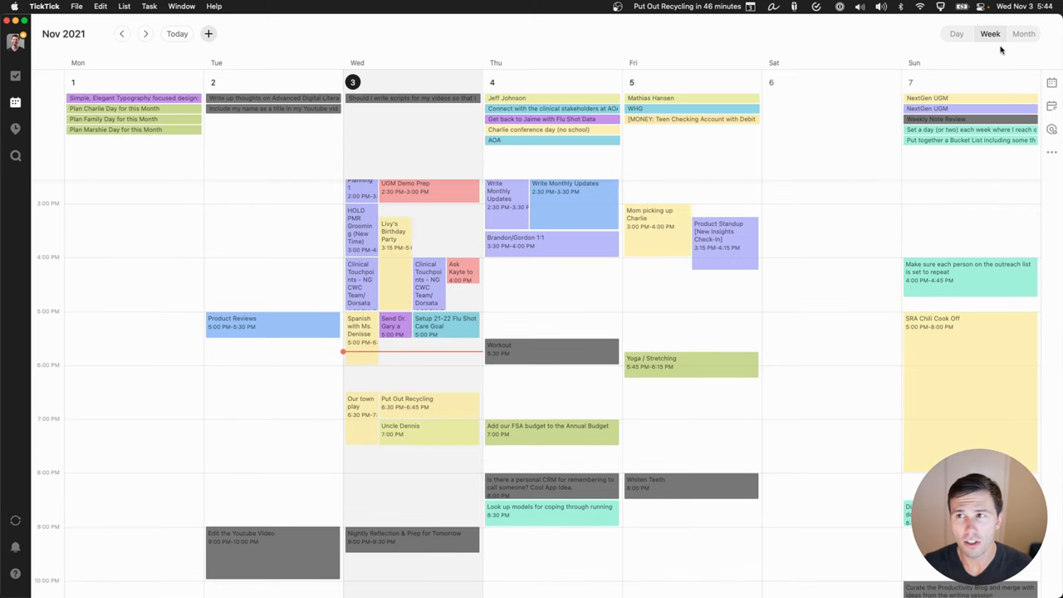
left_click(1023, 33)
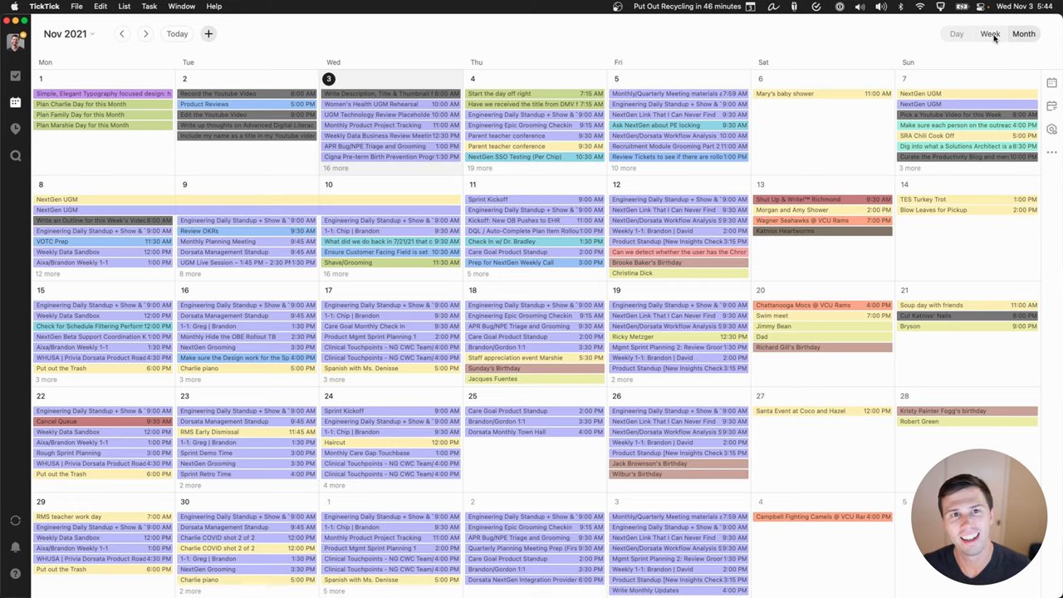
left_click(989, 33)
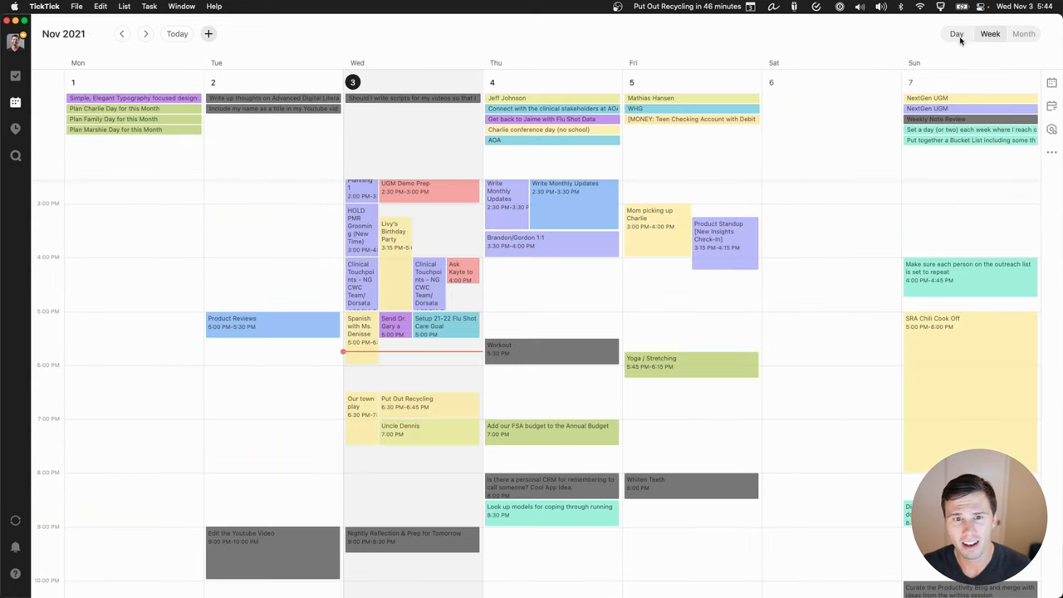
left_click(956, 34)
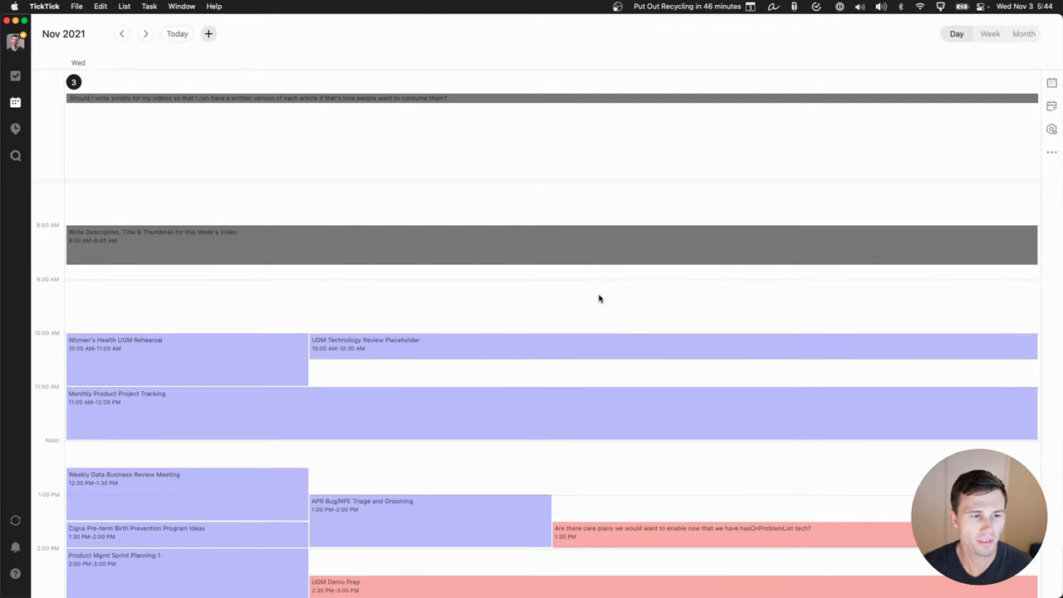
scroll("down", 3)
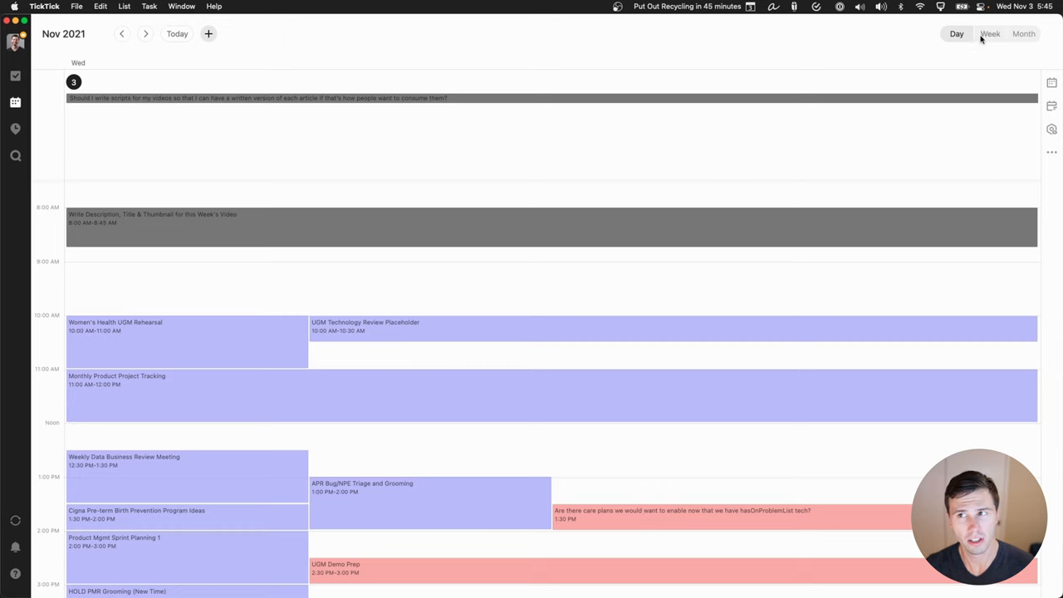
left_click(990, 33)
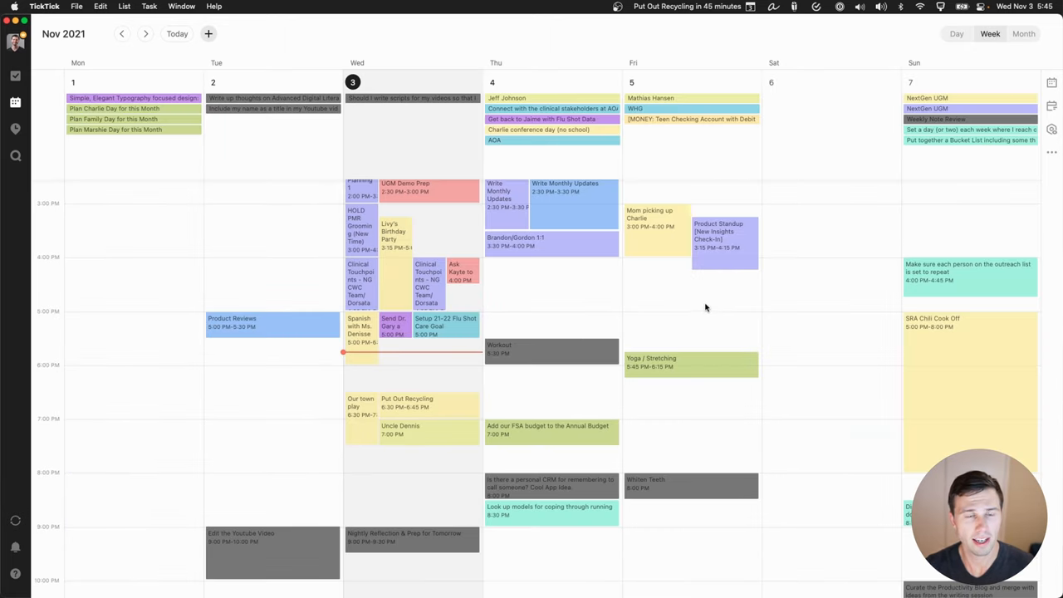
mouse_move(665, 347)
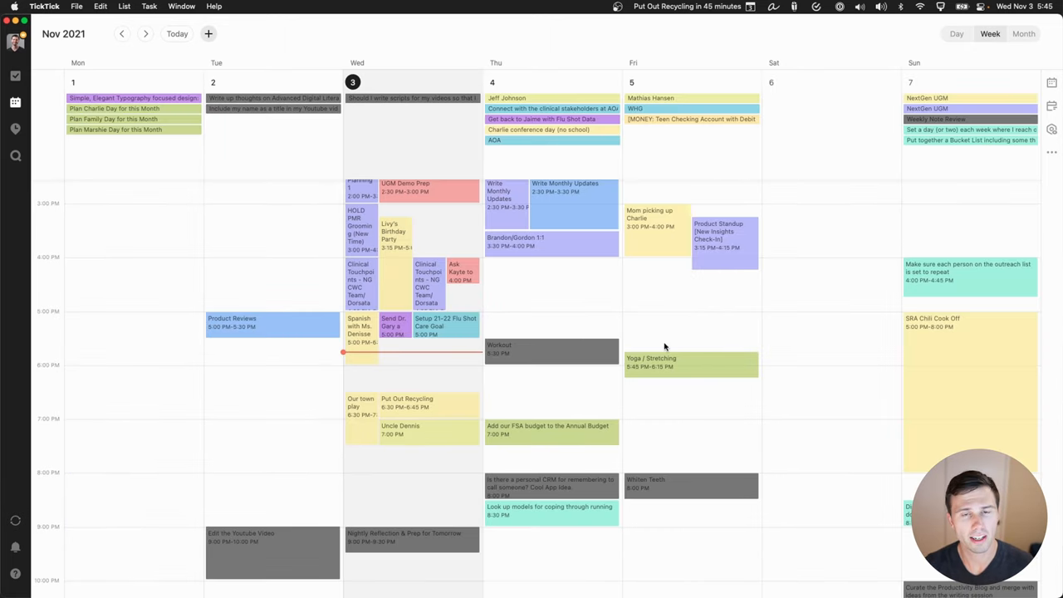
mouse_move(620, 355)
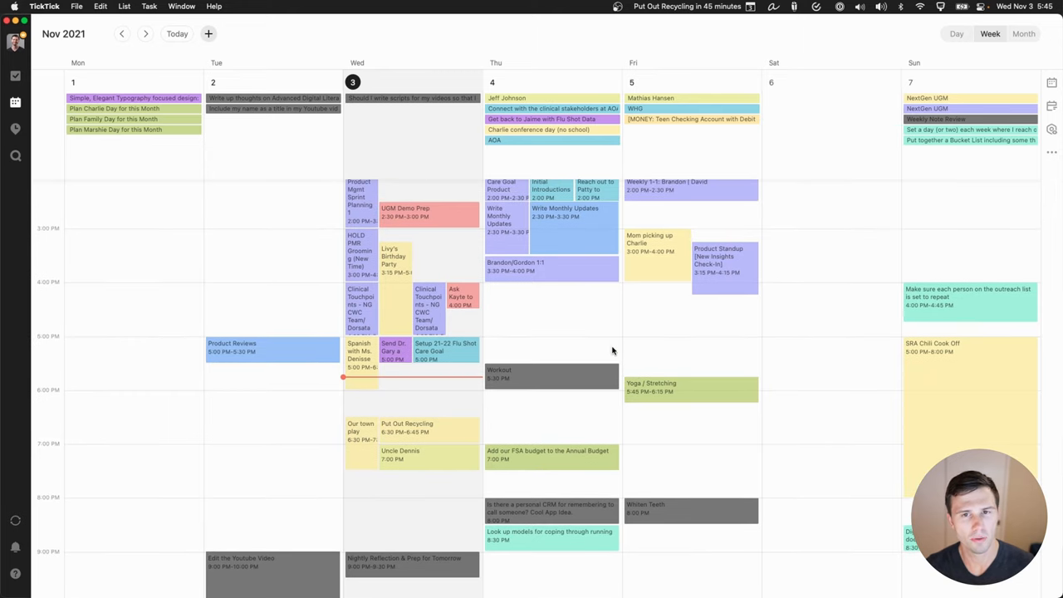
scroll("up", 3)
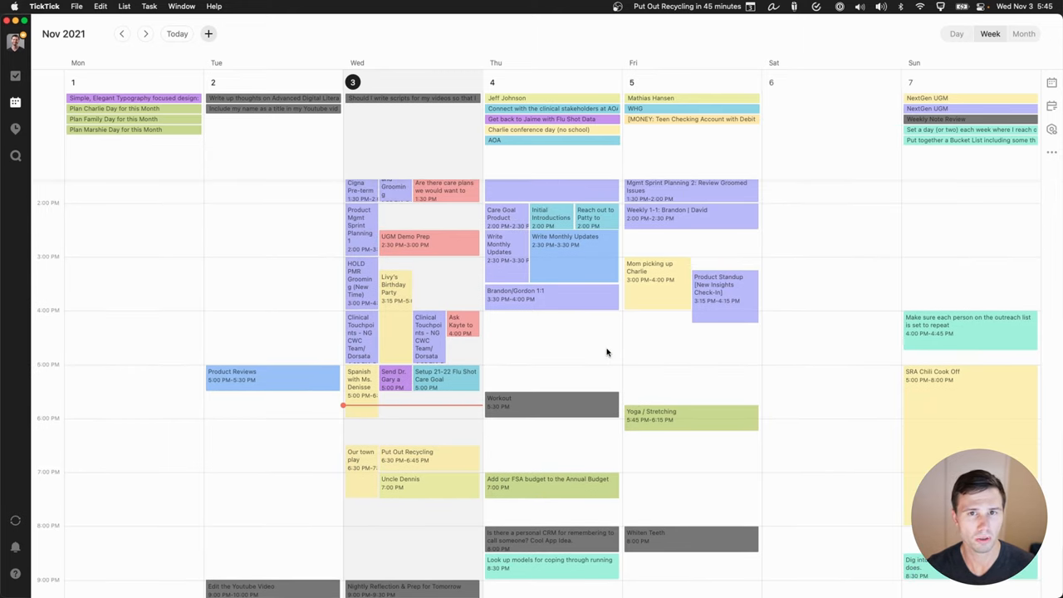
mouse_move(572, 361)
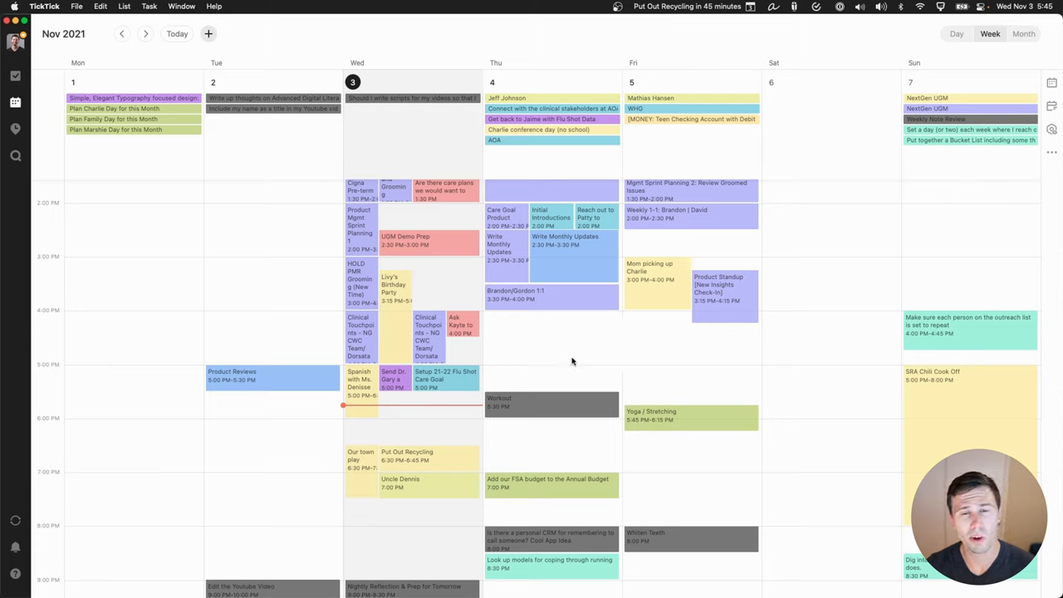
mouse_move(566, 360)
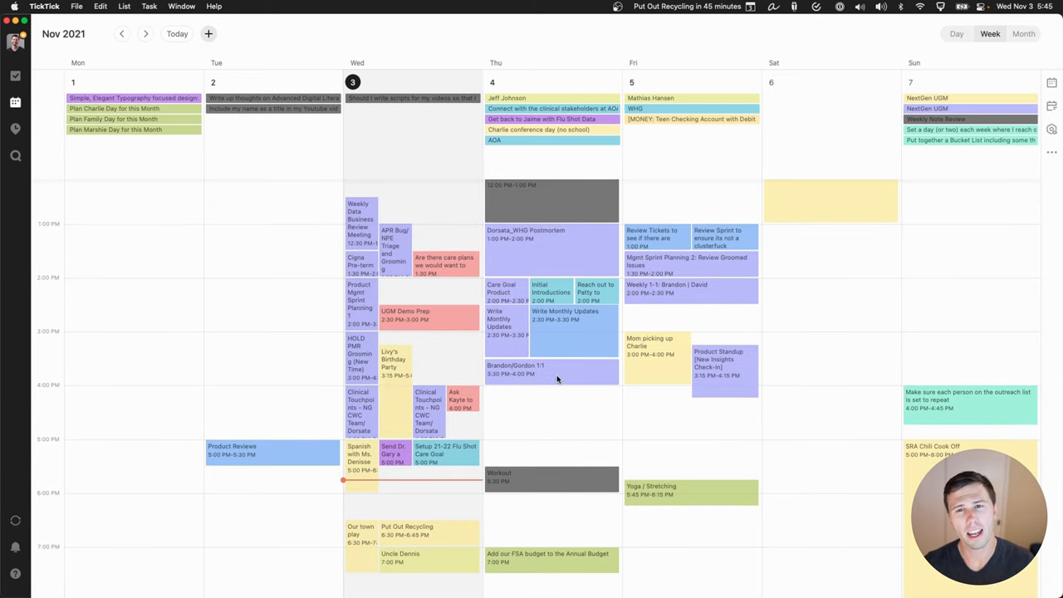
mouse_move(550, 425)
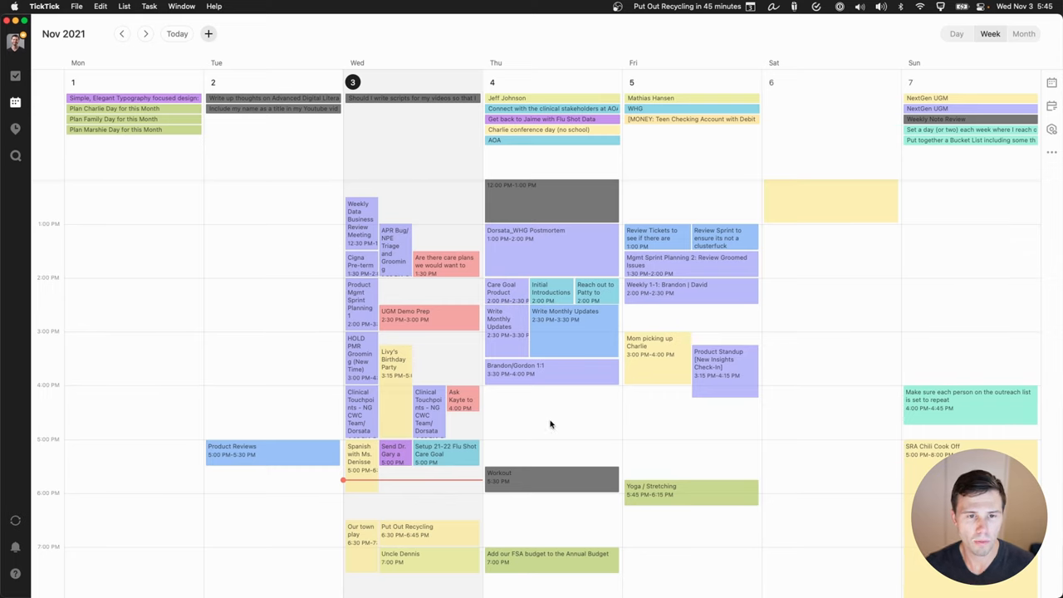
scroll("up", 3)
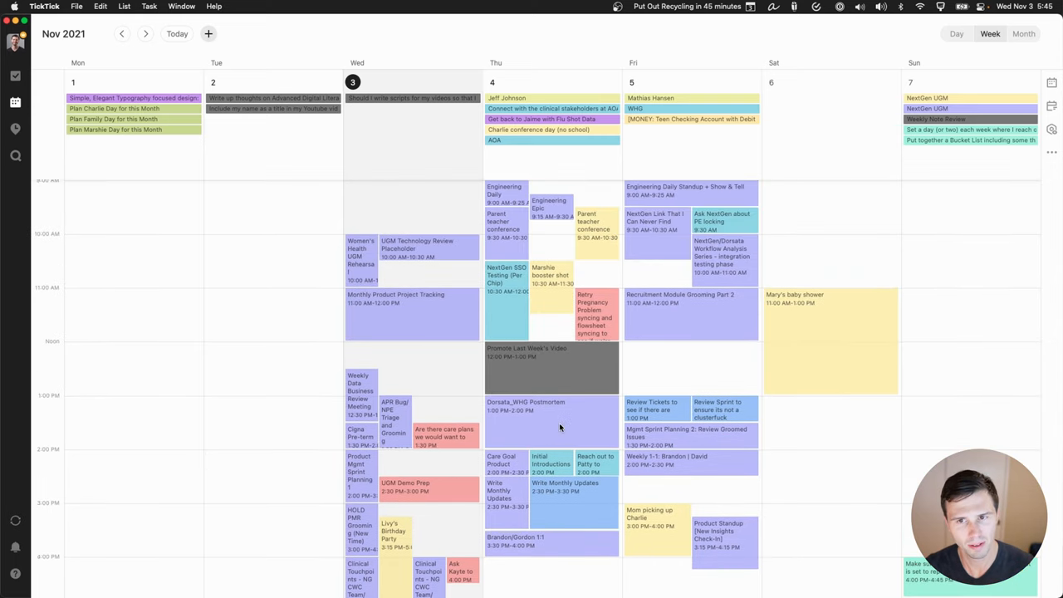
scroll("down", 3)
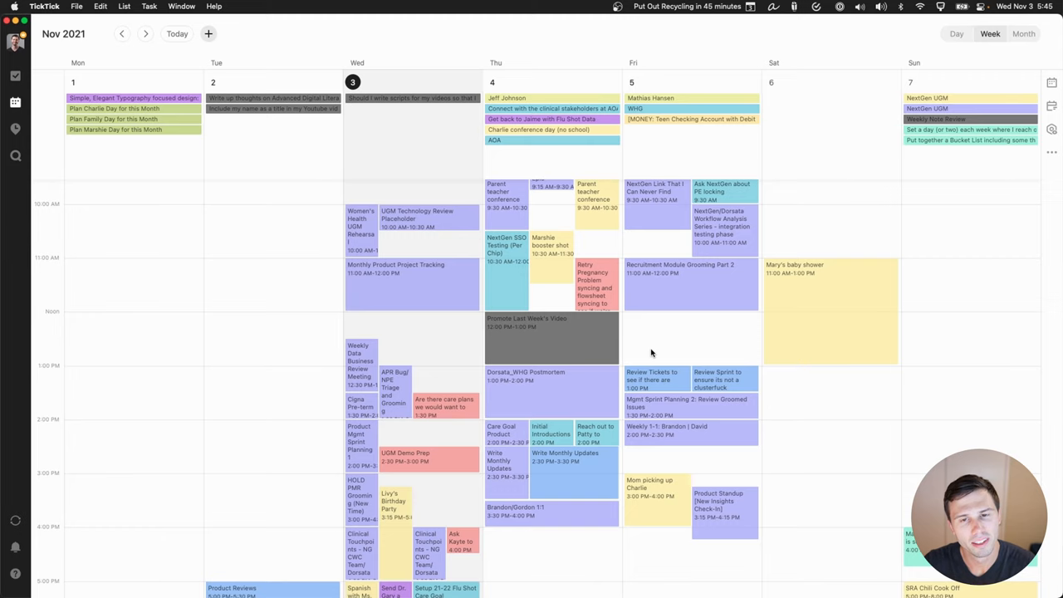
mouse_move(422, 357)
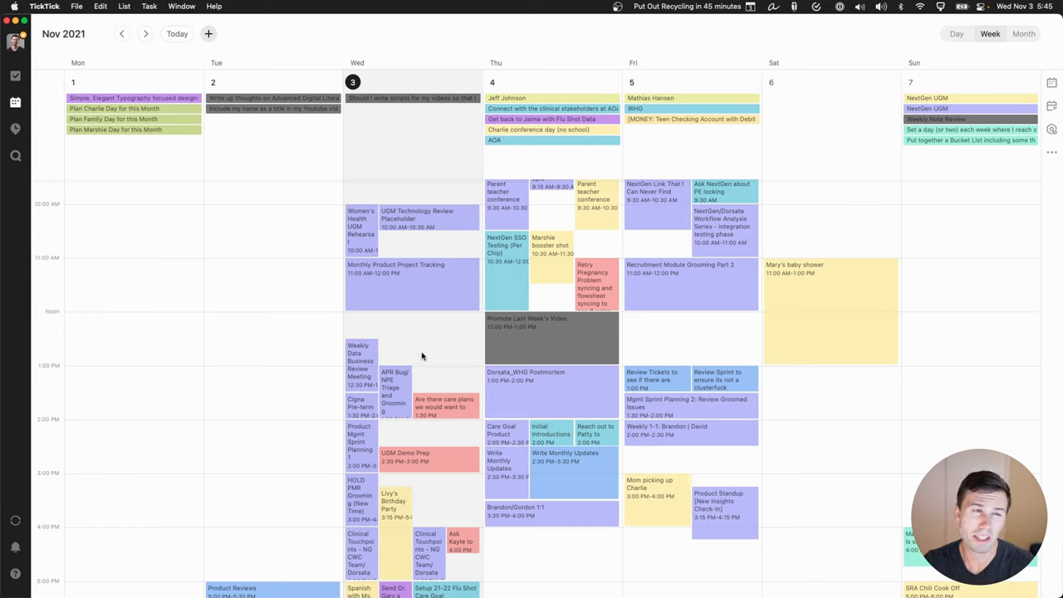
mouse_move(439, 323)
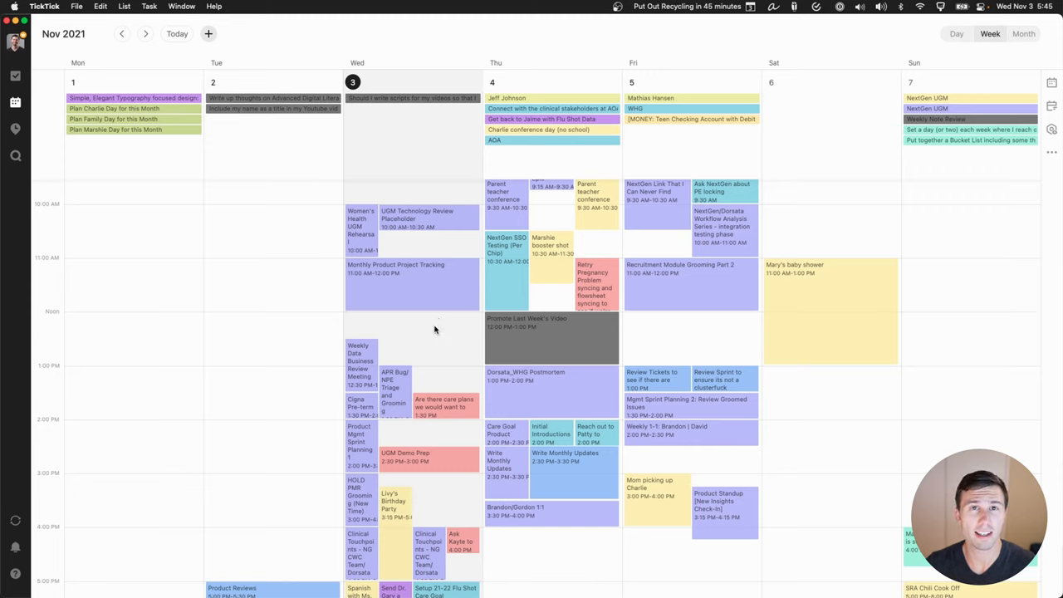
mouse_move(430, 327)
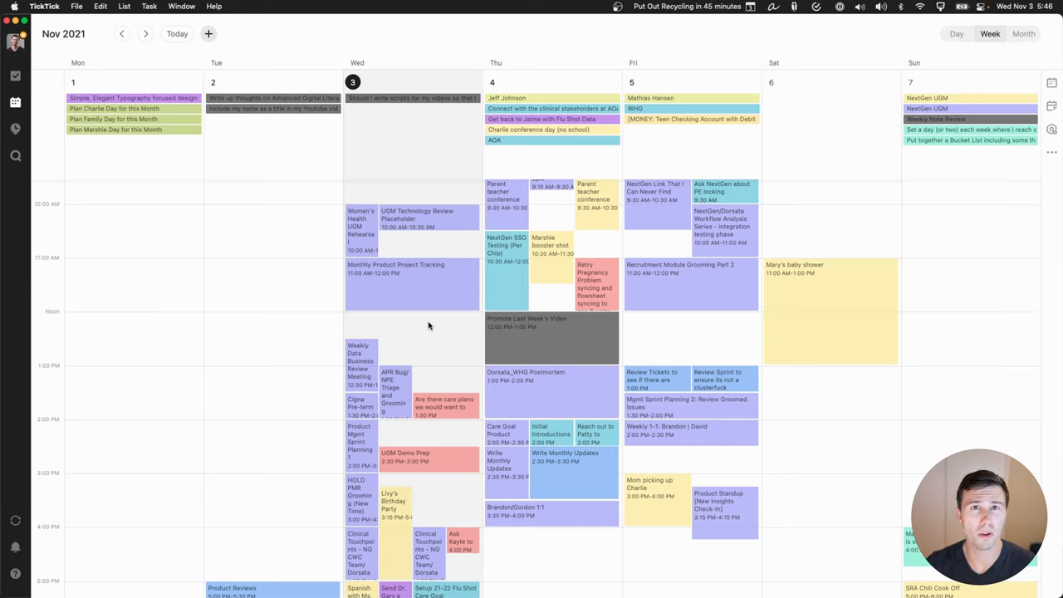
mouse_move(424, 322)
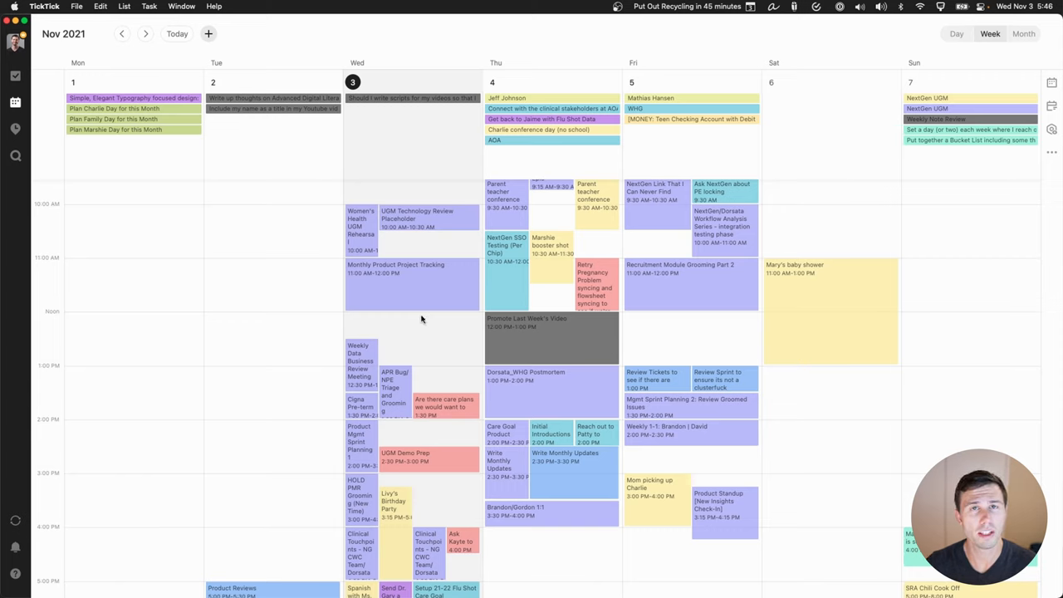
mouse_move(412, 315)
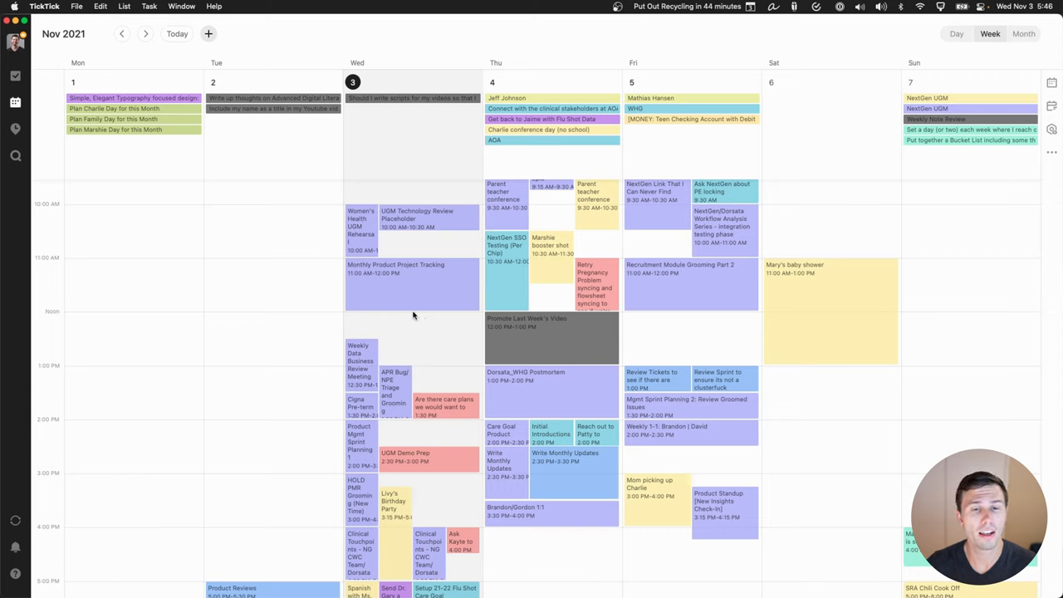
mouse_move(382, 320)
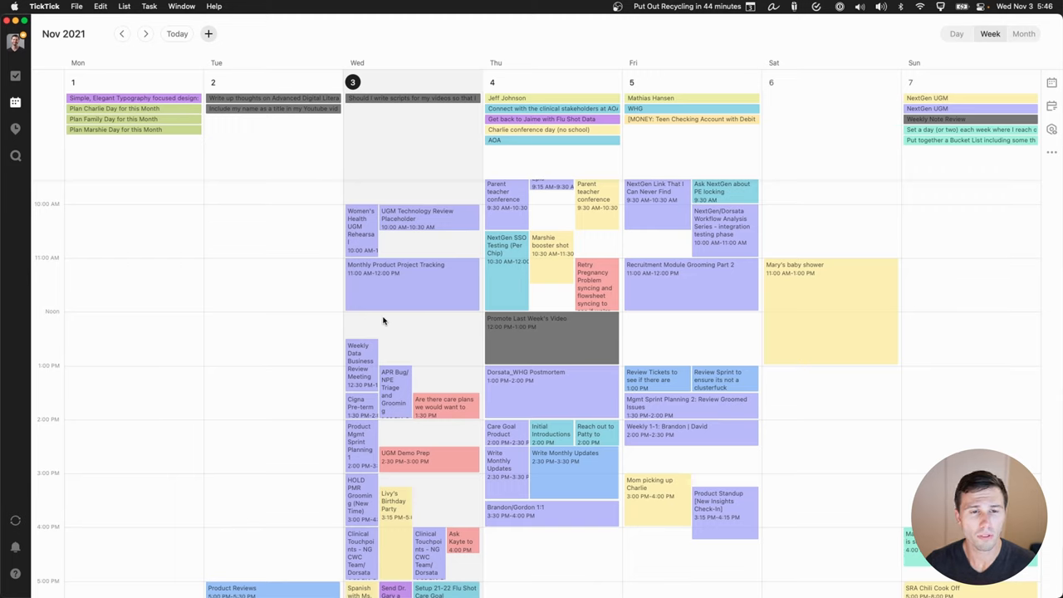